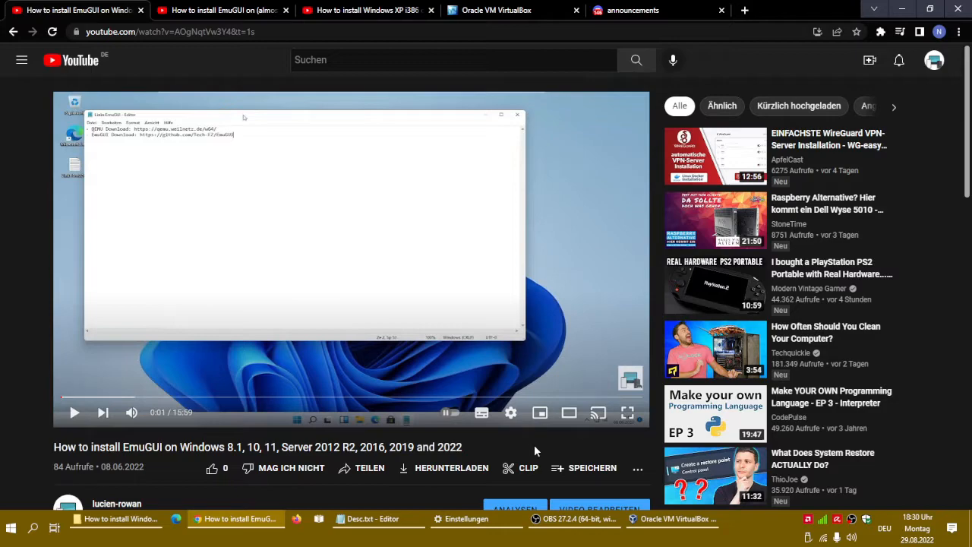
pyautogui.moveTo(198, 64)
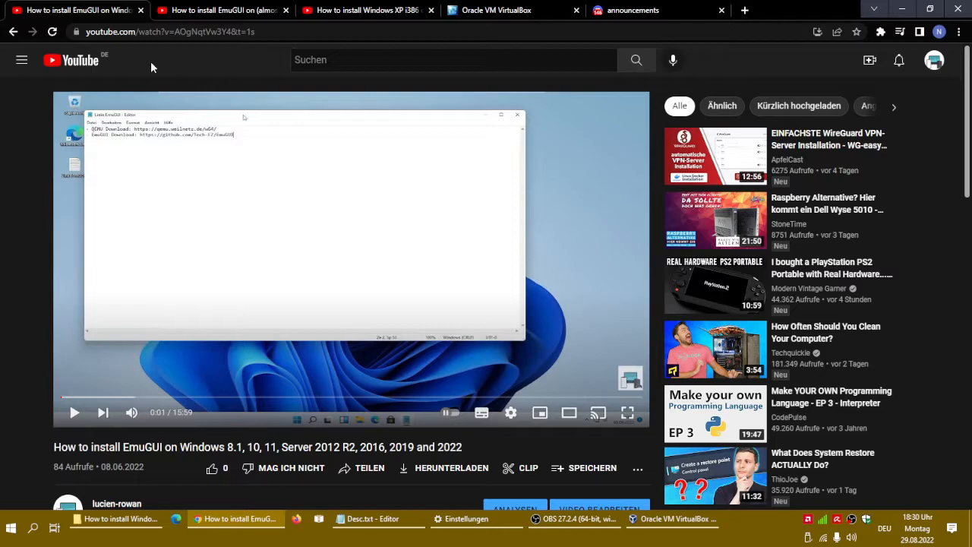
pyautogui.moveTo(171, 47)
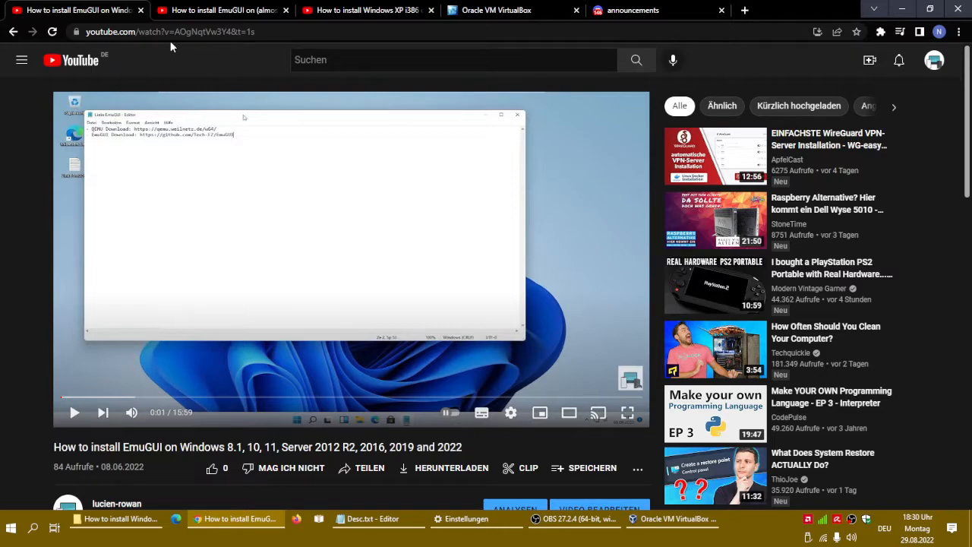
pyautogui.moveTo(193, 72)
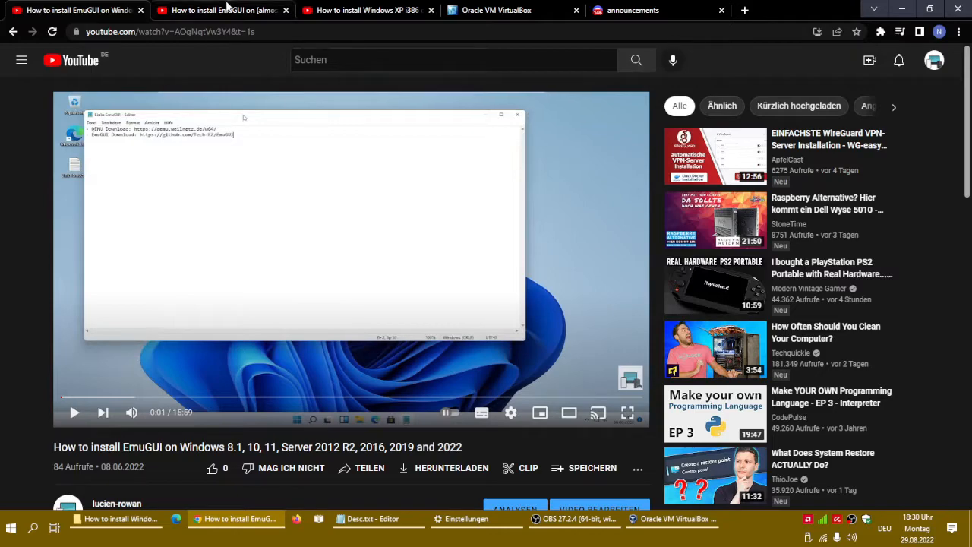
pyautogui.moveTo(172, 64)
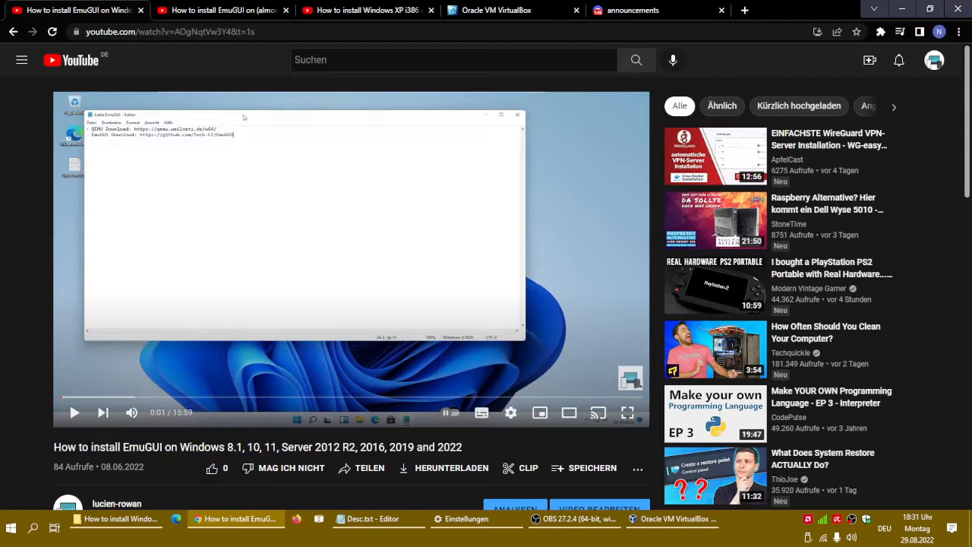
# Close the EmuGUI Linux and Windows XP YouTube tabs and the Discord tab, leaving VirtualBox.org showing
pyautogui.scroll(-3)
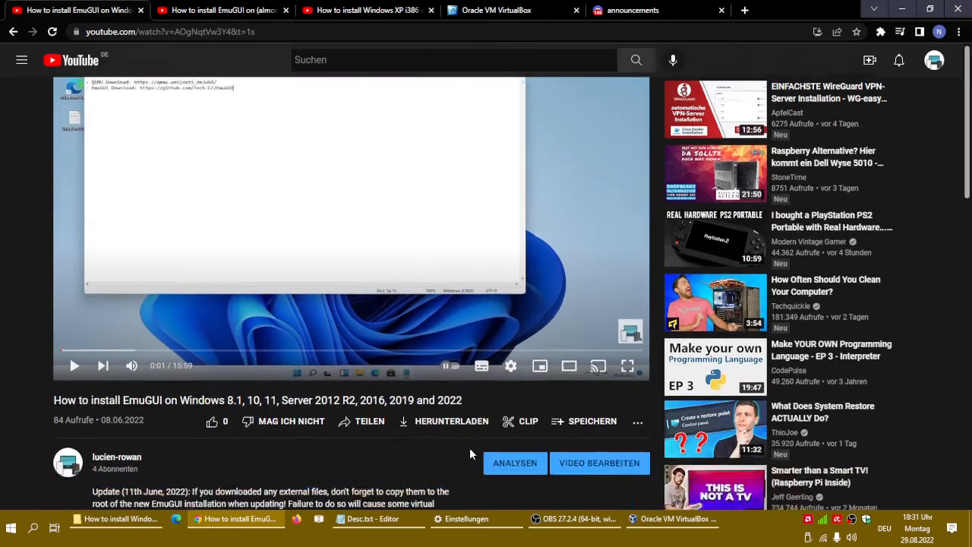
pyautogui.scroll(-3)
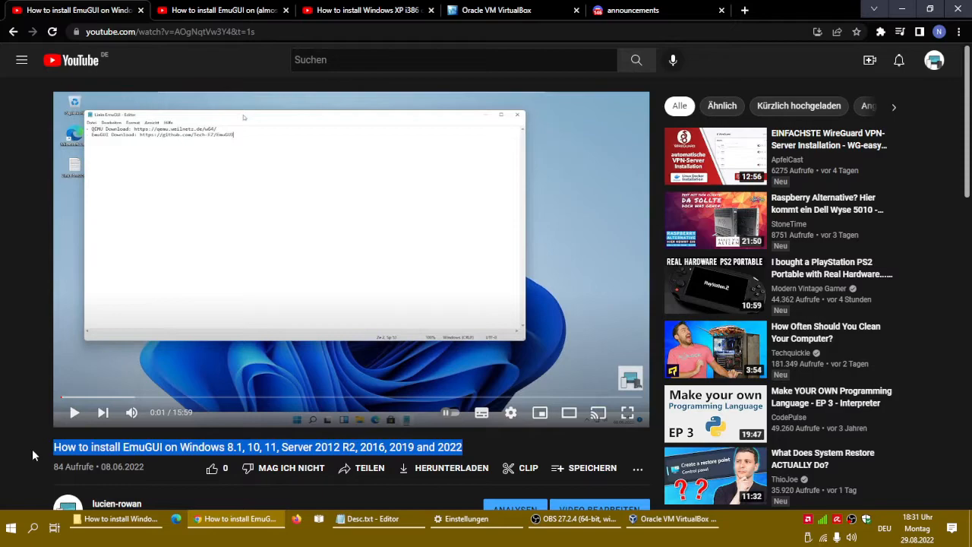
pyautogui.moveTo(535, 448)
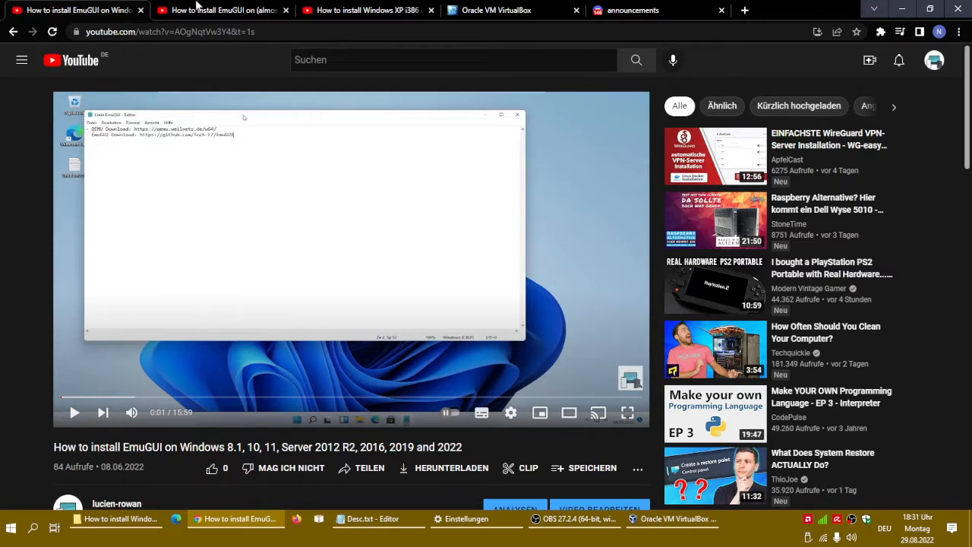
pyautogui.click(220, 10)
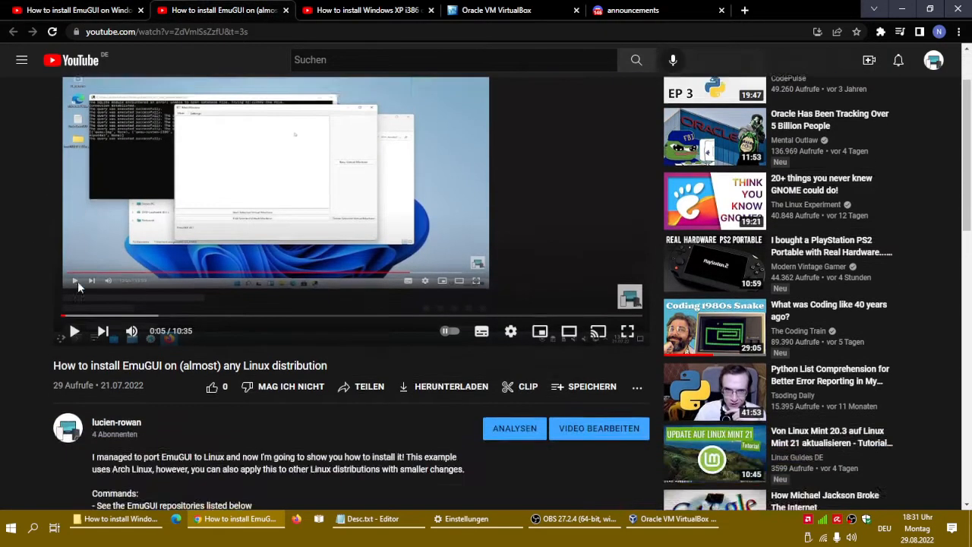
pyautogui.click(76, 10)
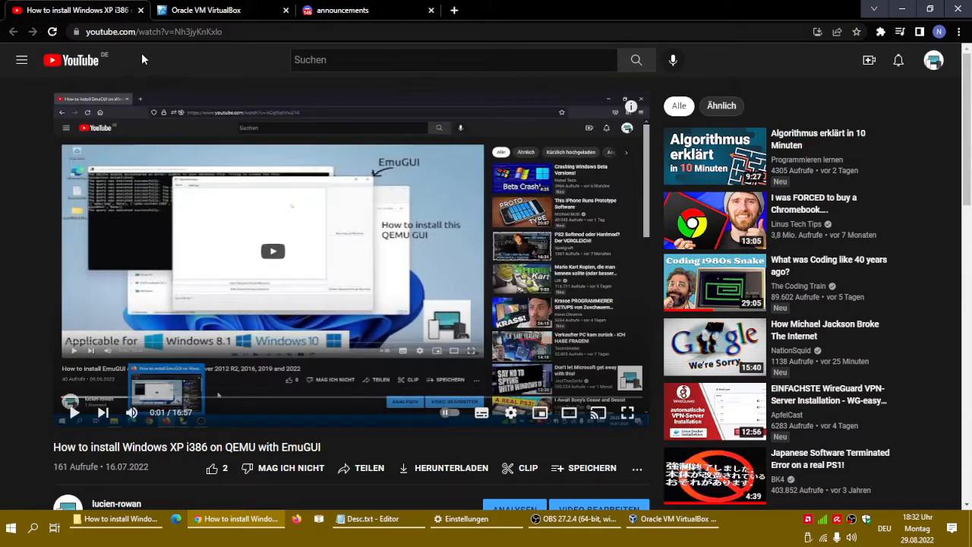
pyautogui.scroll(-3)
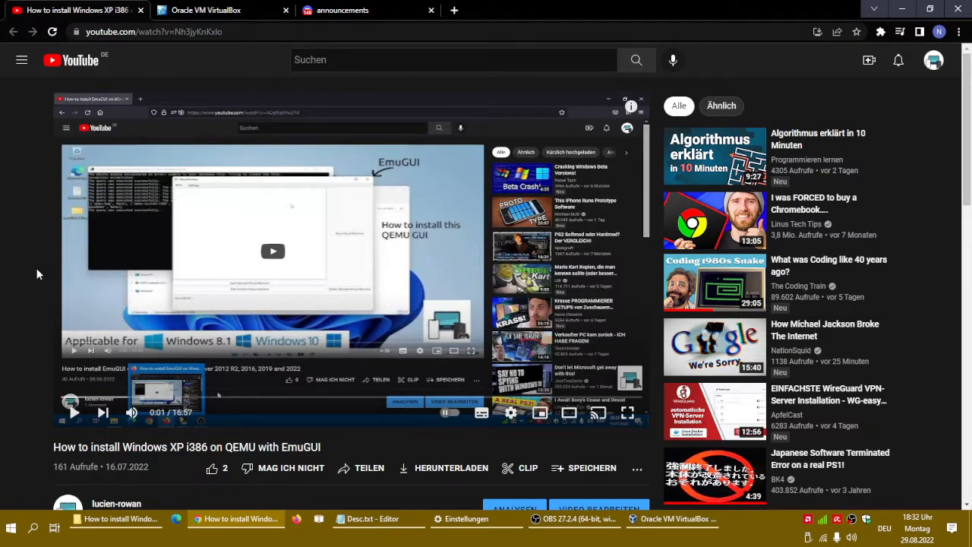
pyautogui.moveTo(51, 294)
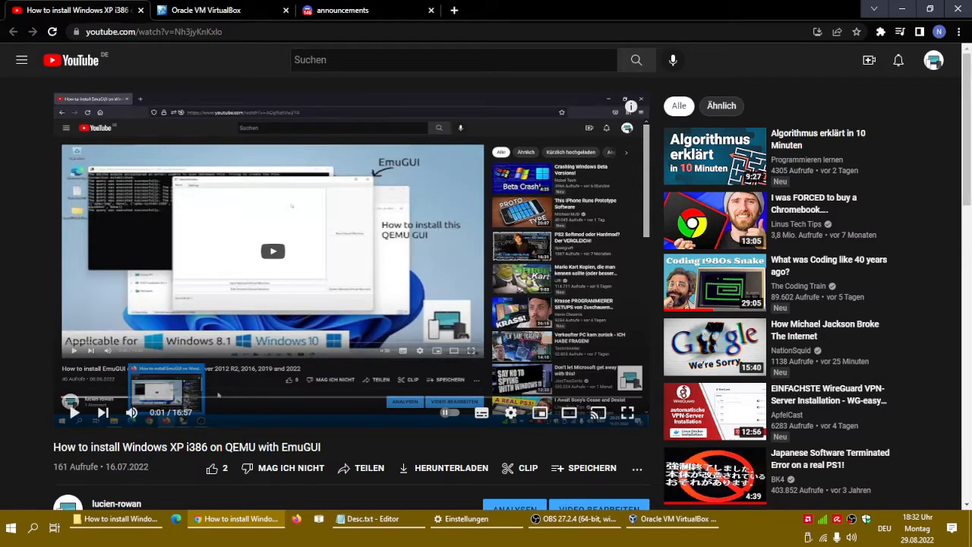
pyautogui.moveTo(239, 443)
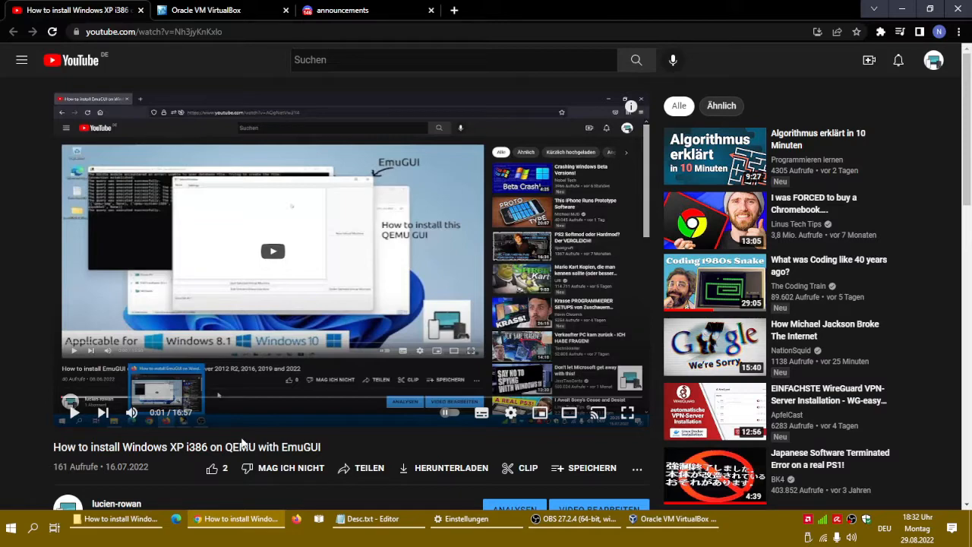
pyautogui.moveTo(336, 450)
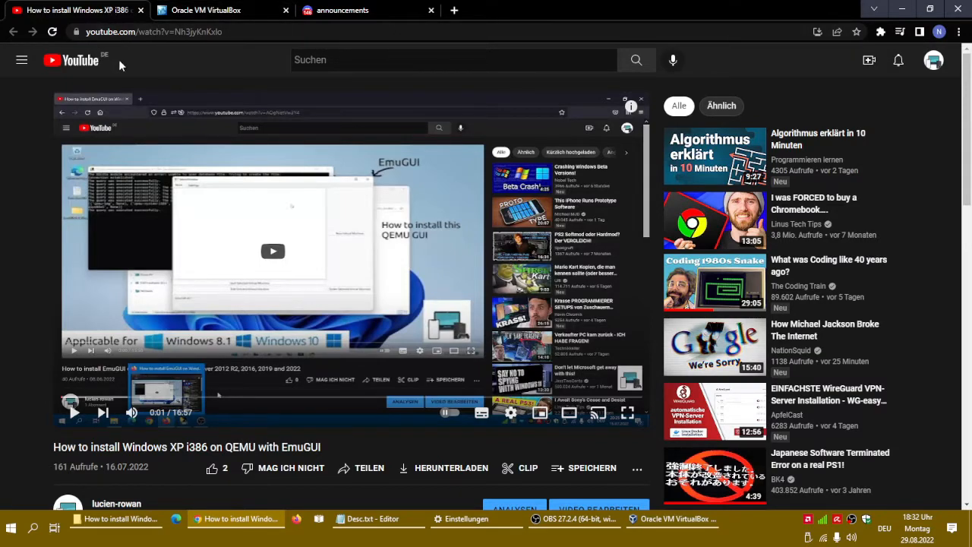
pyautogui.moveTo(137, 57)
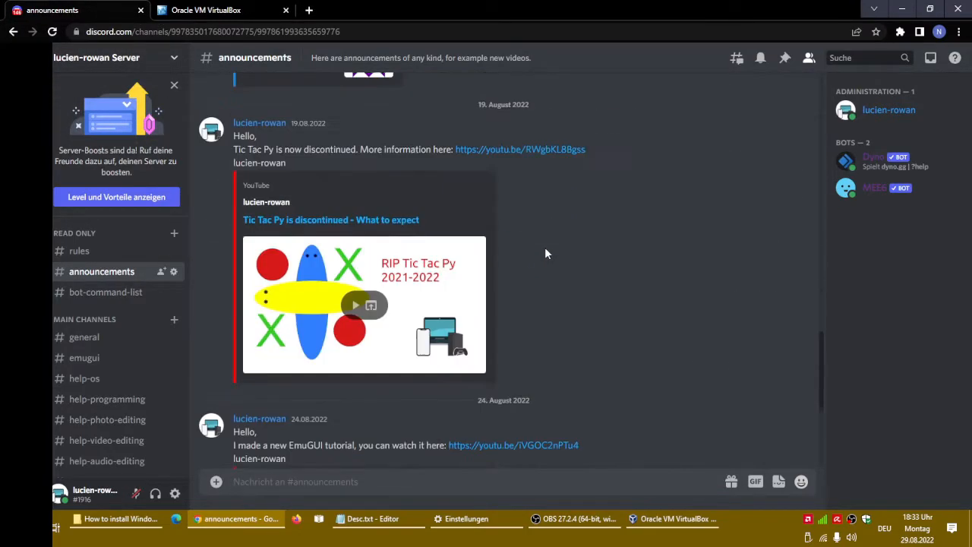
pyautogui.scroll(-3)
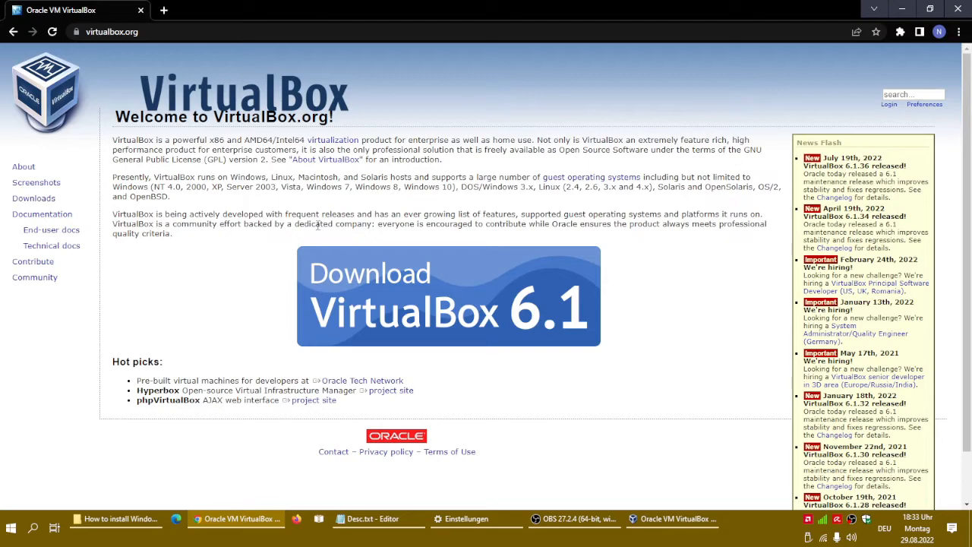
# Open the VirtualBox 6.1.36 downloads page from the home-page banner
pyautogui.click(425, 297)
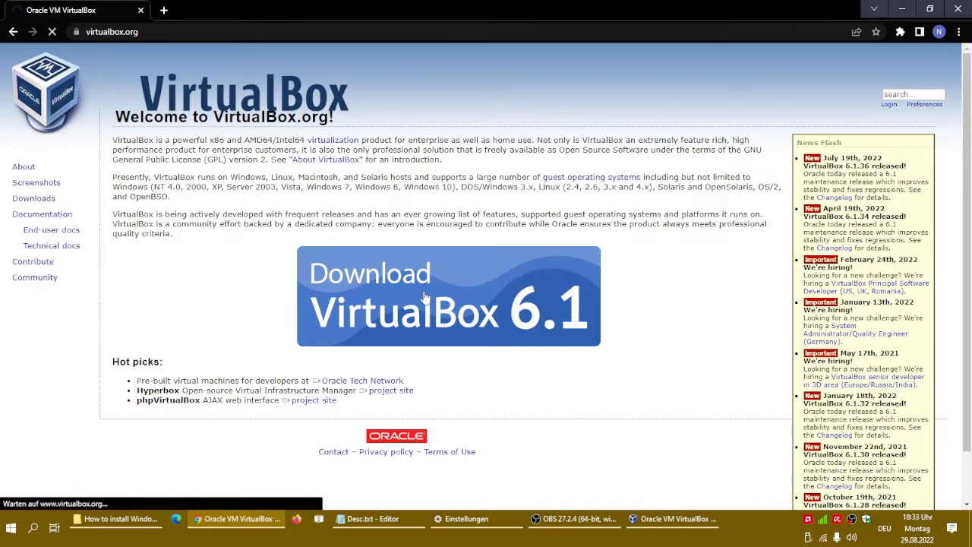
pyautogui.click(448, 296)
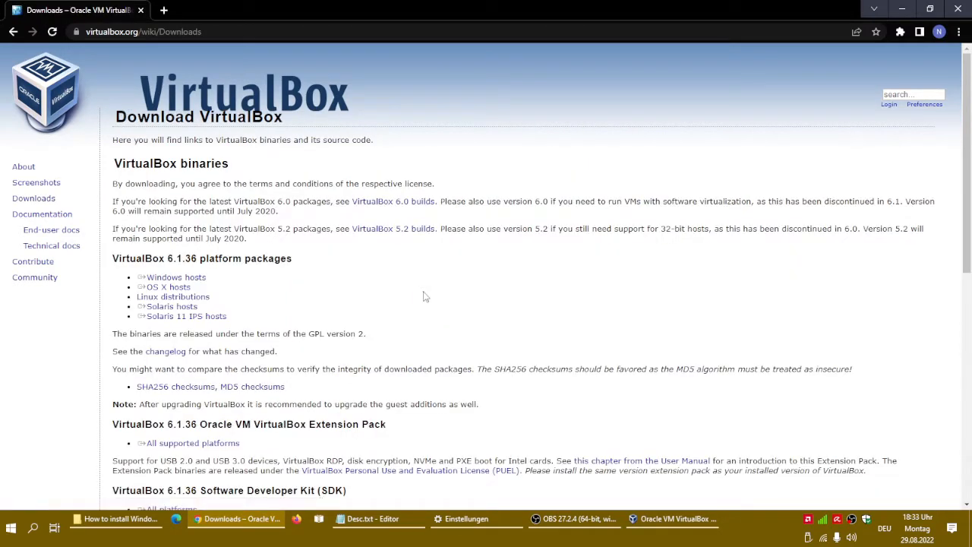
pyautogui.doubleClick(392, 229)
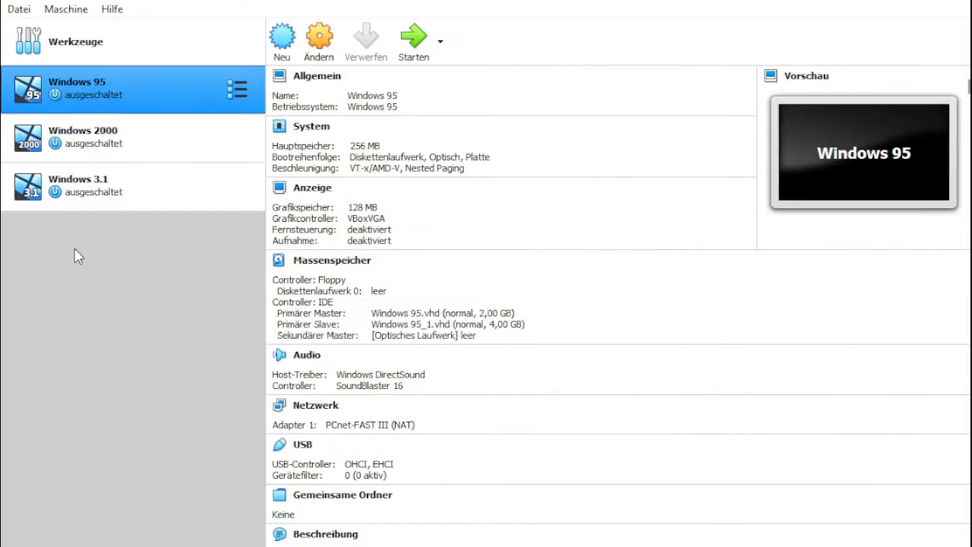
pyautogui.moveTo(177, 190)
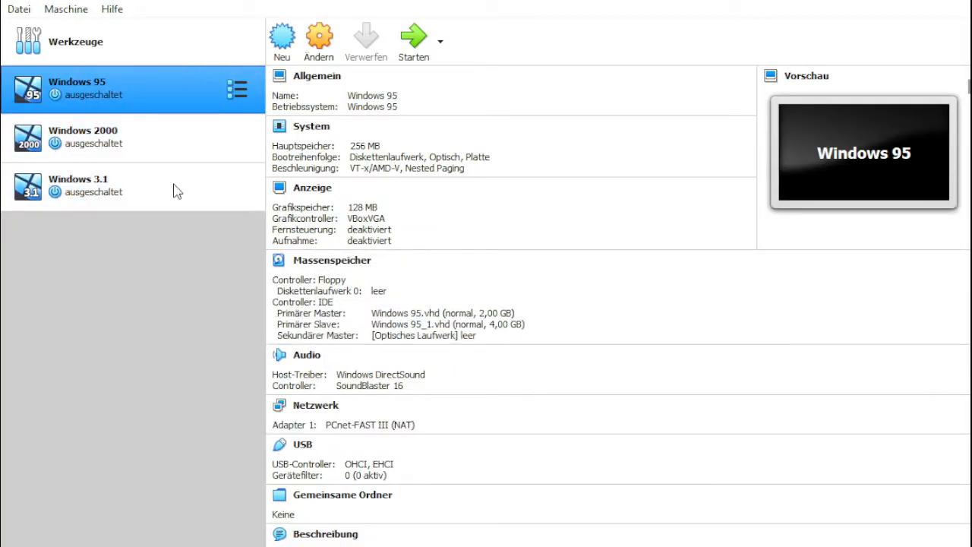
# Remove the existing Windows 95 machine from VirtualBox Manager
pyautogui.click(83, 136)
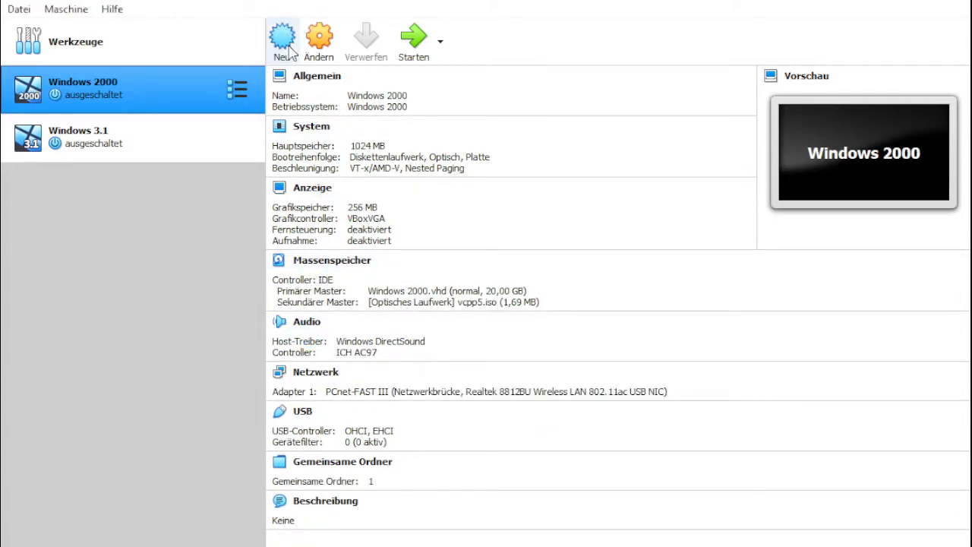
pyautogui.moveTo(442, 192)
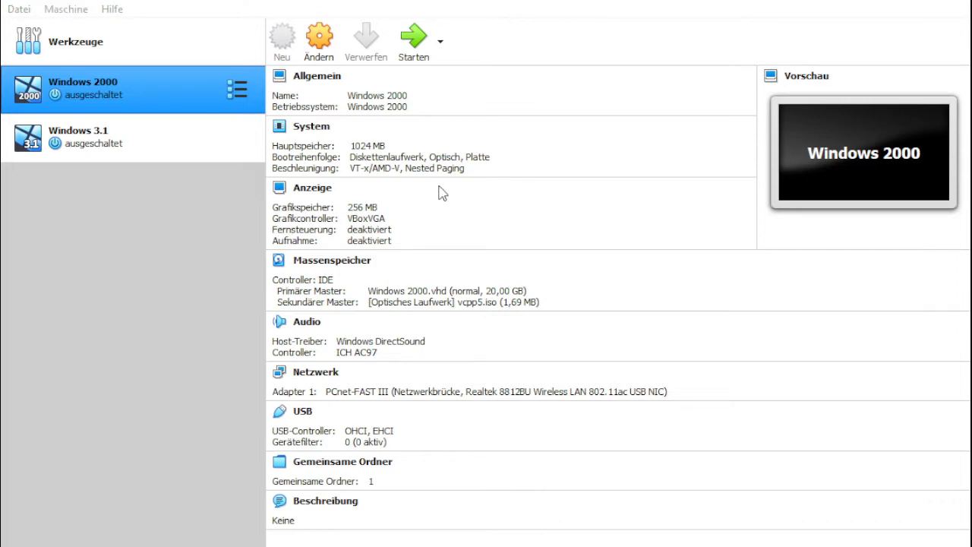
pyautogui.moveTo(663, 61)
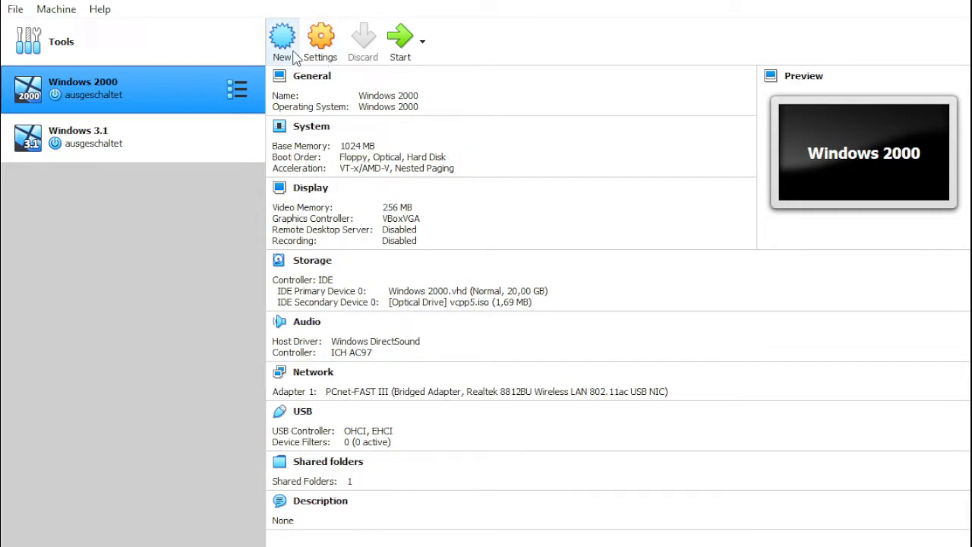
pyautogui.moveTo(349, 18)
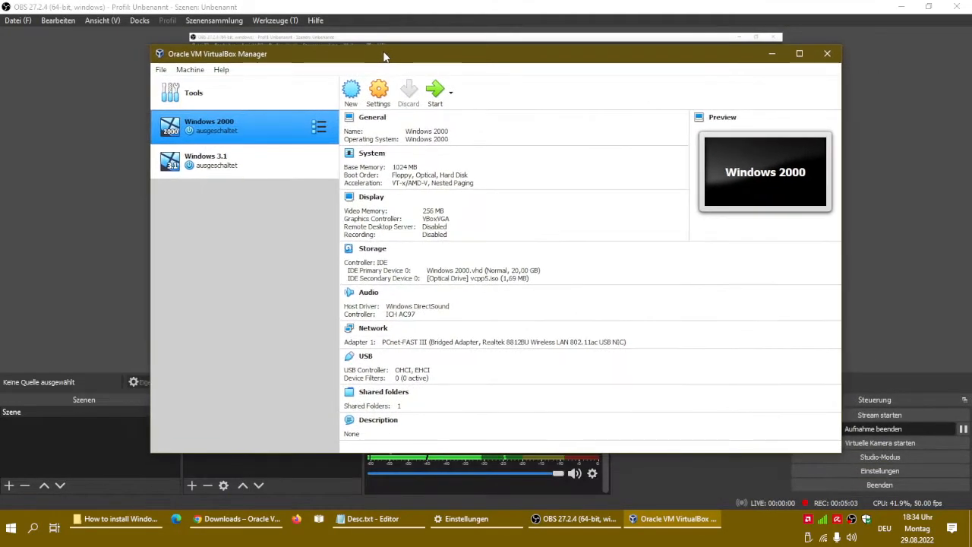
# Create a new machine 'Windows 95 EmuGUI', type Windows 95, with 64 MB memory
pyautogui.click(351, 91)
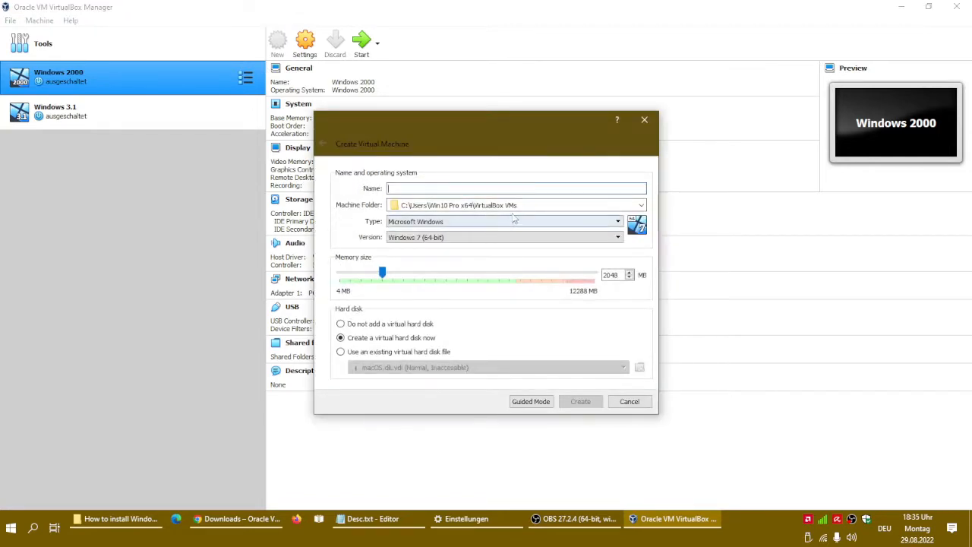
pyautogui.write('Windows 95 Emu')
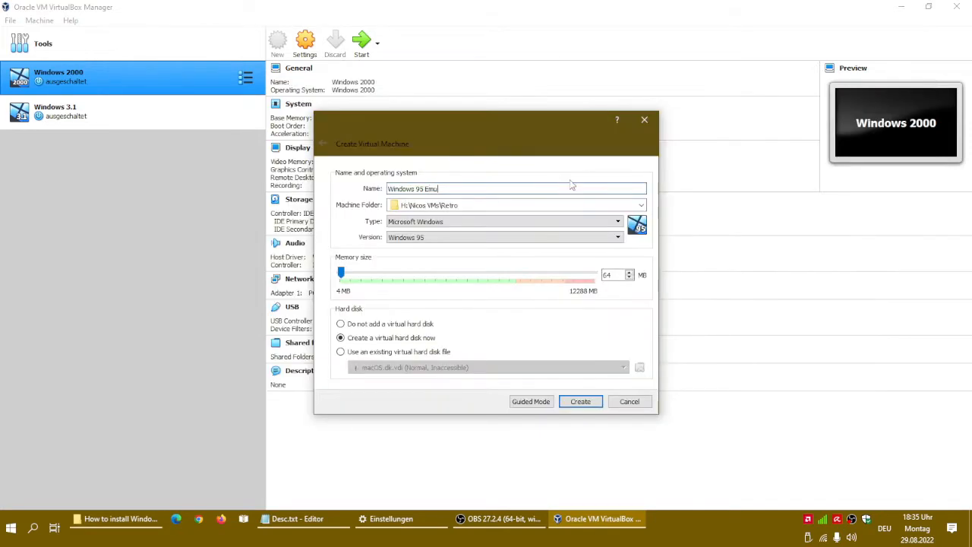
pyautogui.write('GUI')
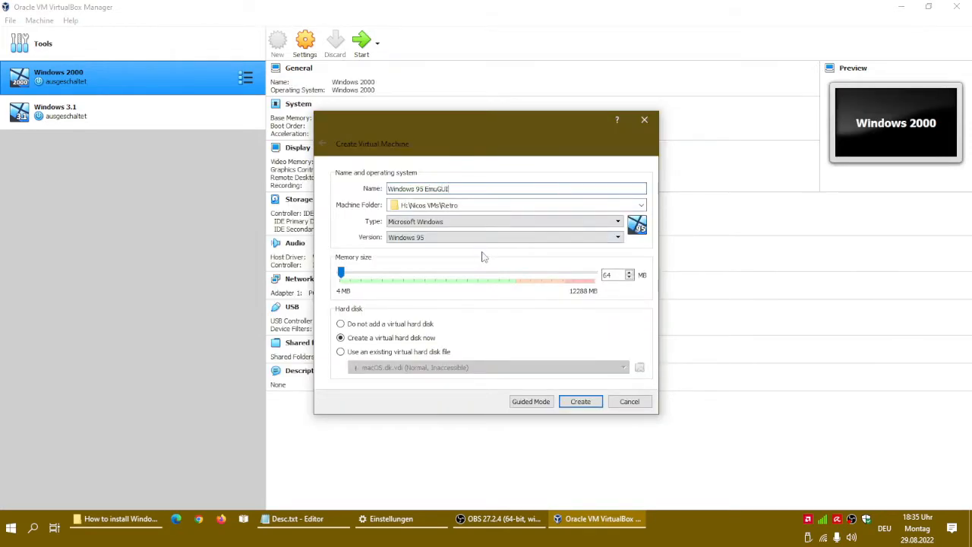
pyautogui.moveTo(601, 418)
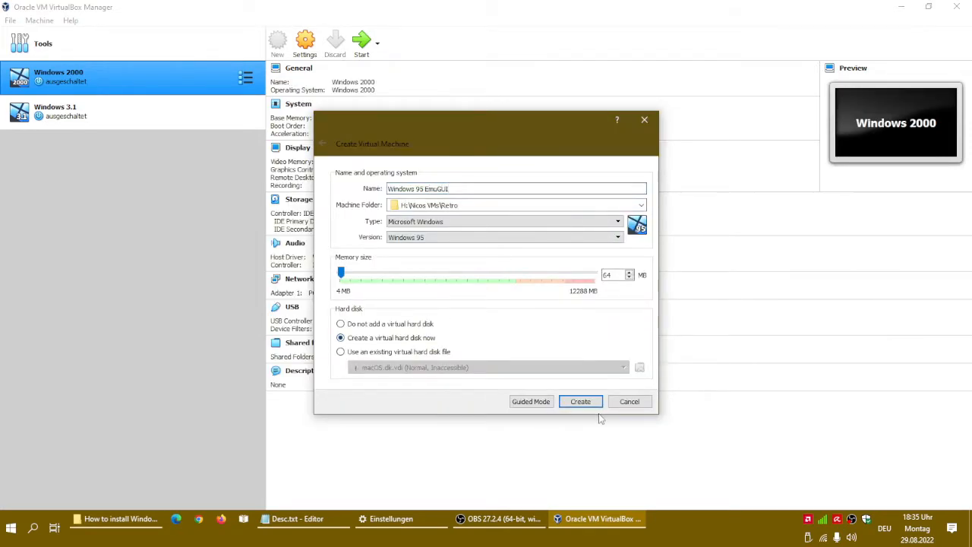
pyautogui.click(580, 401)
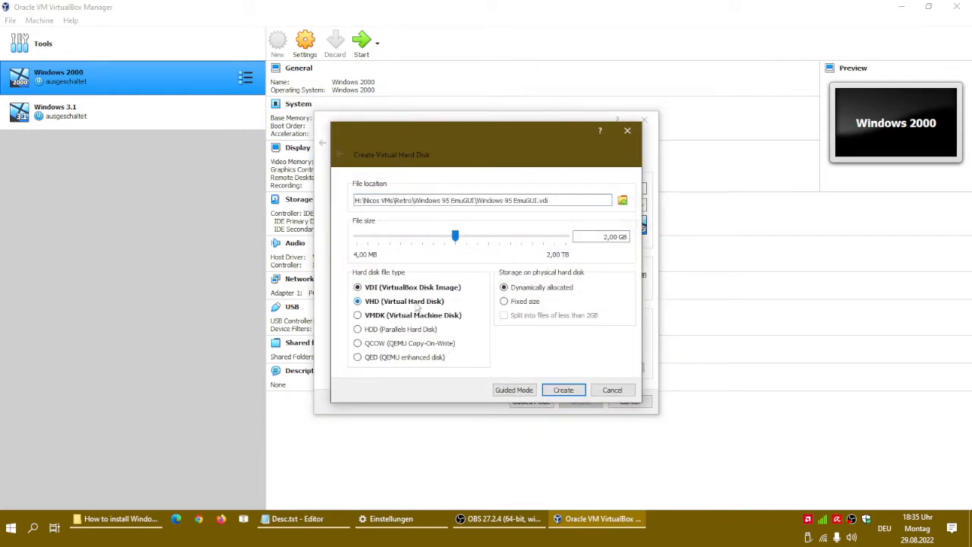
# Create a 2 GB dynamically allocated VHD disk after briefly trying the QCOW format
pyautogui.click(357, 301)
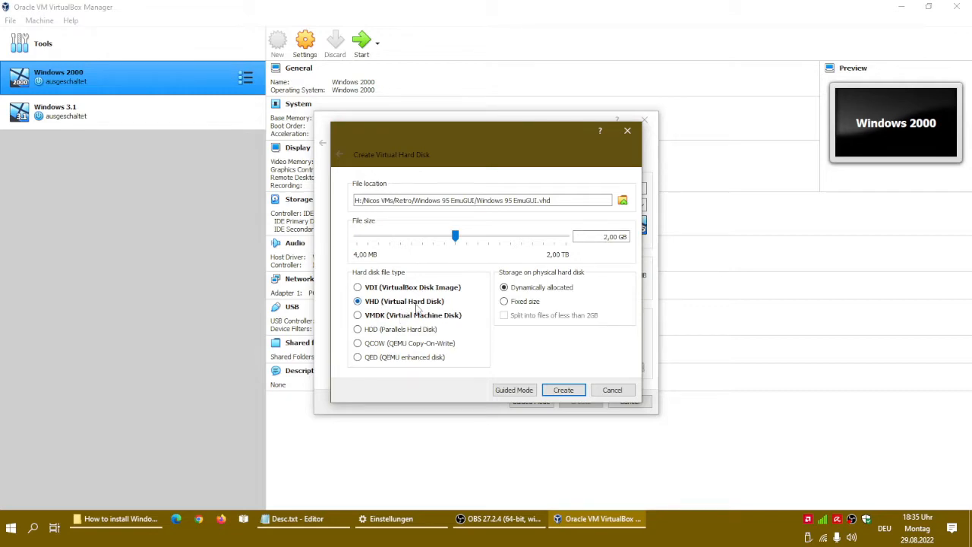
pyautogui.click(357, 343)
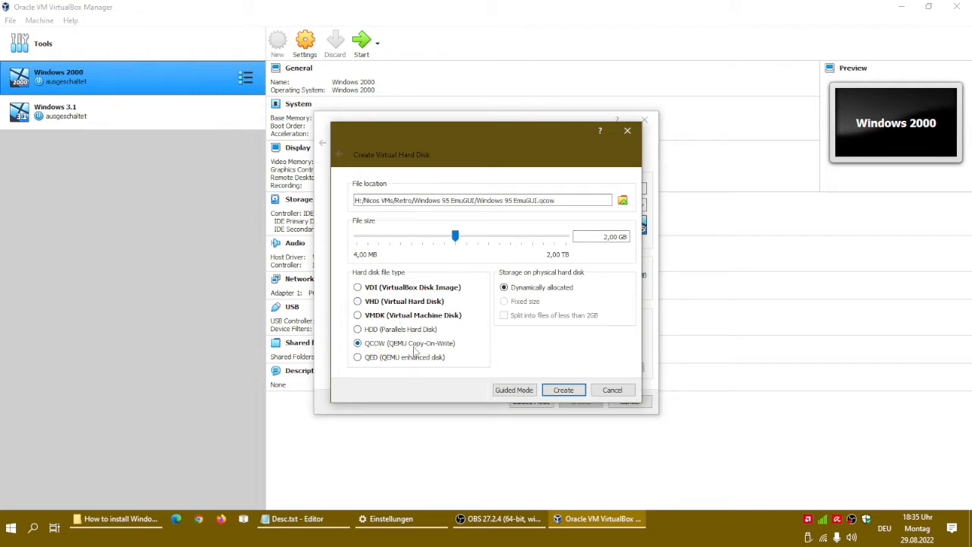
pyautogui.moveTo(456, 349)
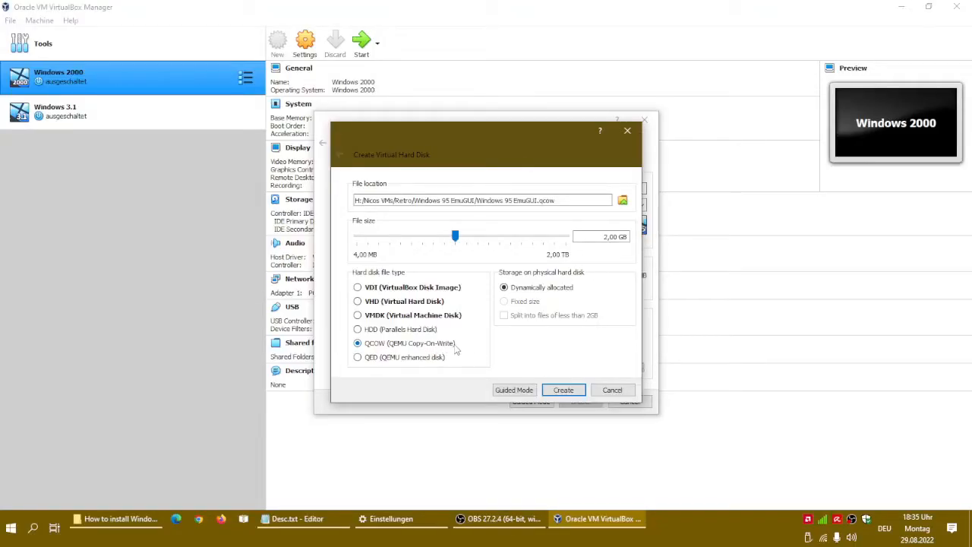
pyautogui.moveTo(453, 347)
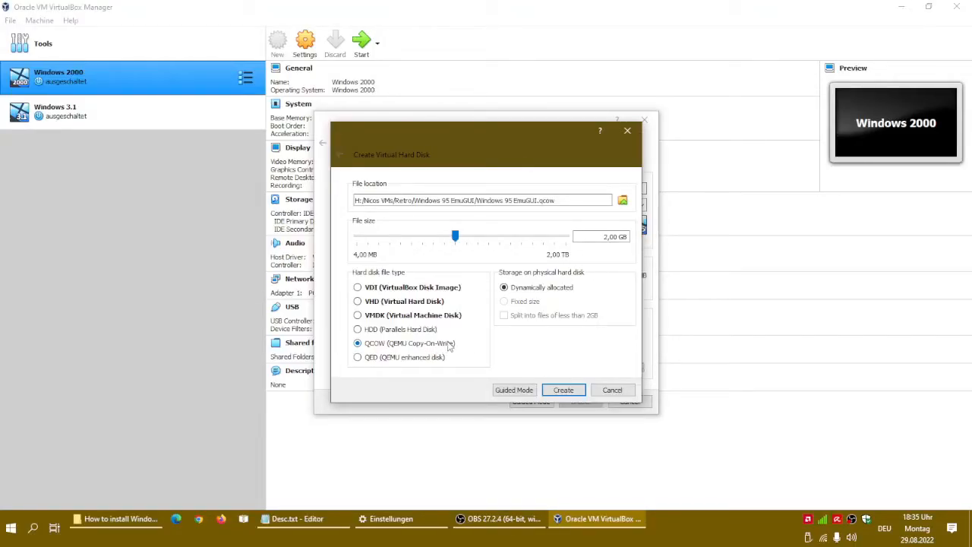
pyautogui.click(357, 300)
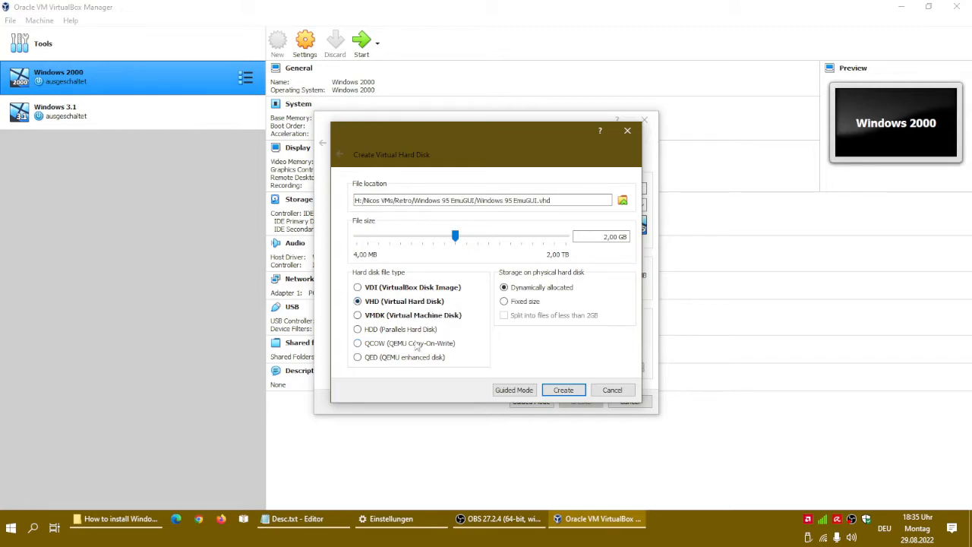
pyautogui.moveTo(564, 242)
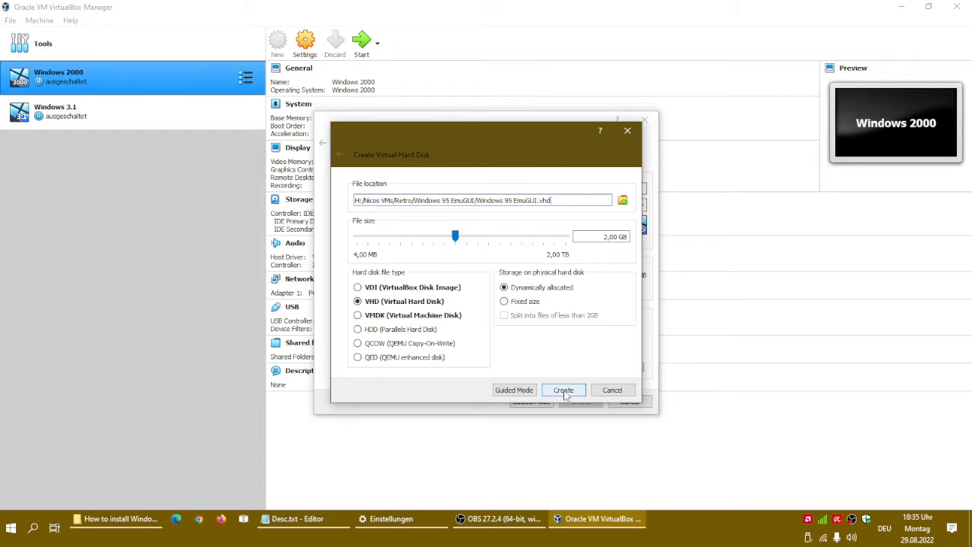
pyautogui.click(563, 389)
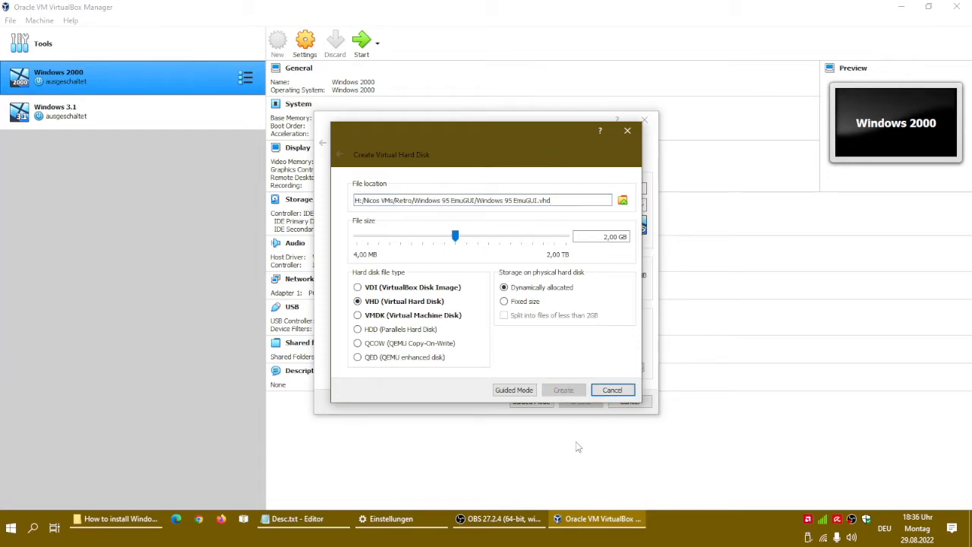
pyautogui.click(563, 390)
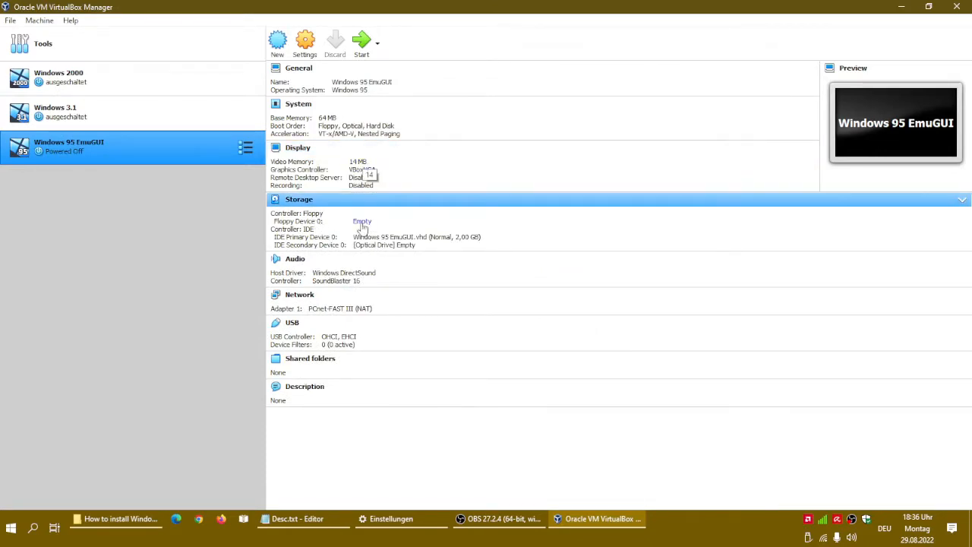
# Load dos71cd.iso into the Windows 95 EmuGUI machine's optical drive
pyautogui.click(362, 221)
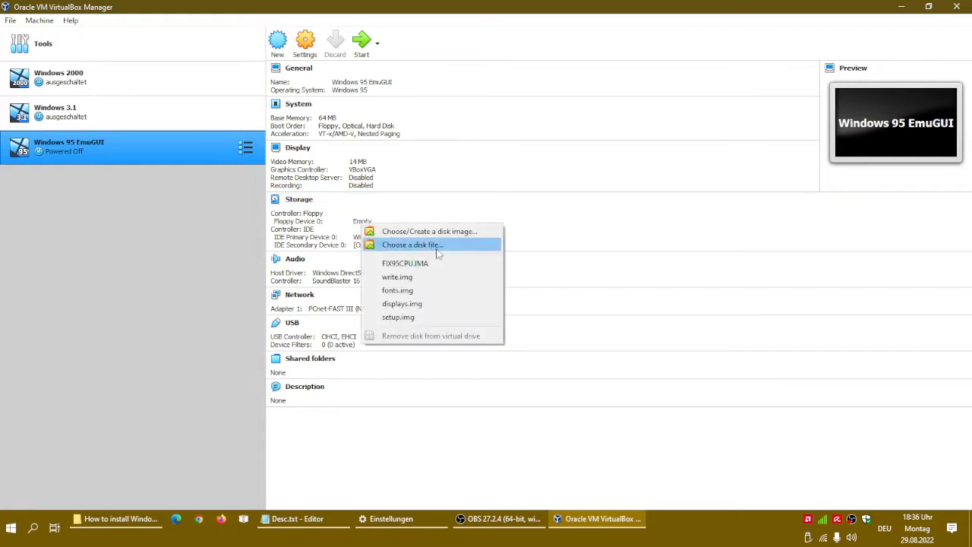
pyautogui.moveTo(541, 254)
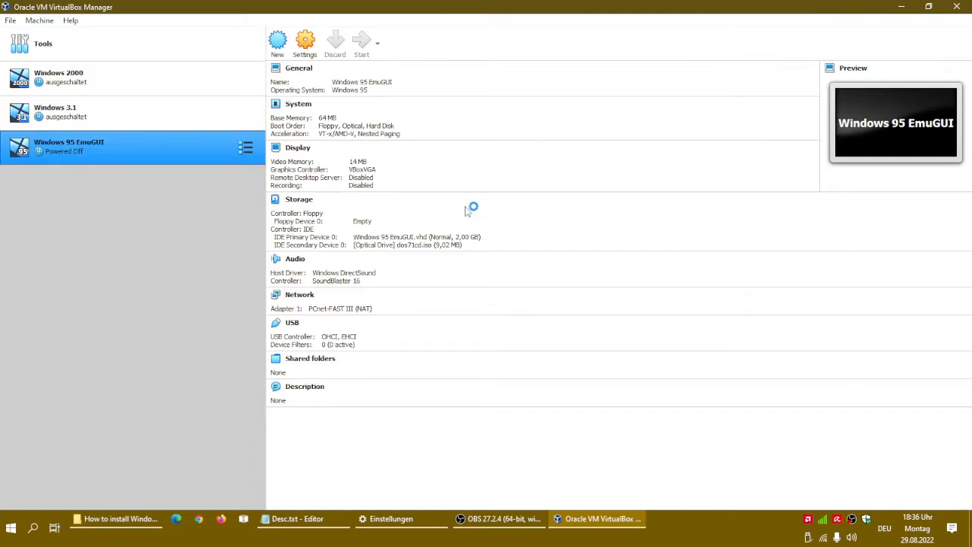
pyautogui.click(299, 103)
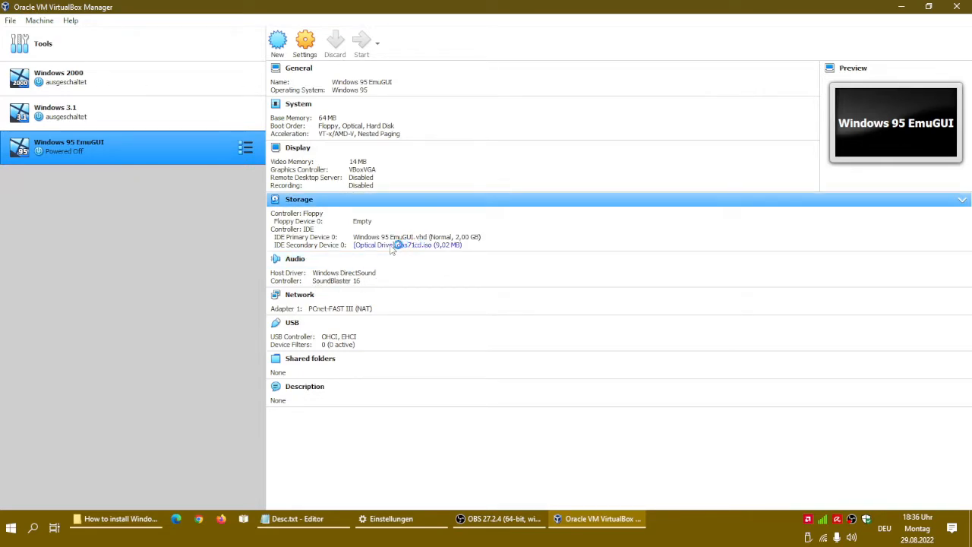
pyautogui.moveTo(406, 245)
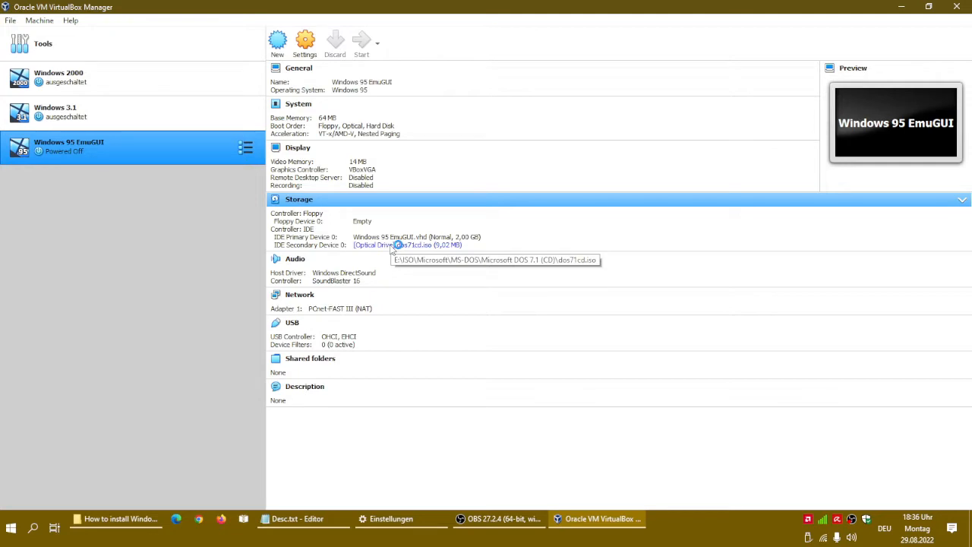
# Start the Windows 95 EmuGUI machine and accept the MS-DOS 7.10 welcome and licence screens
pyautogui.click(362, 42)
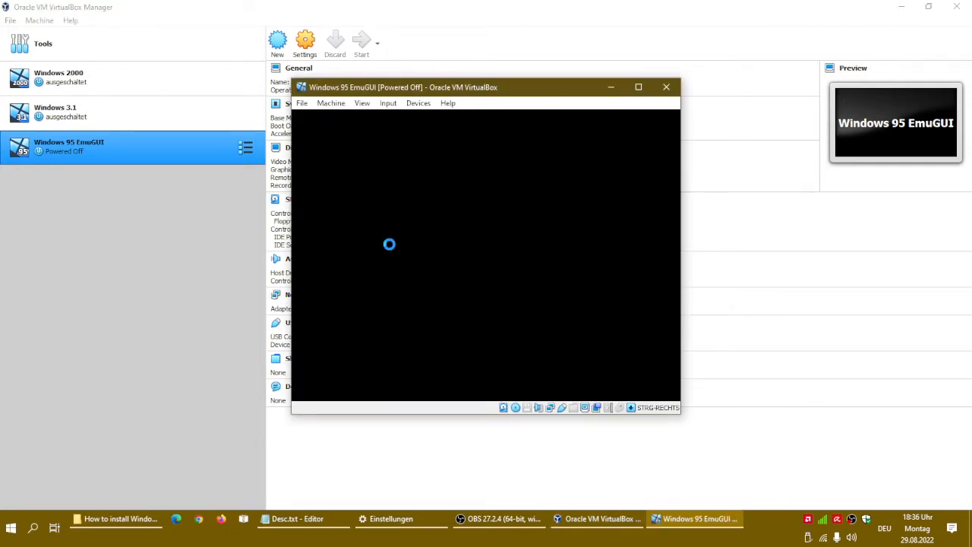
pyautogui.click(362, 42)
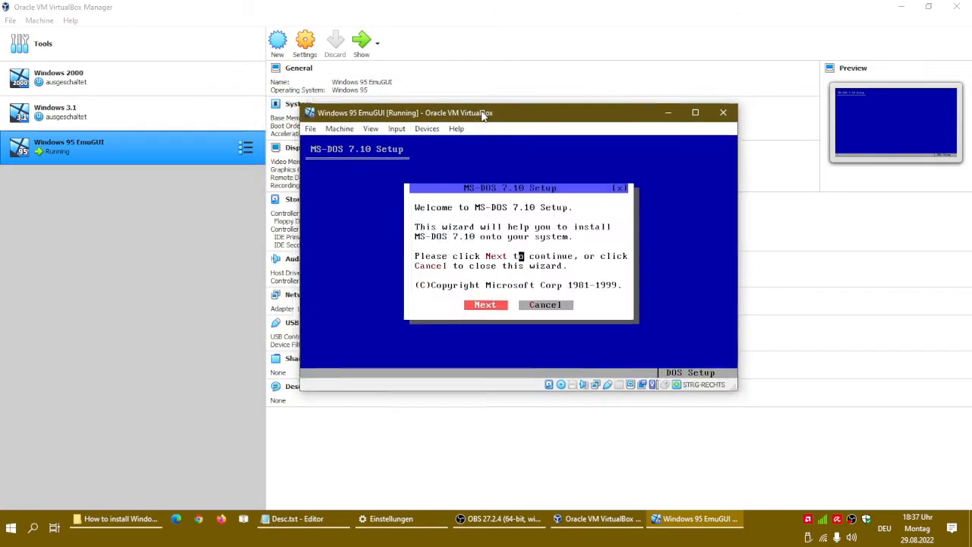
pyautogui.click(485, 304)
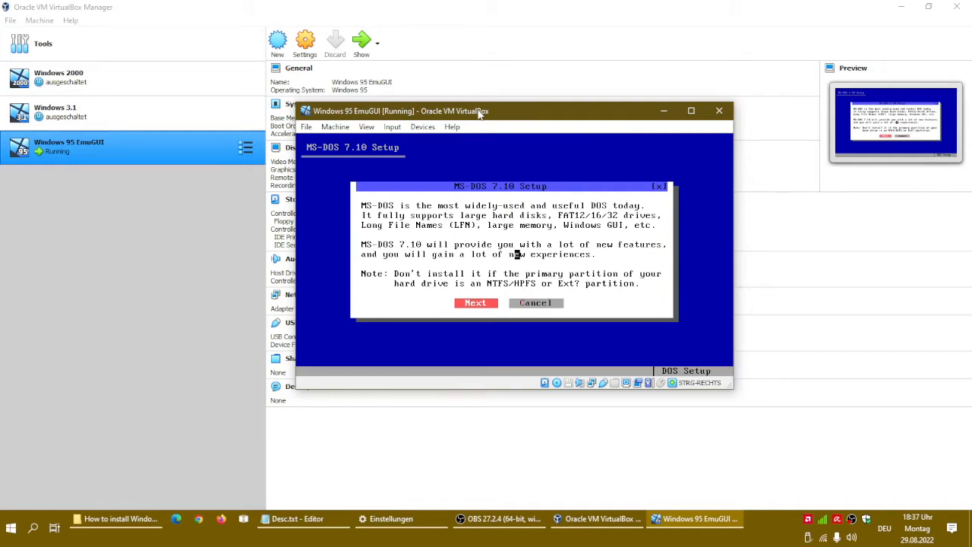
pyautogui.click(475, 303)
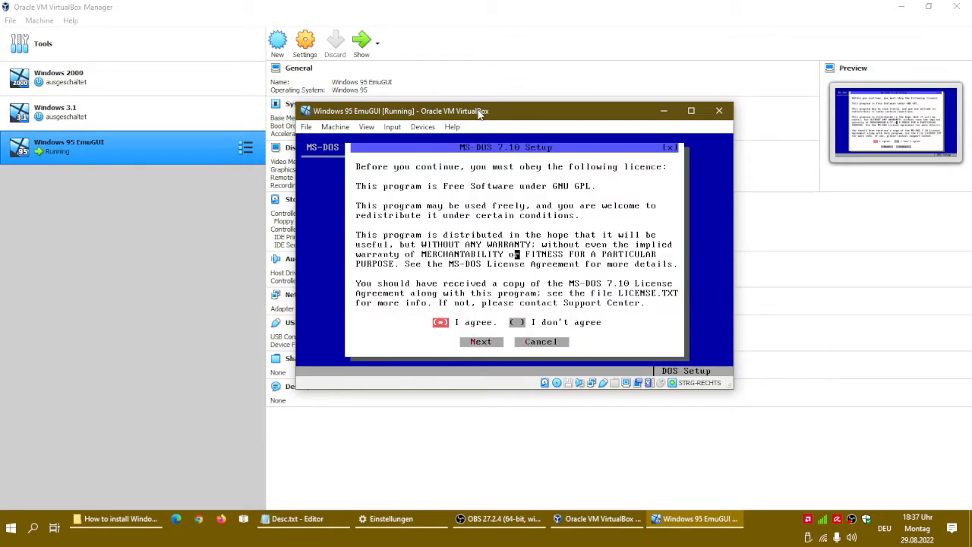
pyautogui.click(481, 341)
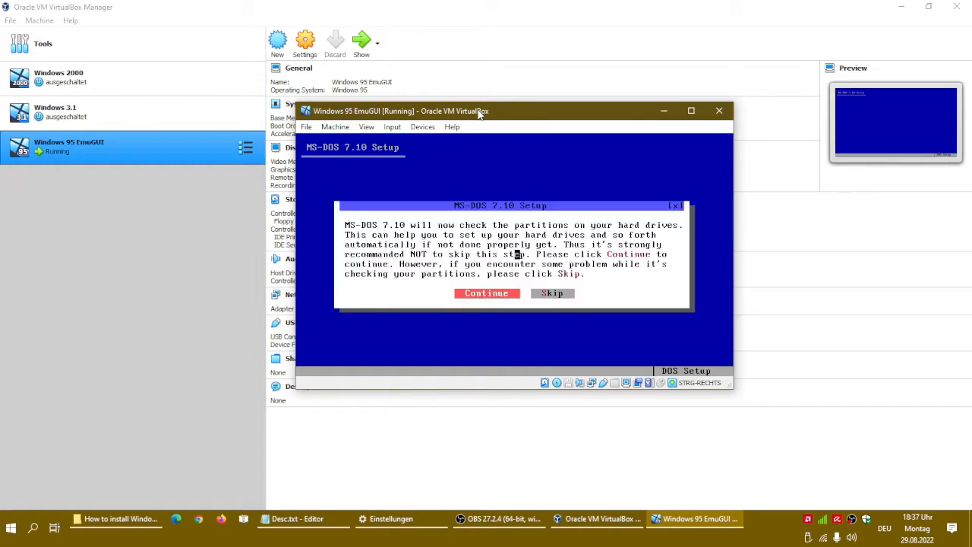
pyautogui.click(486, 293)
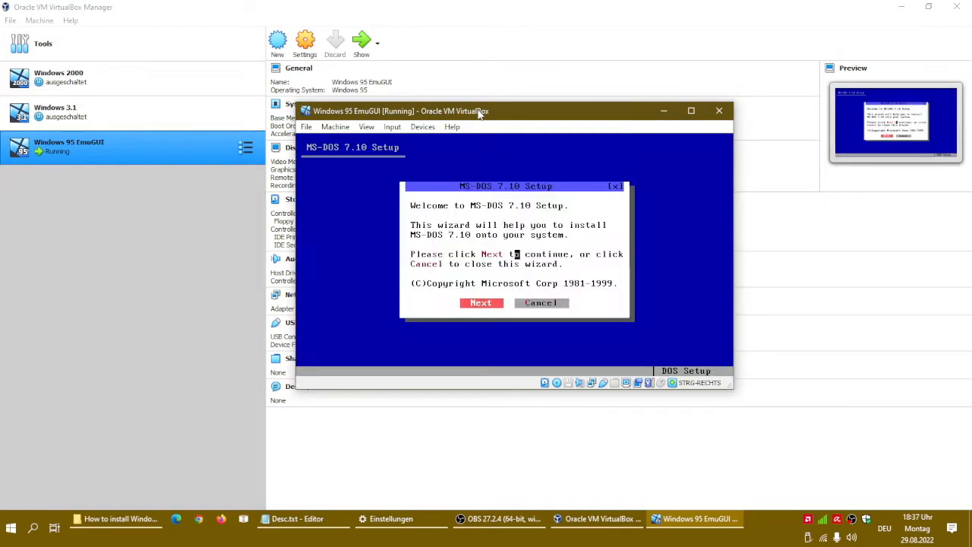
pyautogui.click(481, 303)
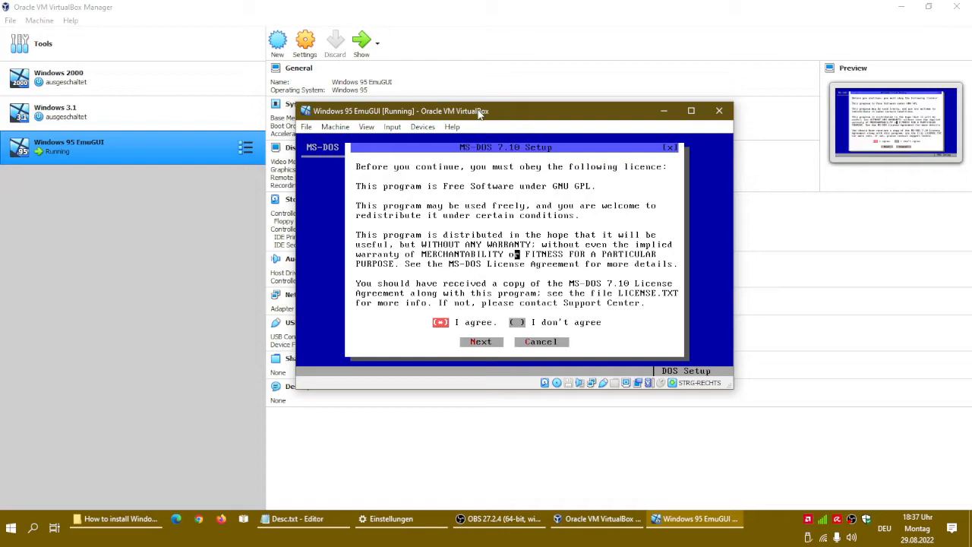
pyautogui.click(481, 342)
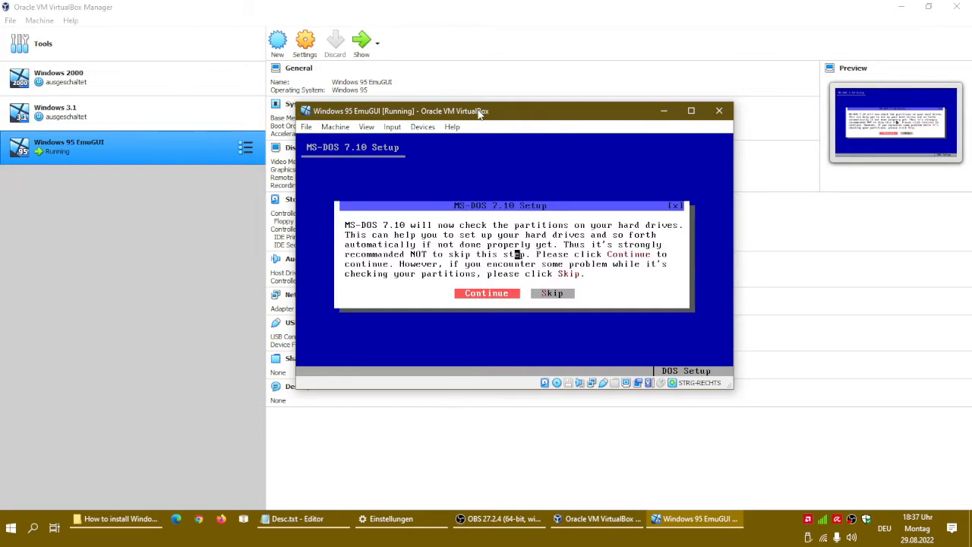
# Let setup check partitions, rewrite the MBR, create C:\DOS71, choose full installation and decline AccessDOS
pyautogui.click(487, 293)
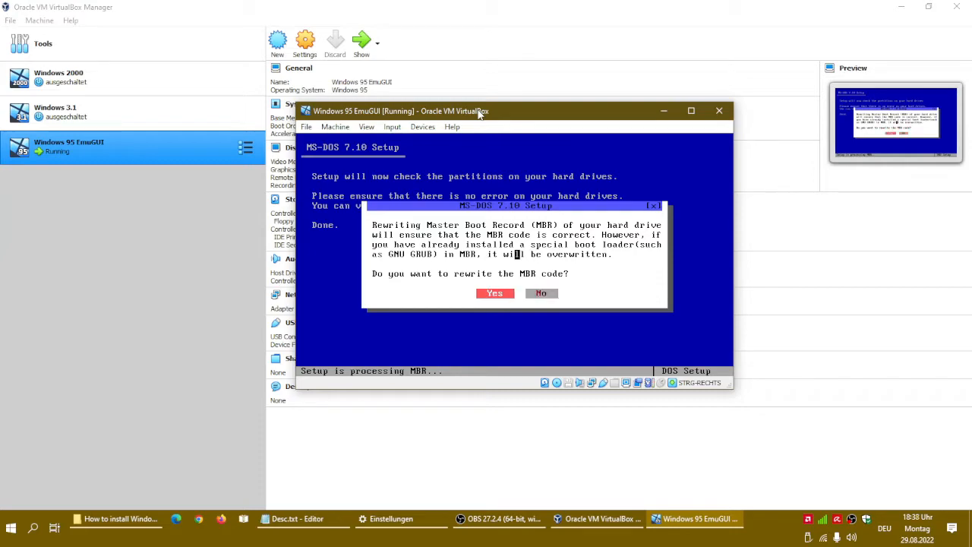
pyautogui.click(494, 293)
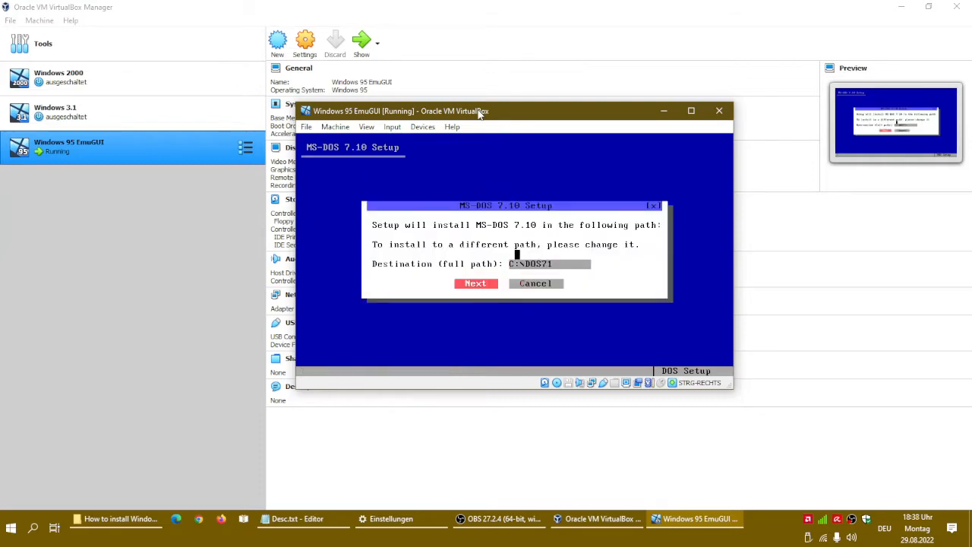
pyautogui.click(475, 283)
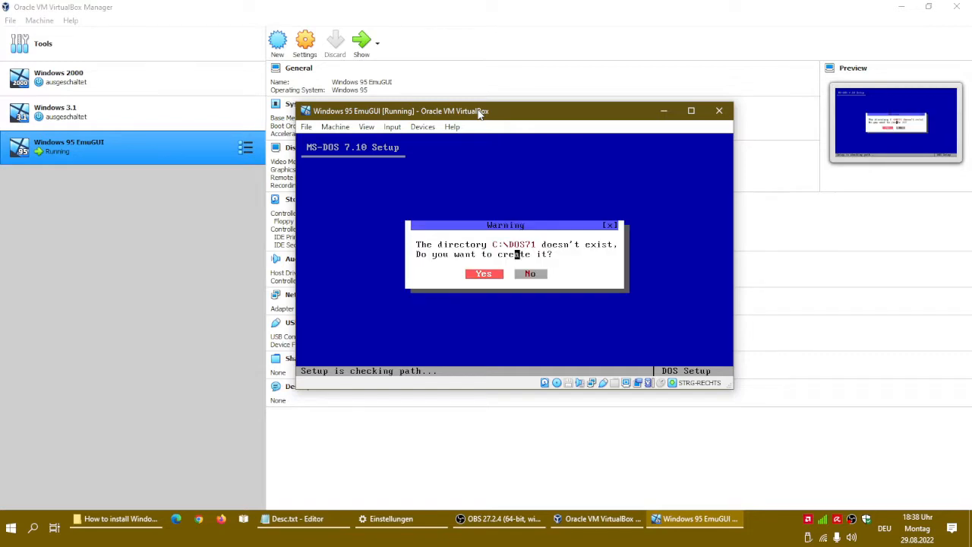
pyautogui.click(484, 273)
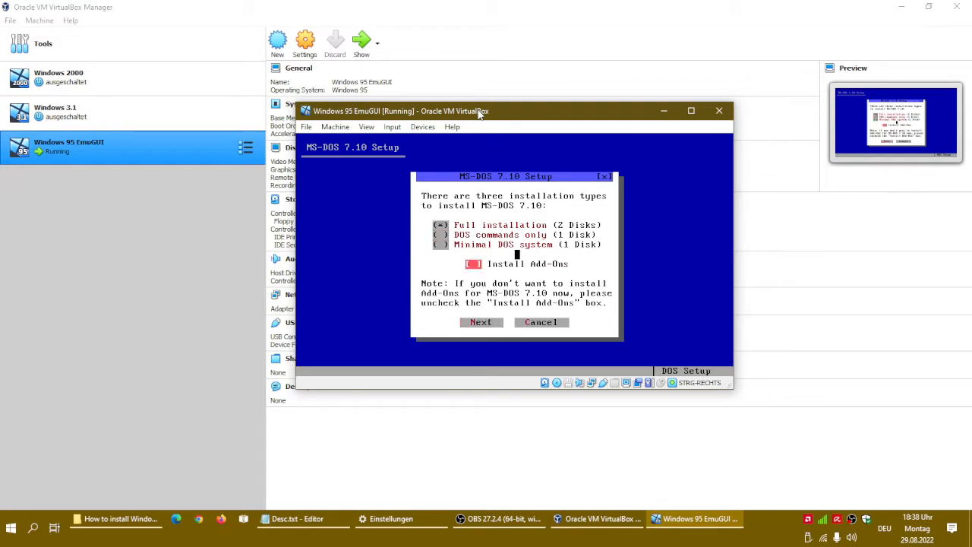
pyautogui.click(480, 322)
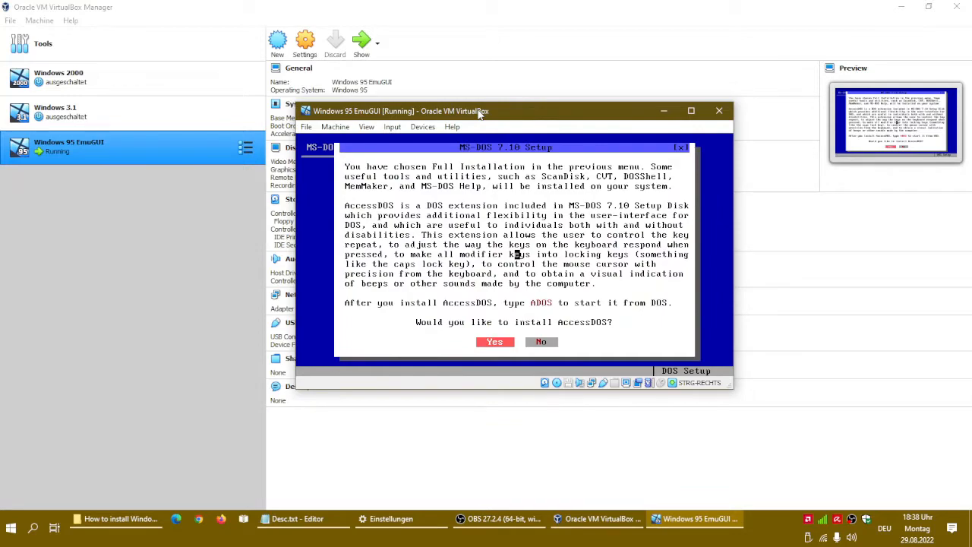
pyautogui.click(541, 341)
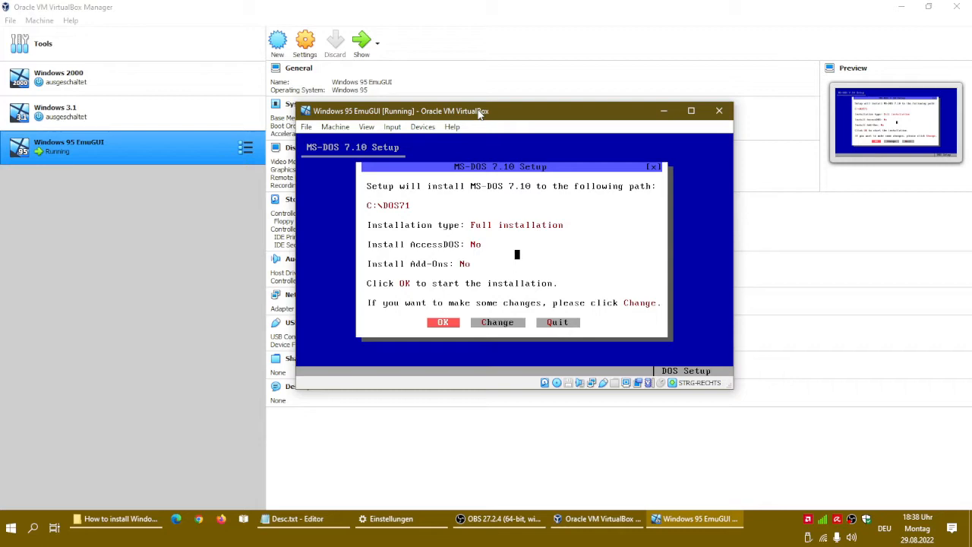
# Start the MS-DOS 7.10 installation and let it unpack files from the installation disks
pyautogui.click(443, 322)
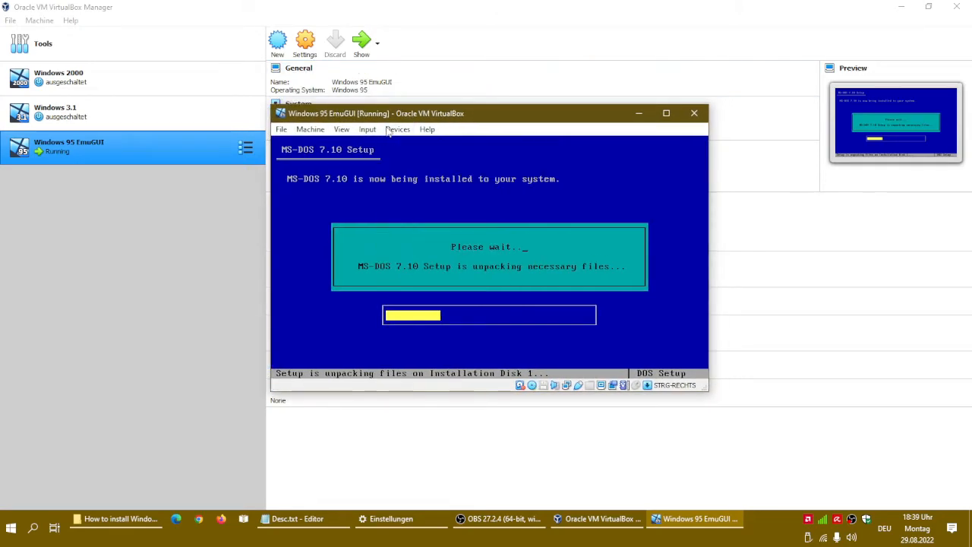
pyautogui.click(341, 130)
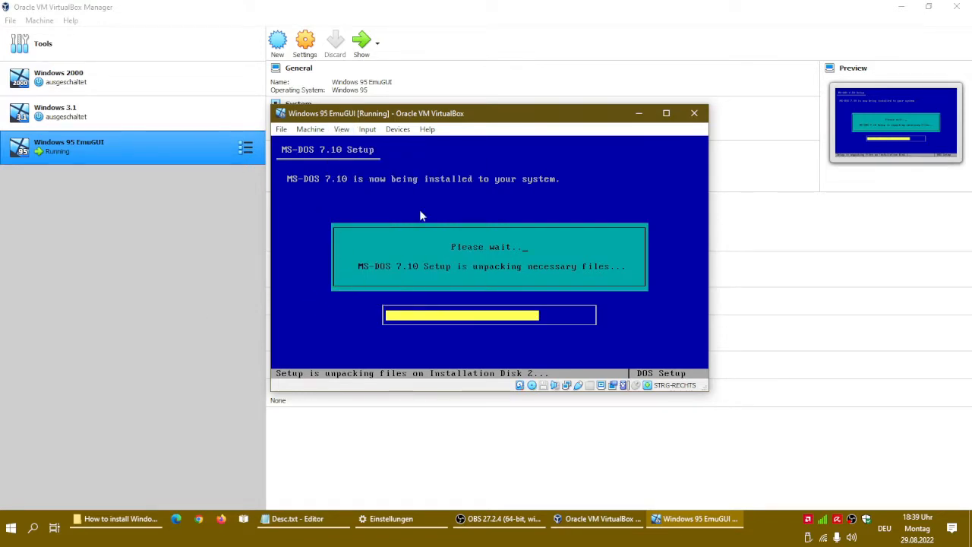
pyautogui.moveTo(234, 408)
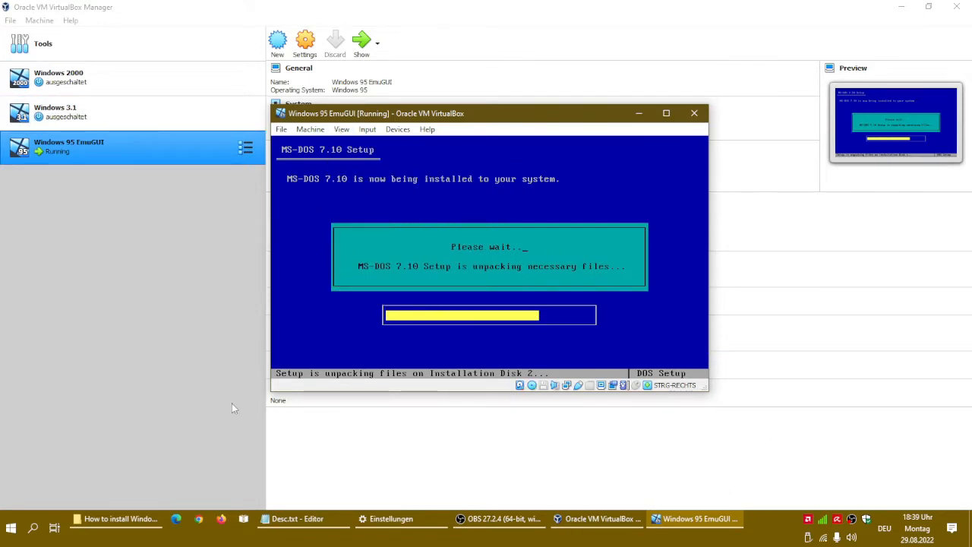
pyautogui.moveTo(696, 66)
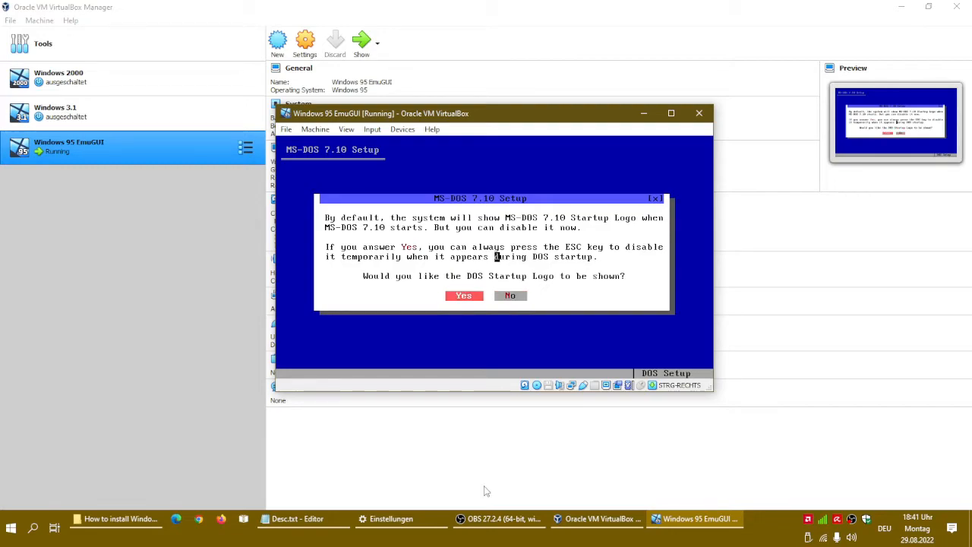
# Answer the logo, boot log and disk locking questions, load both CD drivers and accept the startup programs
pyautogui.click(464, 296)
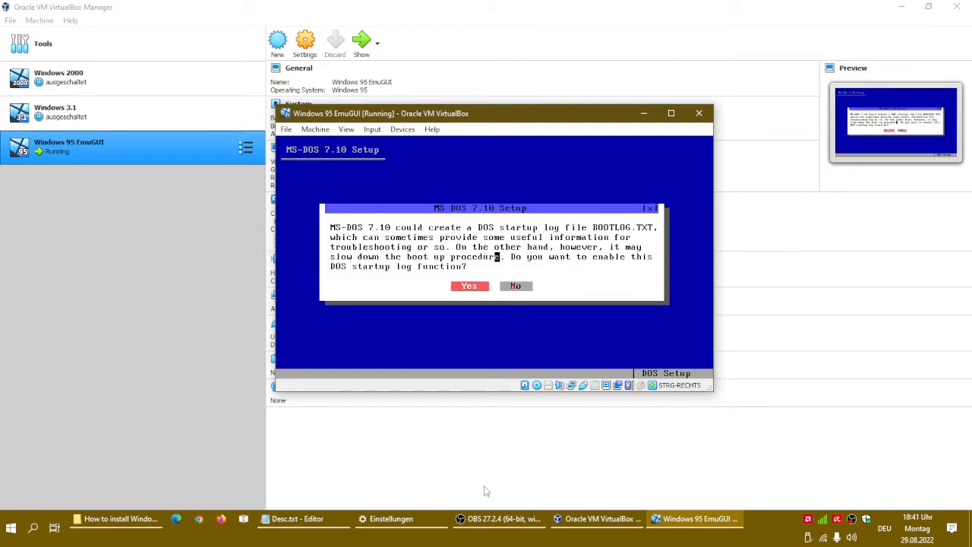
pyautogui.click(469, 286)
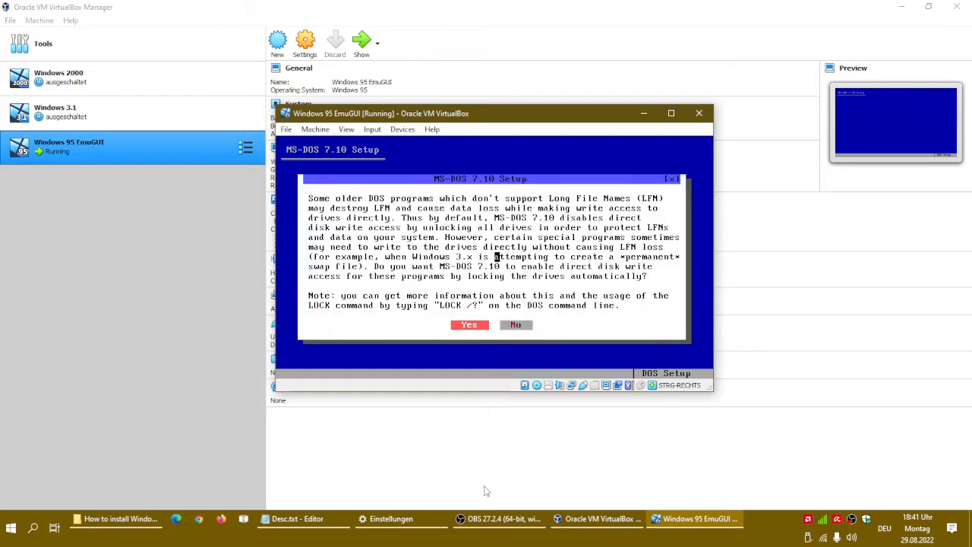
pyautogui.click(469, 324)
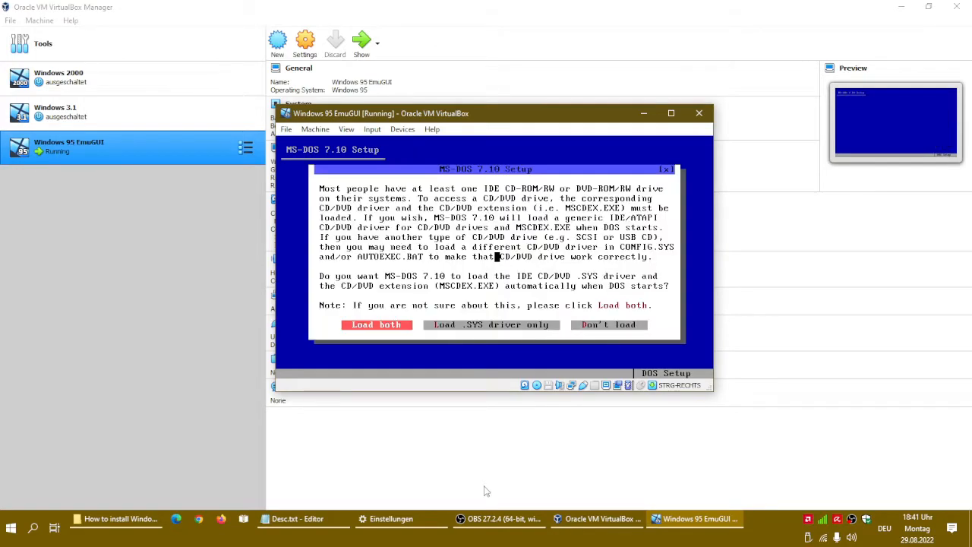
pyautogui.click(376, 324)
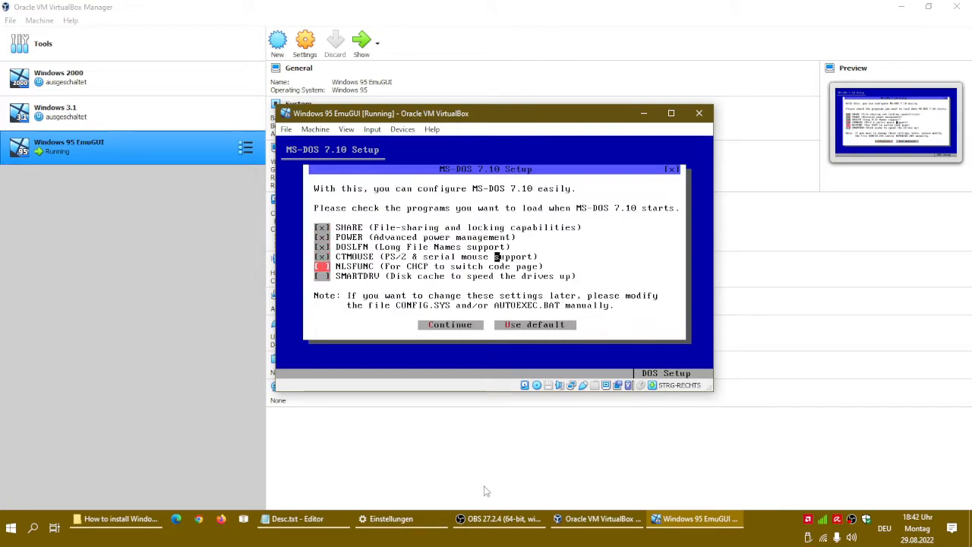
pyautogui.click(449, 324)
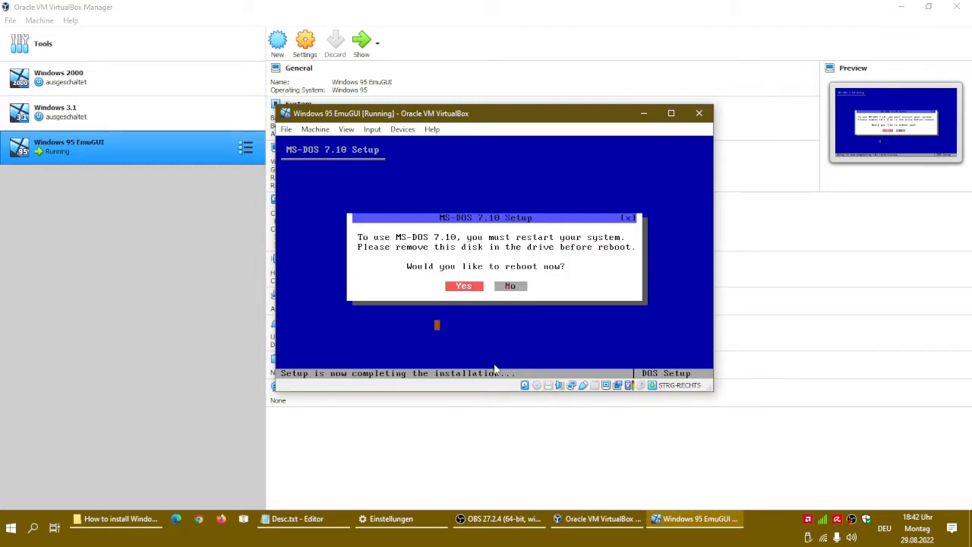
# Reboot into the newly installed MS-DOS 7.10 and launch Windows 95 setup from drive D:
pyautogui.click(463, 285)
pyautogui.write('setup')
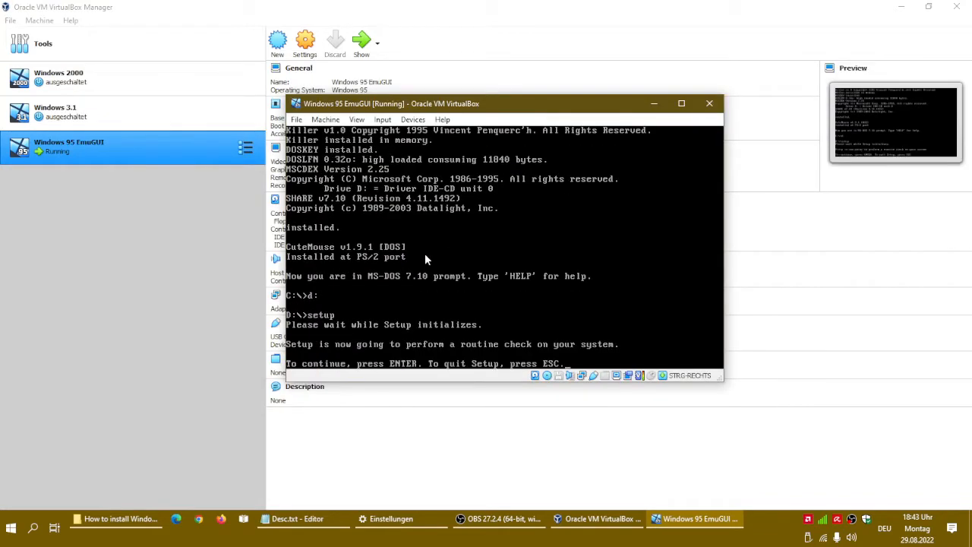
# Quit setup and copy the Windows 95 setup files from the CD into C:\Win95 at the DOS prompt
pyautogui.press('enter')
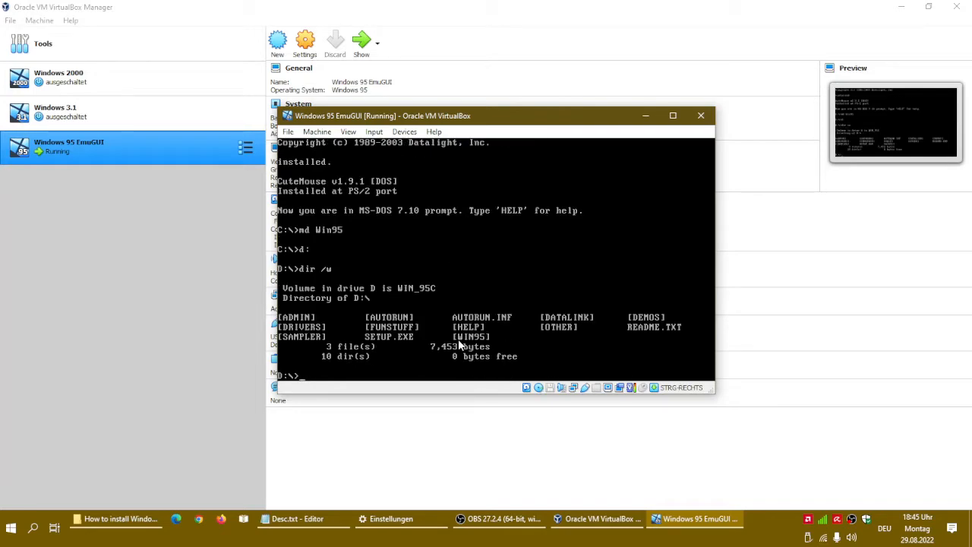
pyautogui.write('cd Wn')
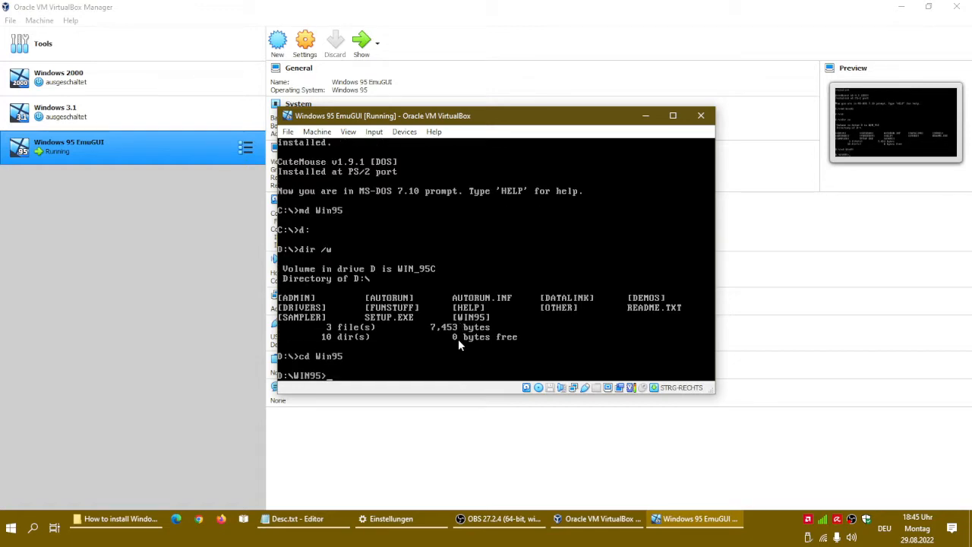
pyautogui.write('copy *.* c:')
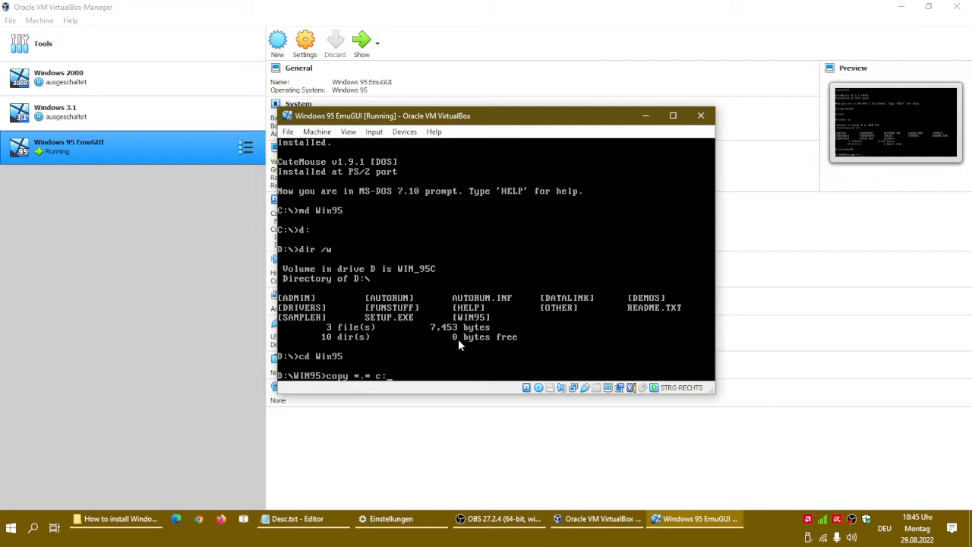
pyautogui.write('\\win.3')
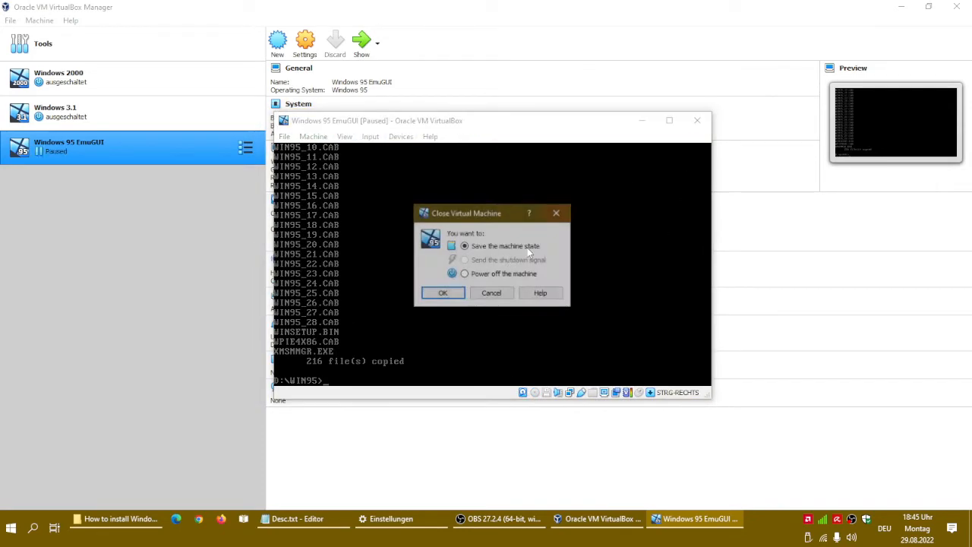
# Power off the VirtualBox machine via Close > Power off the machine
pyautogui.click(464, 274)
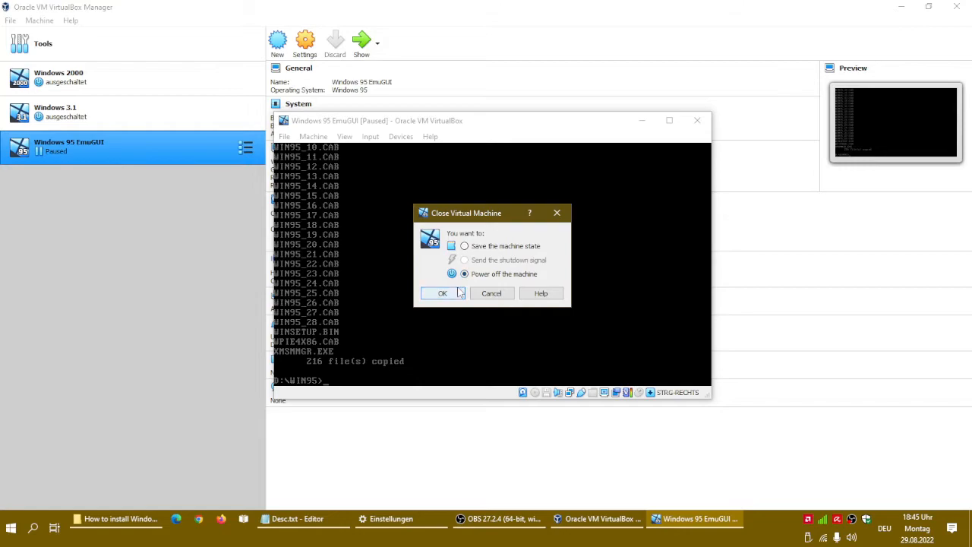
pyautogui.click(443, 293)
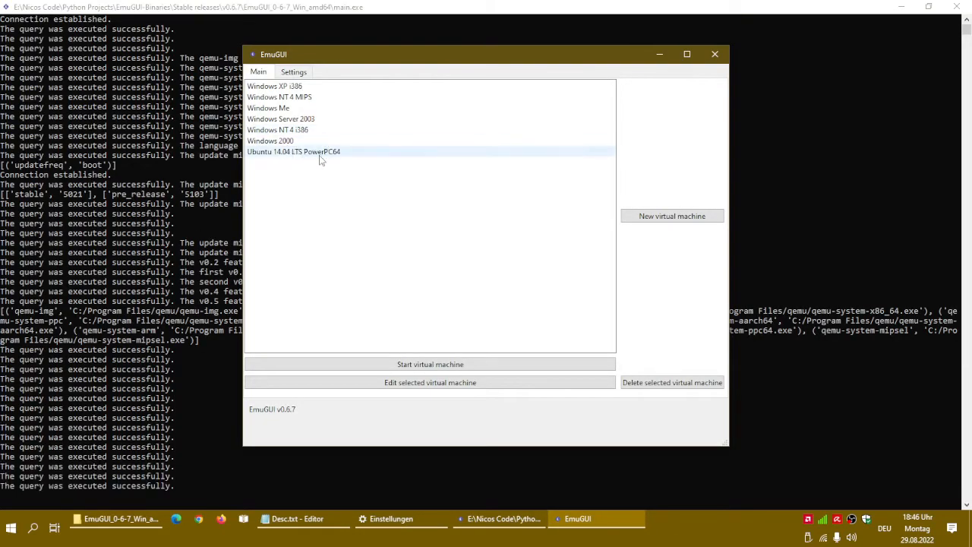
# Start a new EmuGUI virtual machine named 'Windows 95' and continue to its hardware settings
pyautogui.click(671, 216)
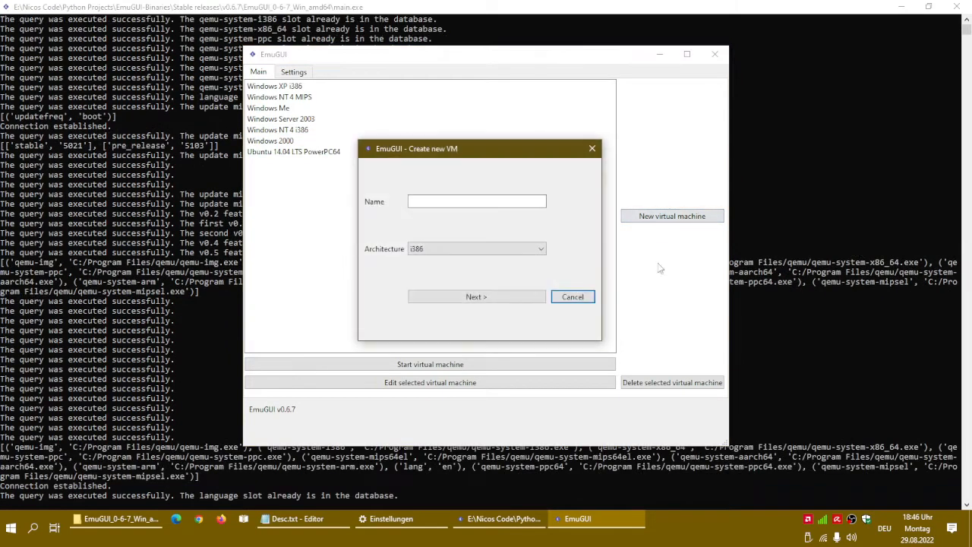
pyautogui.click(477, 201)
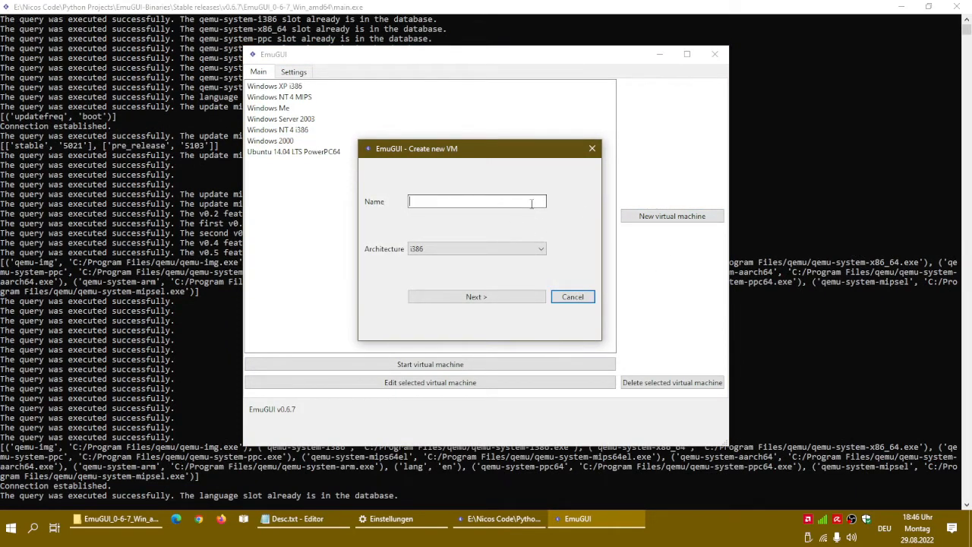
pyautogui.write('Windows 095')
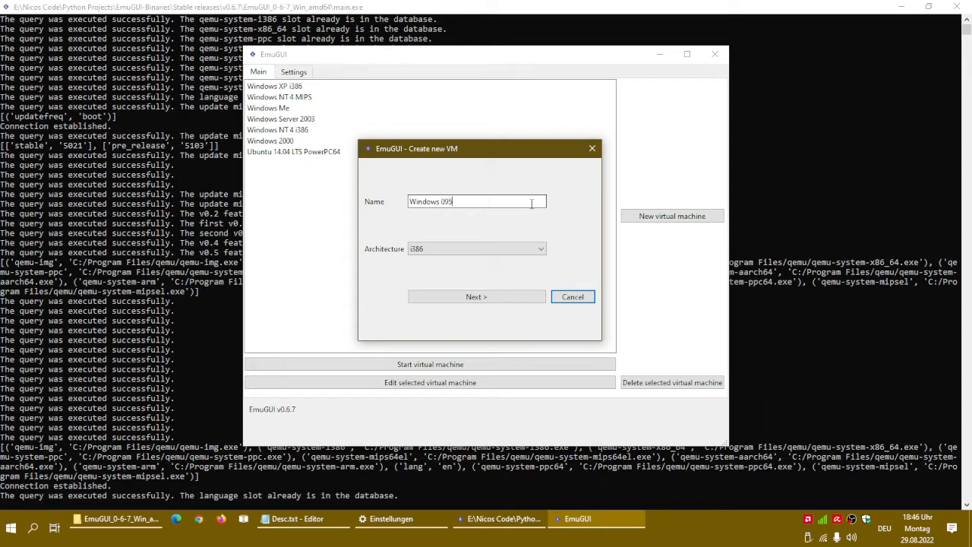
pyautogui.press('BackSpace')
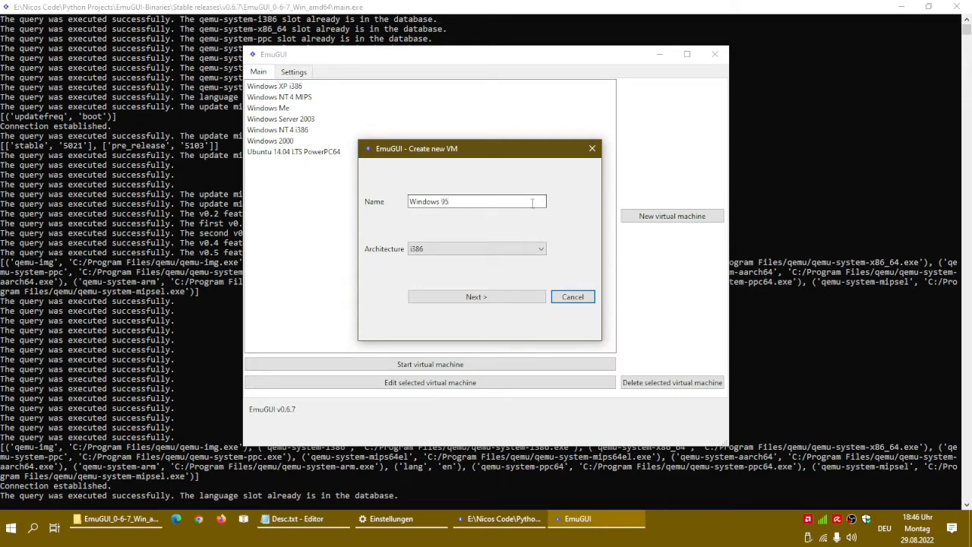
pyautogui.click(476, 296)
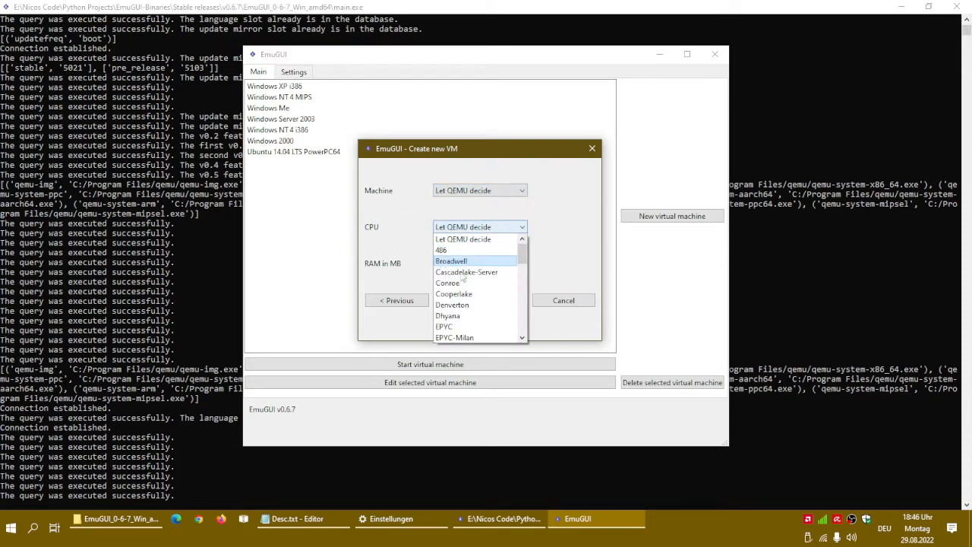
# Choose the pentium CPU and set the RAM to 64
pyautogui.scroll(-3)
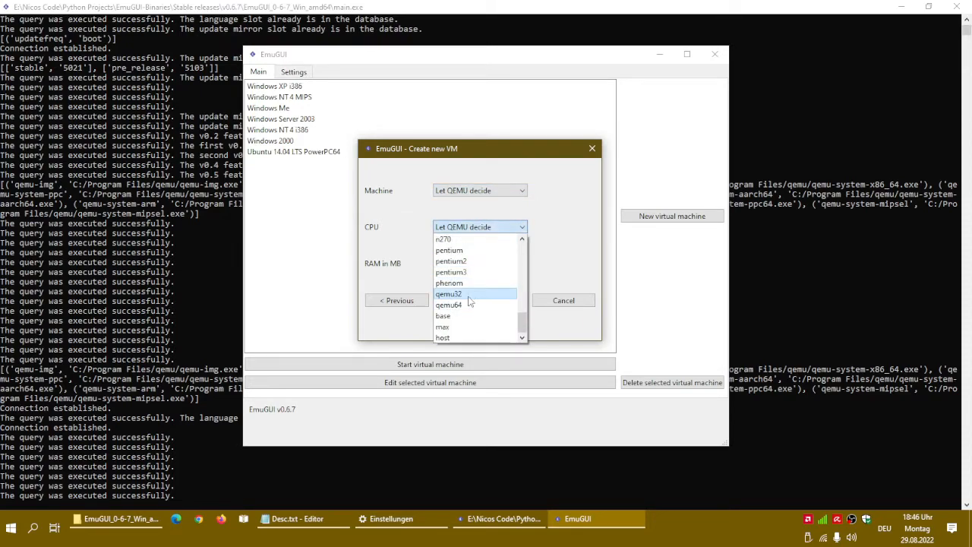
pyautogui.click(449, 250)
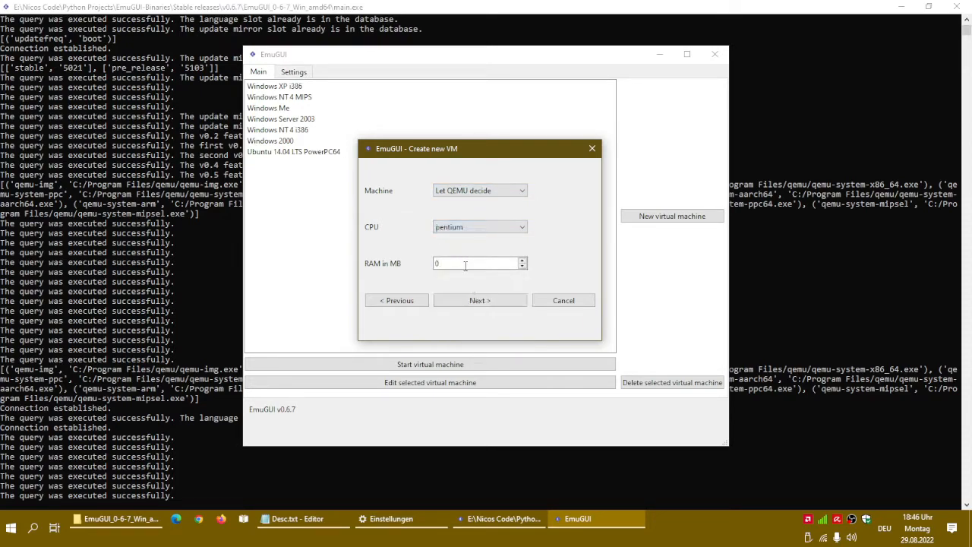
pyautogui.write('64')
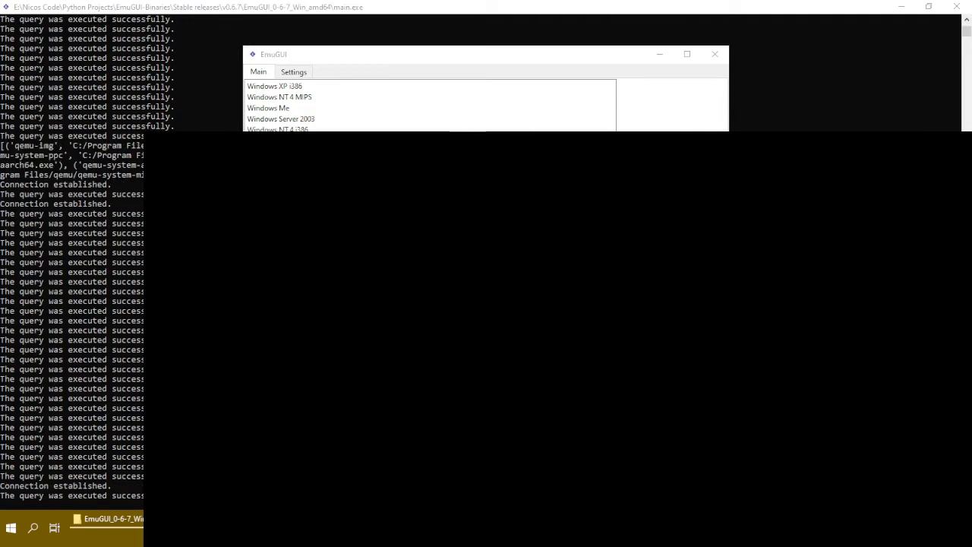
# Keep the Windows 95 EmuGUI.vhd disk path with qcow2 format and continue to the VGA/Network/Mouse page
pyautogui.click(672, 215)
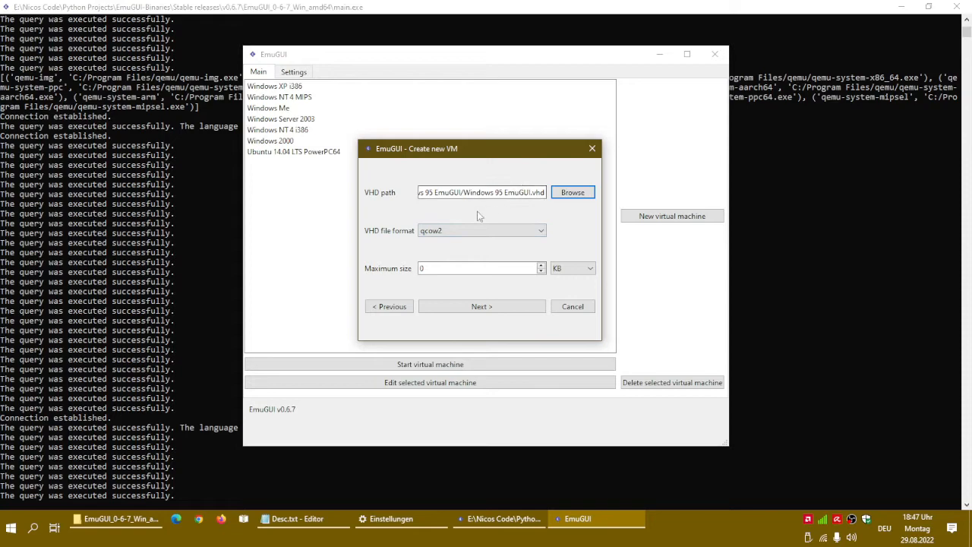
pyautogui.click(482, 230)
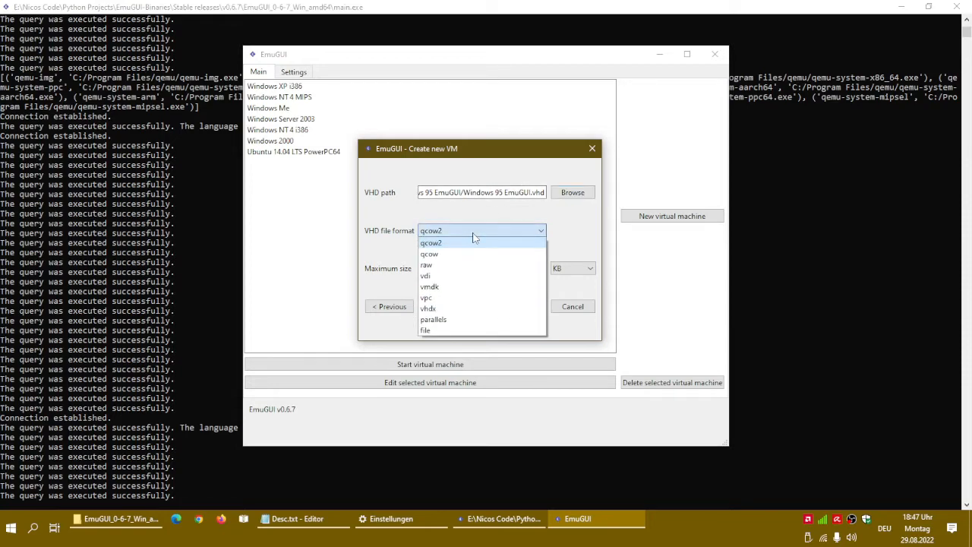
pyautogui.click(430, 243)
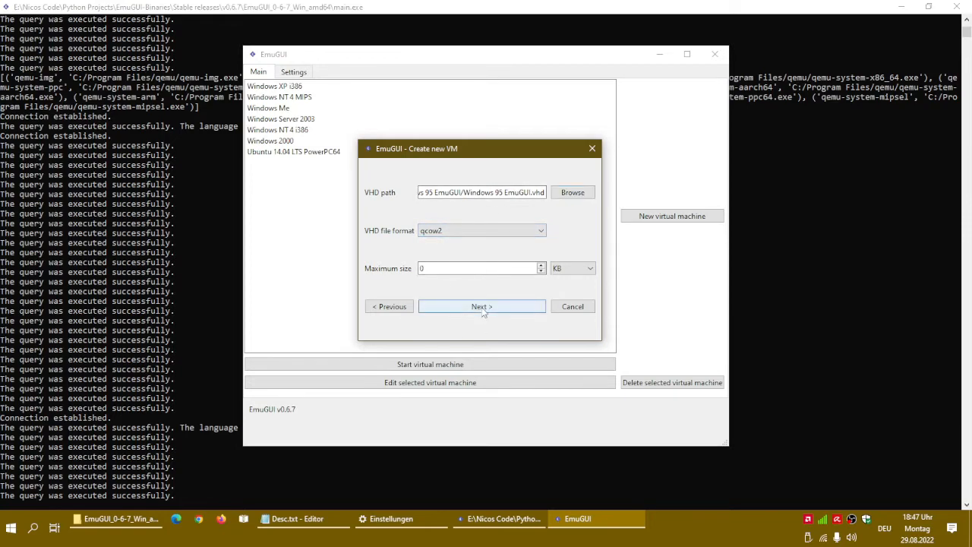
pyautogui.click(481, 307)
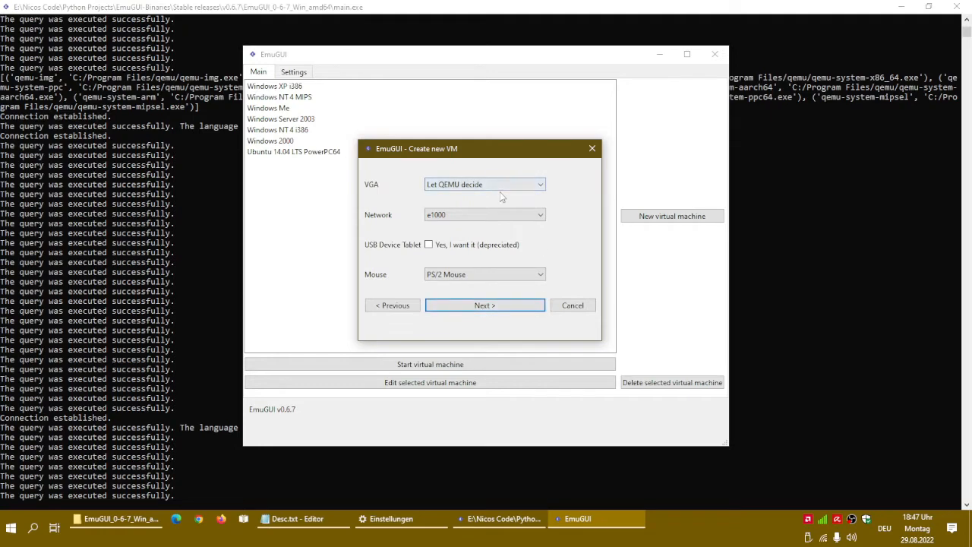
# Set the graphics adapter to cirrus and network card to pcnet, then continue to the sound settings
pyautogui.click(540, 184)
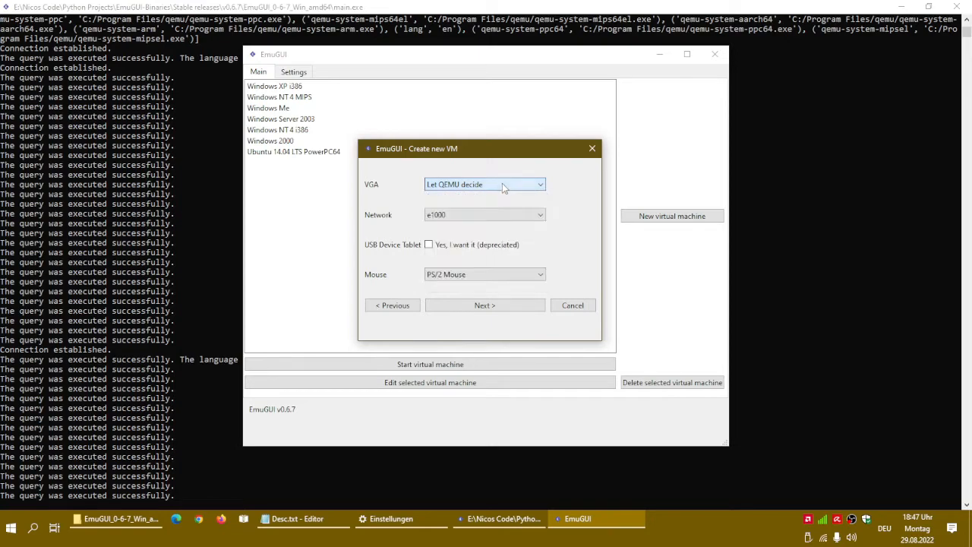
pyautogui.click(539, 183)
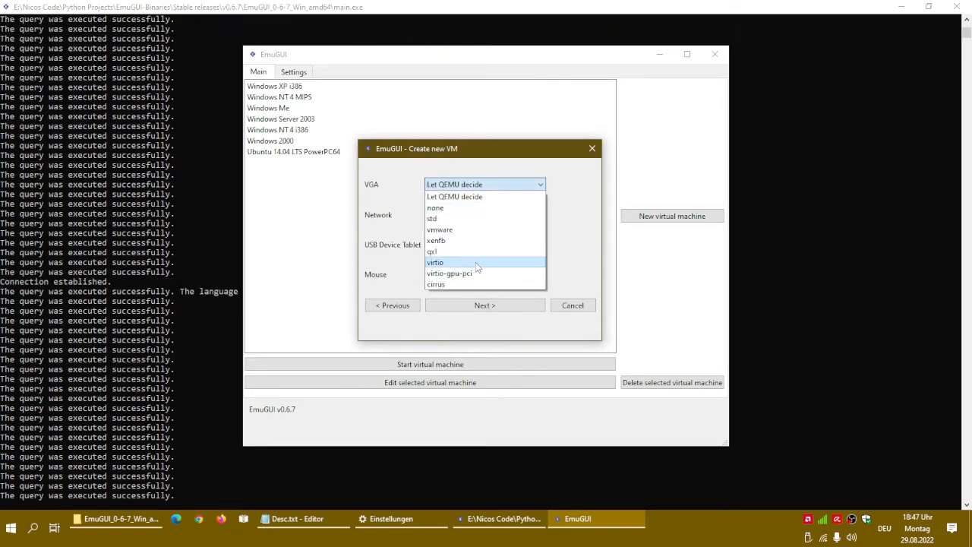
pyautogui.moveTo(452, 218)
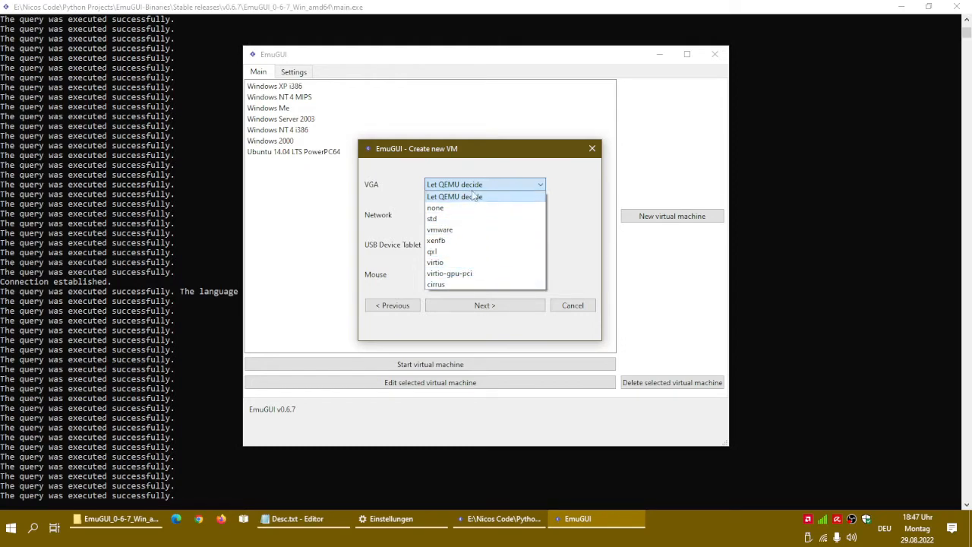
pyautogui.moveTo(436, 284)
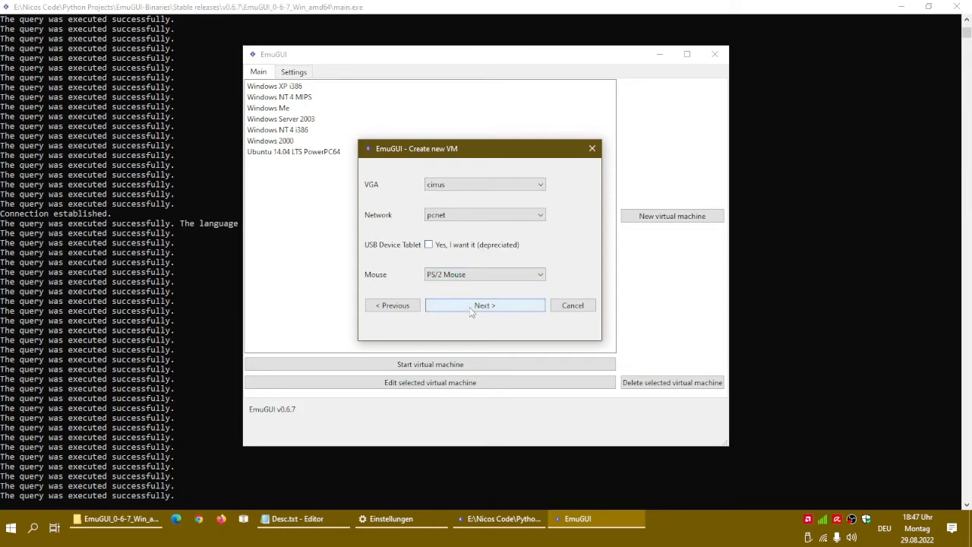
pyautogui.click(484, 305)
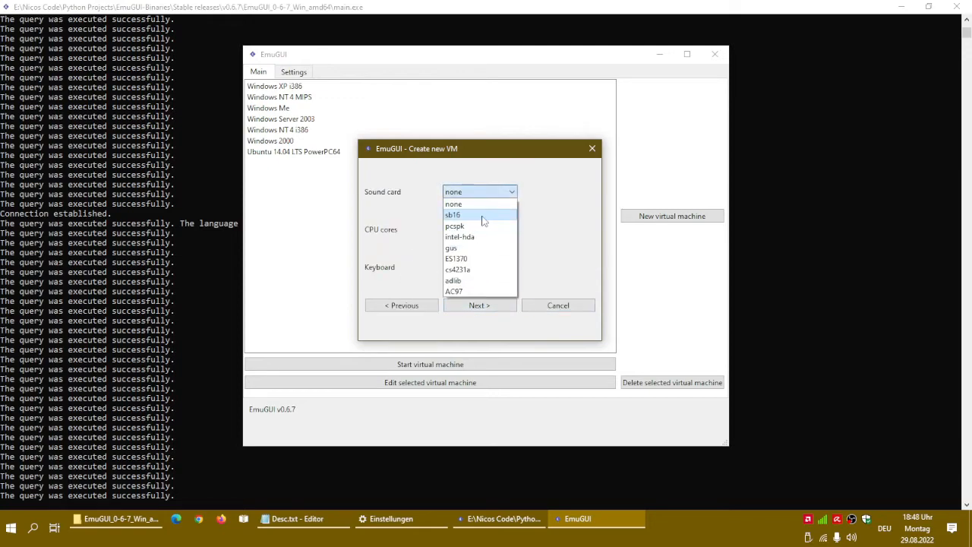
# Choose the sb16 sound card, keep PS/2 Keyboard, and finish creating the Windows 95 VM
pyautogui.click(453, 215)
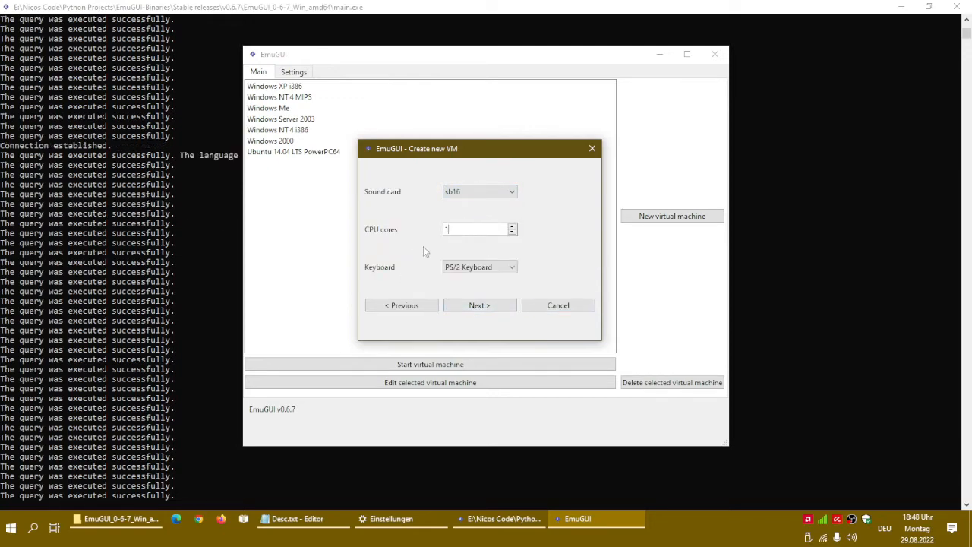
pyautogui.click(478, 266)
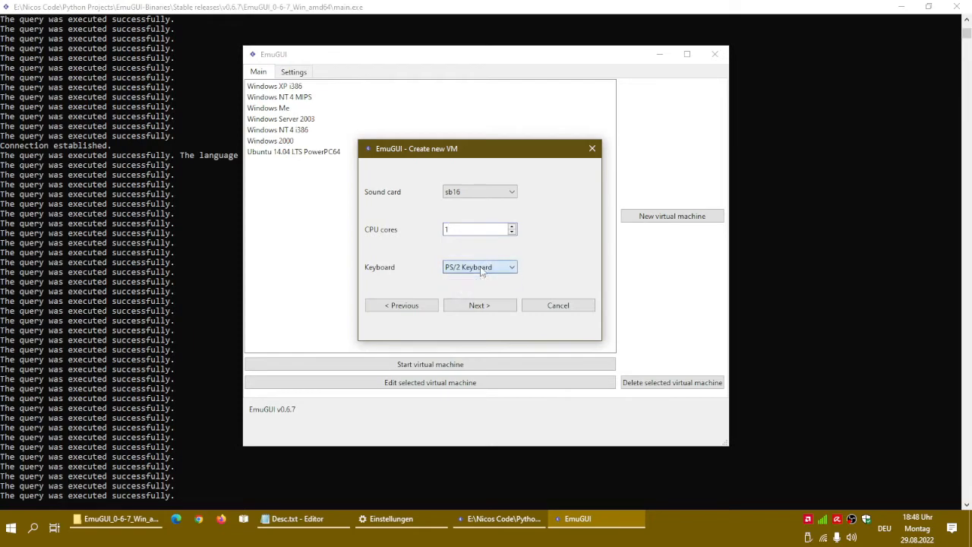
pyautogui.click(479, 304)
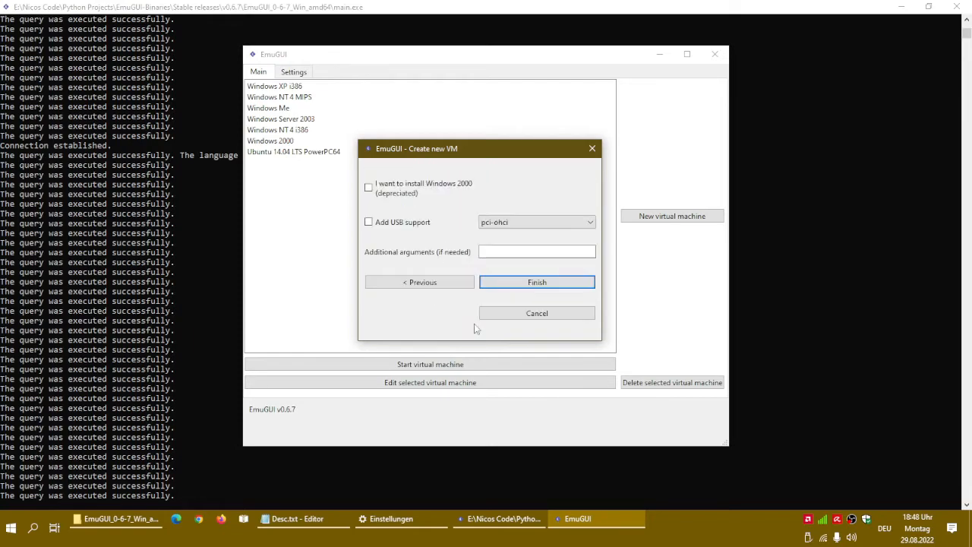
pyautogui.click(537, 251)
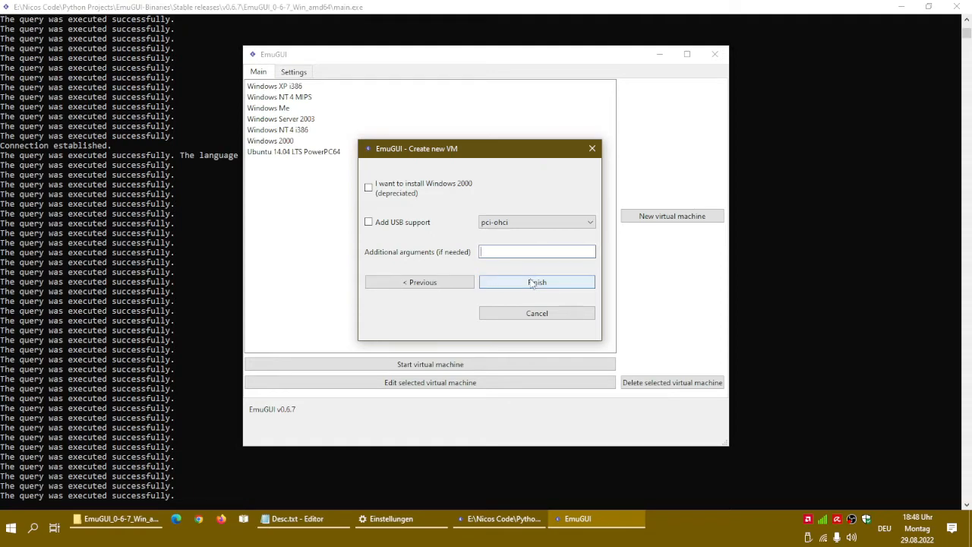
pyautogui.click(537, 282)
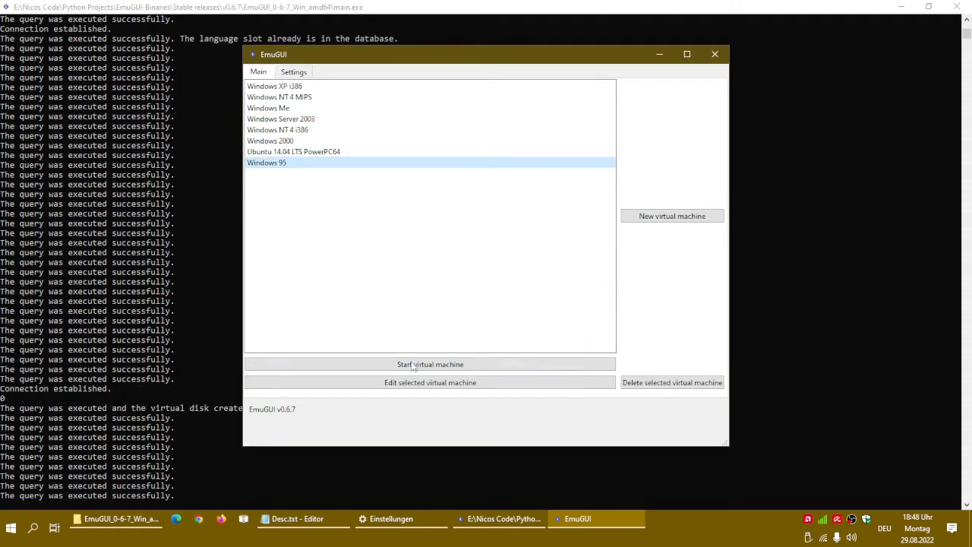
# Start the Windows 95 VM with its clock set to the system time
pyautogui.click(430, 364)
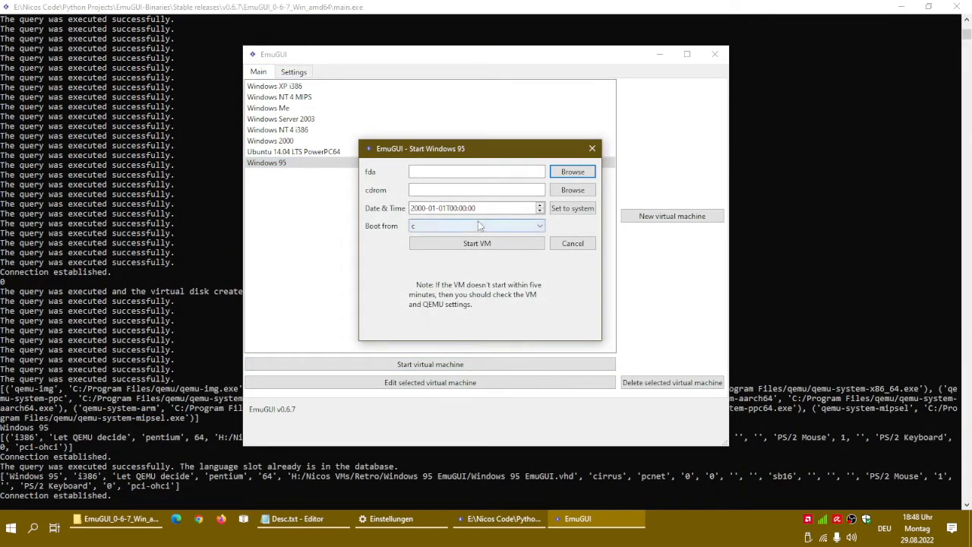
pyautogui.click(572, 208)
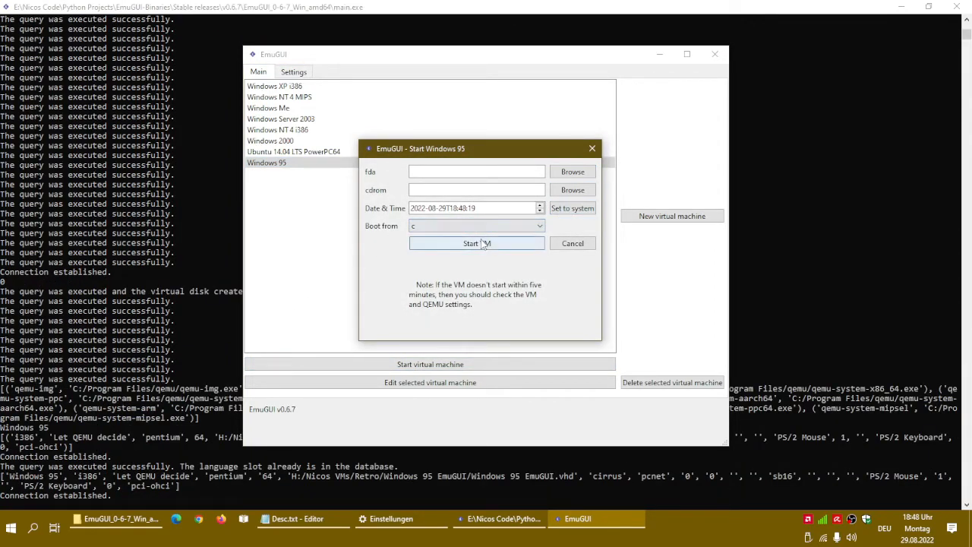
pyautogui.click(476, 243)
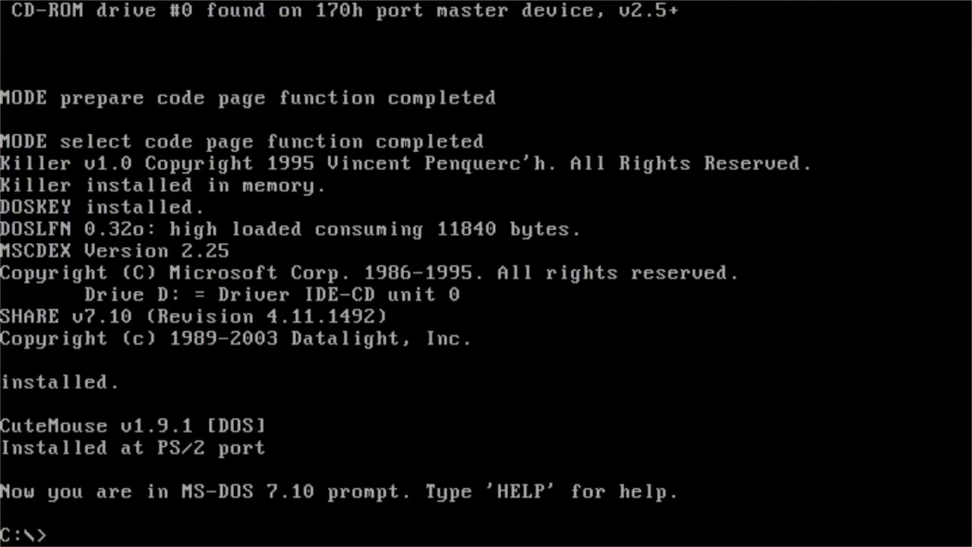
# Run setup.exe from C:\win95 at the DOS prompt and let Setup continue its routine check
pyautogui.write('cd win95')
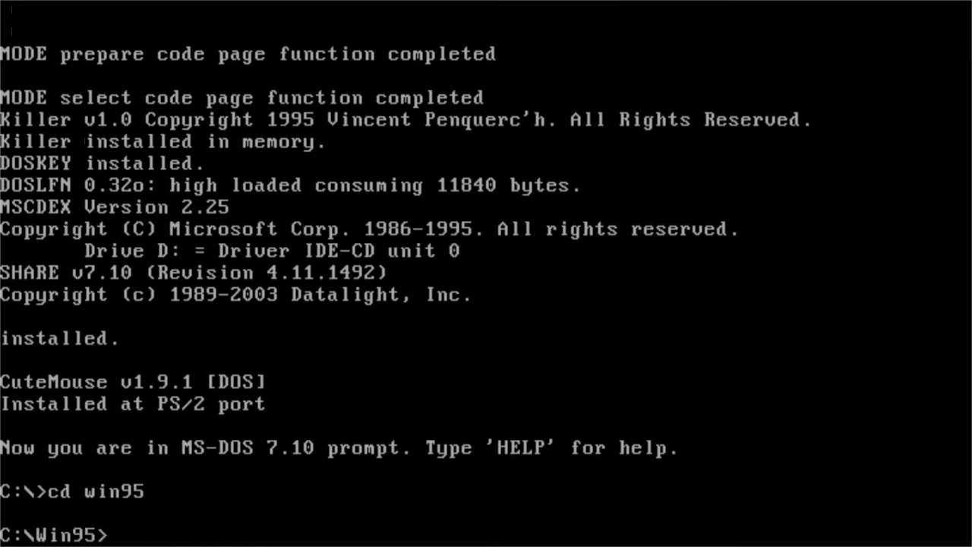
pyautogui.write('s')
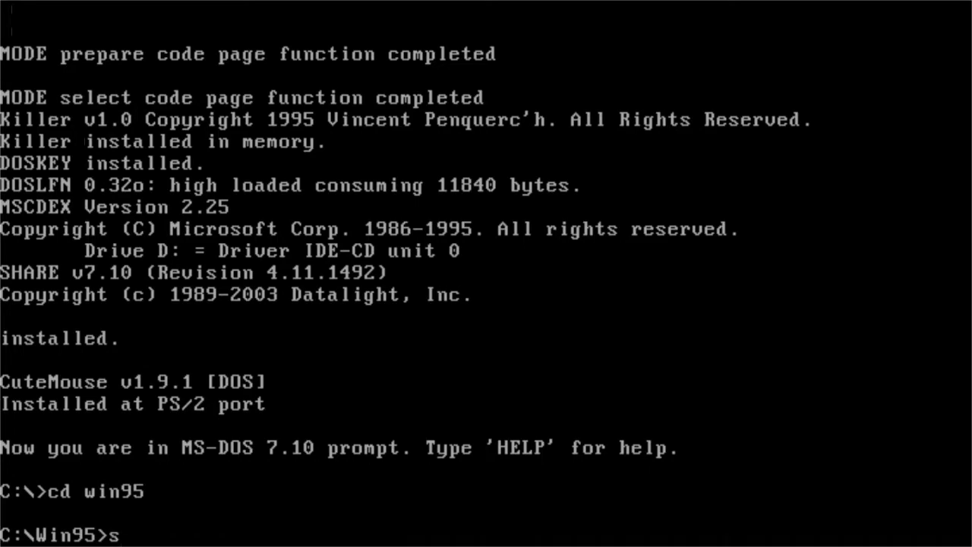
pyautogui.write('etup.exe')
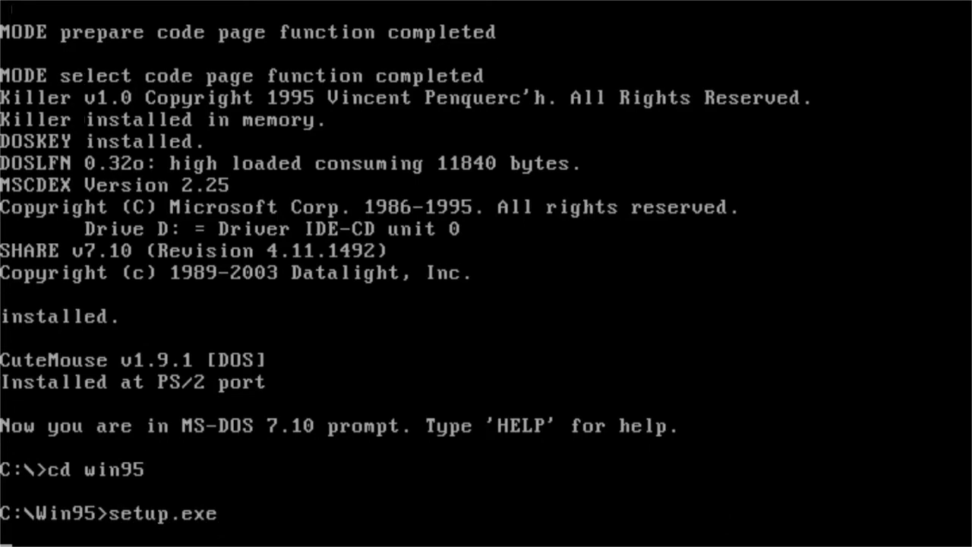
pyautogui.press('enter')
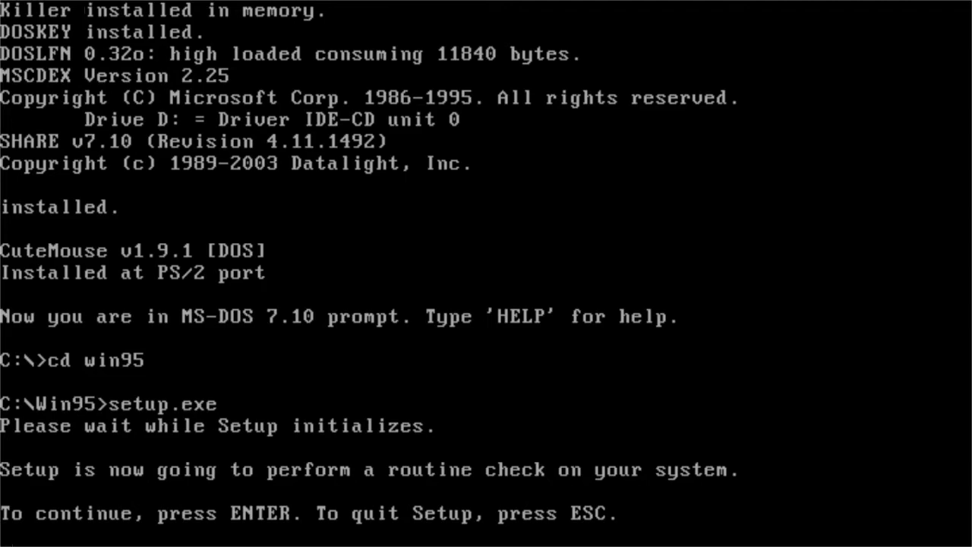
pyautogui.press('enter')
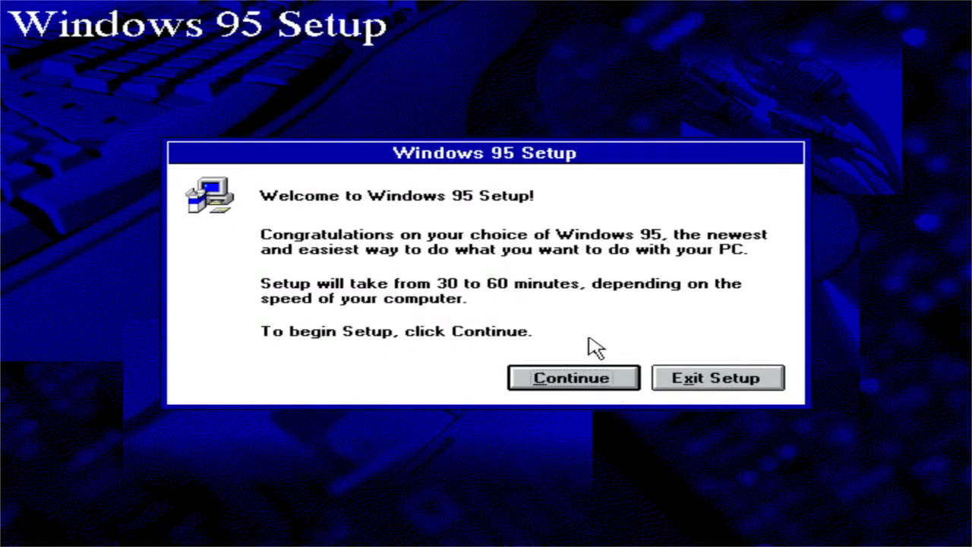
pyautogui.moveTo(585, 357)
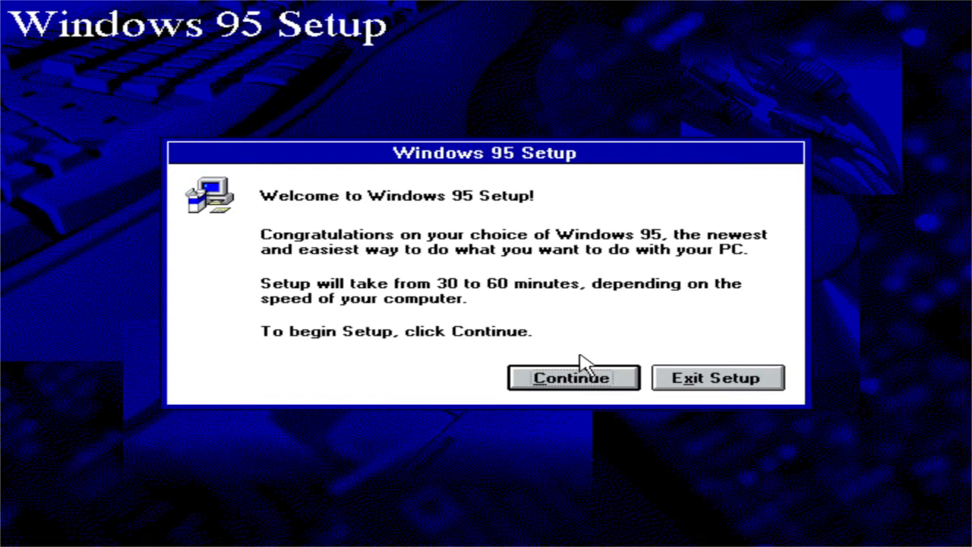
# Accept the license agreement, choose the Custom setup type, and advance to the certificate step
pyautogui.click(572, 377)
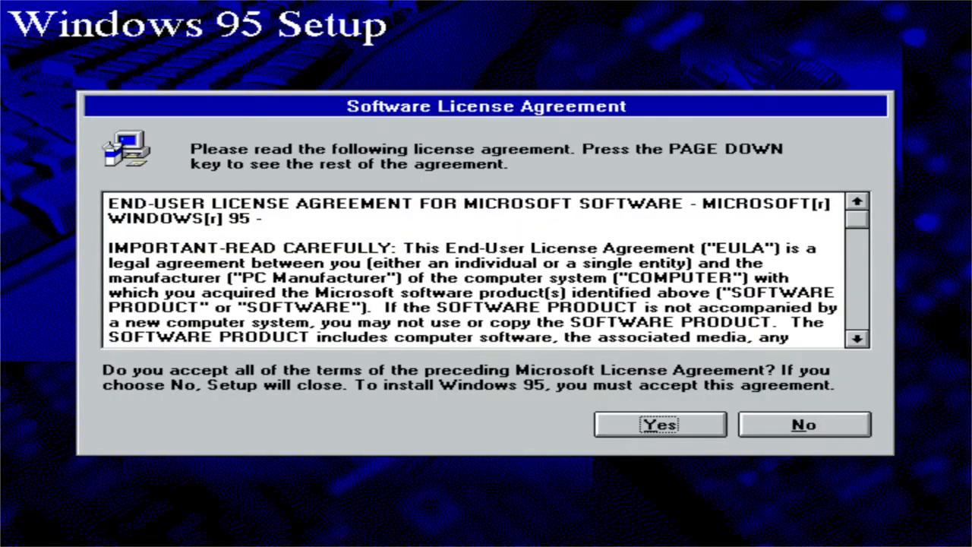
pyautogui.click(660, 424)
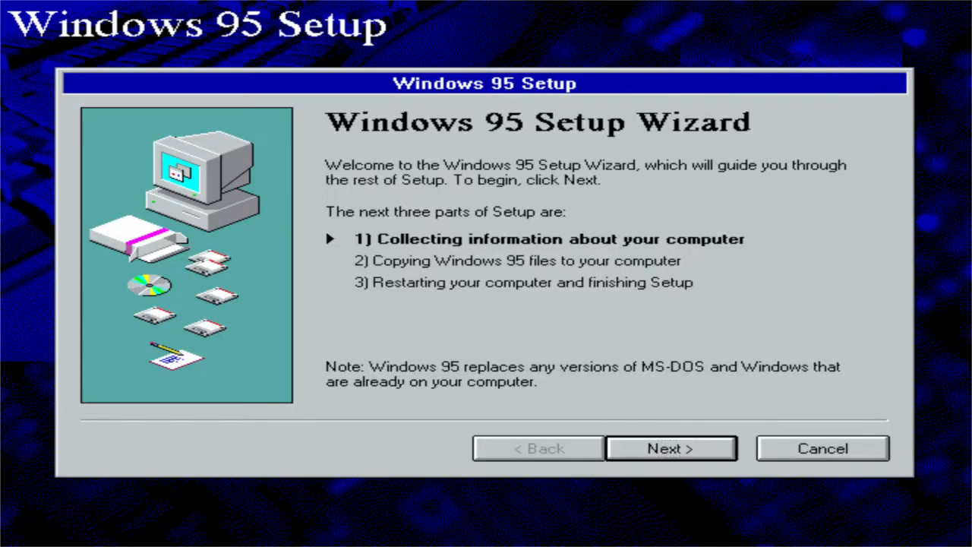
pyautogui.click(671, 448)
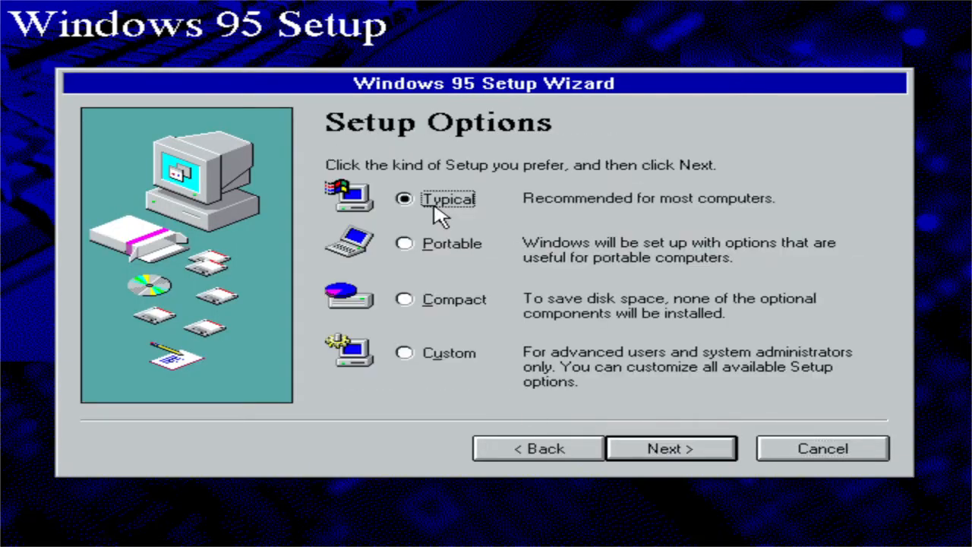
pyautogui.moveTo(654, 448)
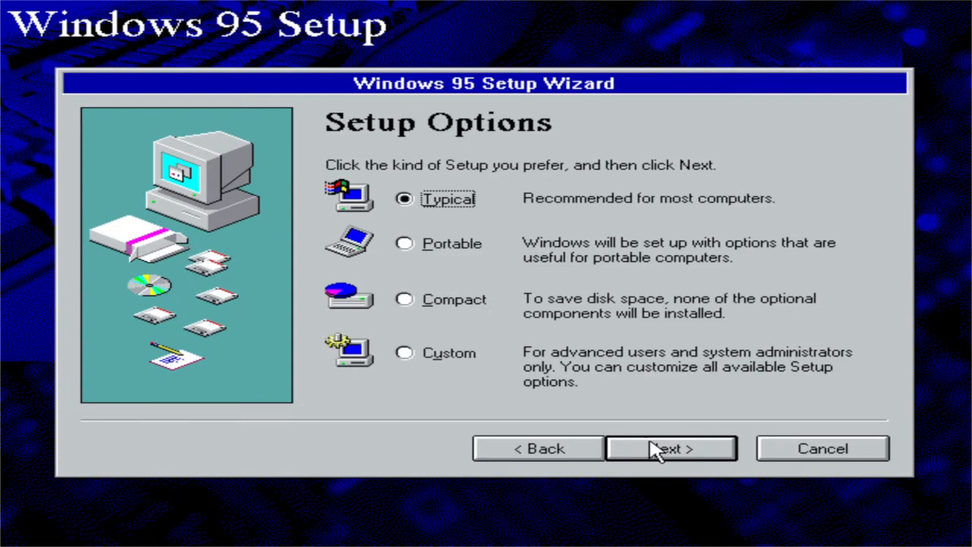
pyautogui.click(404, 352)
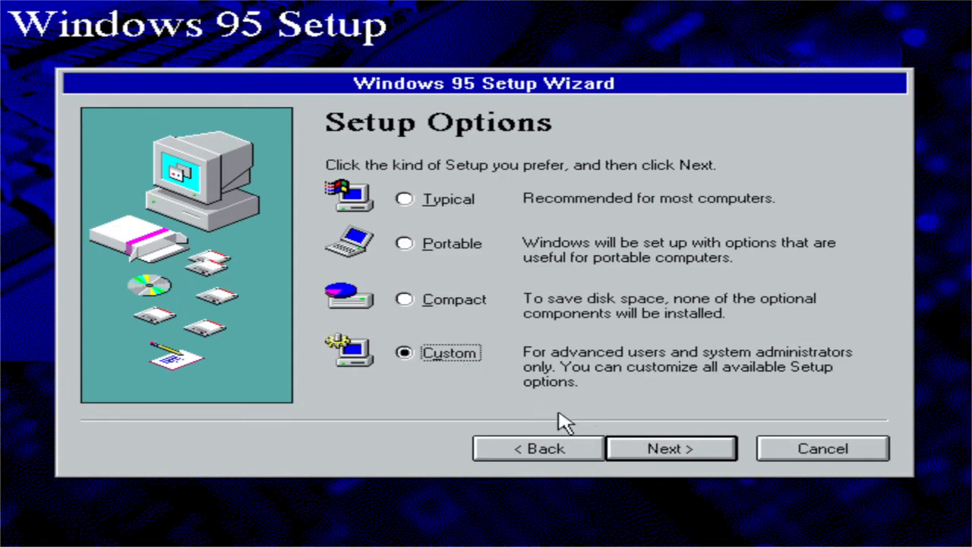
pyautogui.moveTo(433, 224)
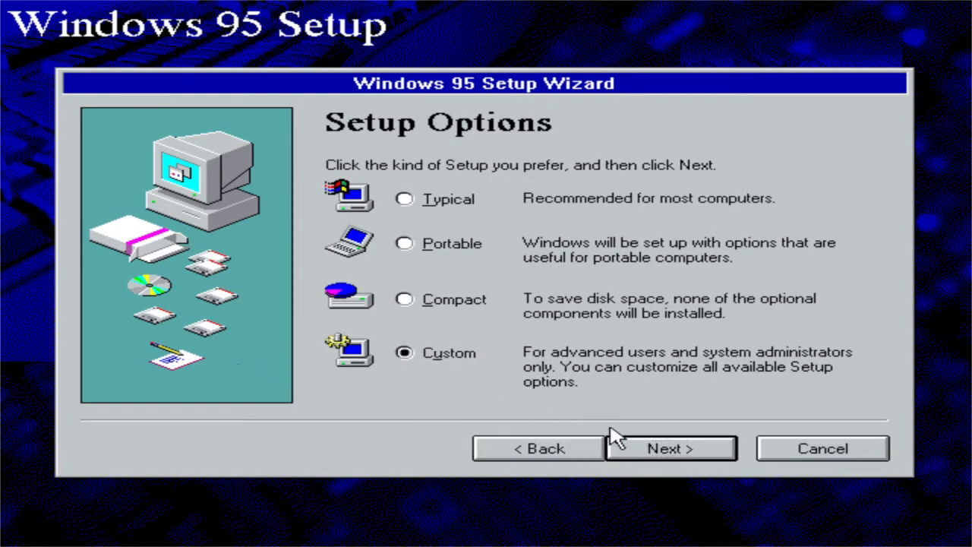
pyautogui.click(669, 448)
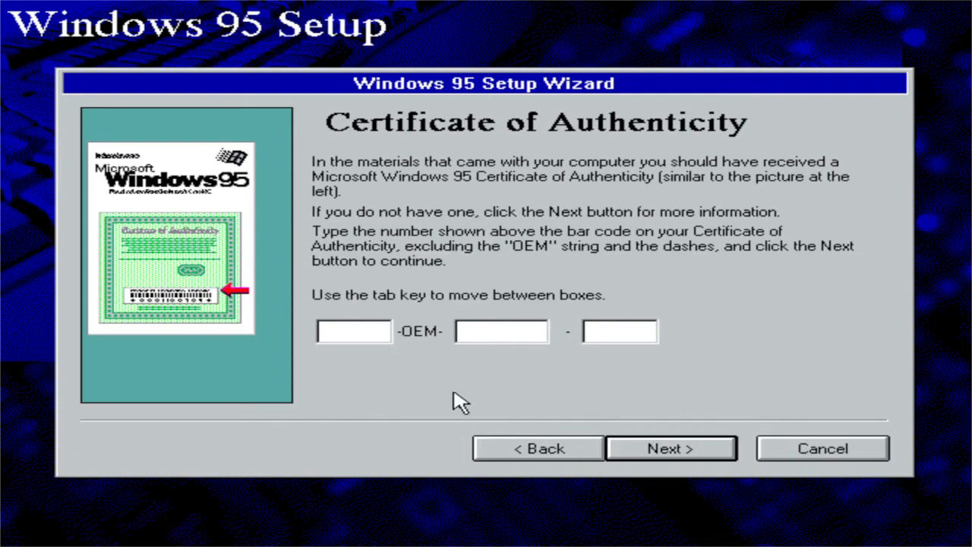
pyautogui.moveTo(461, 406)
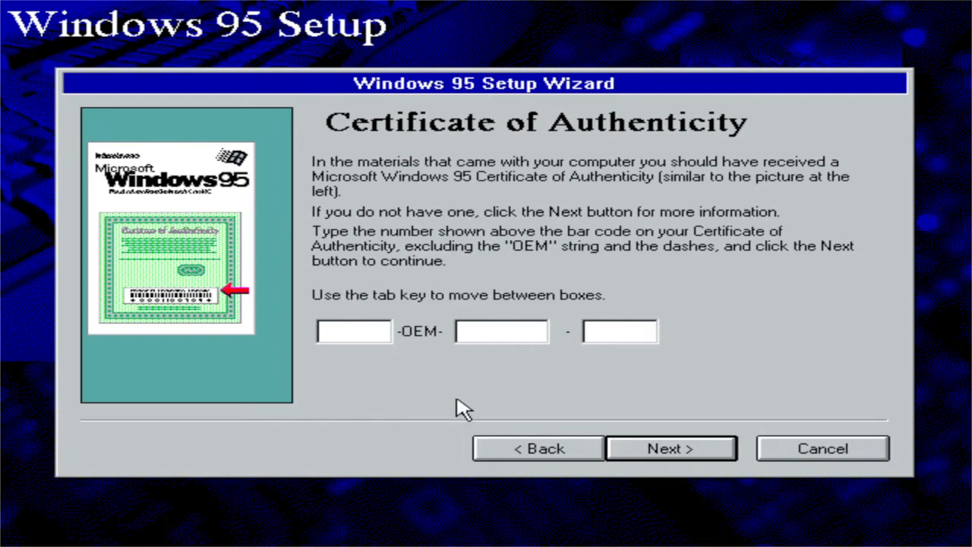
# Pass the certificate step and enter the user name '-rowan'
pyautogui.click(353, 331)
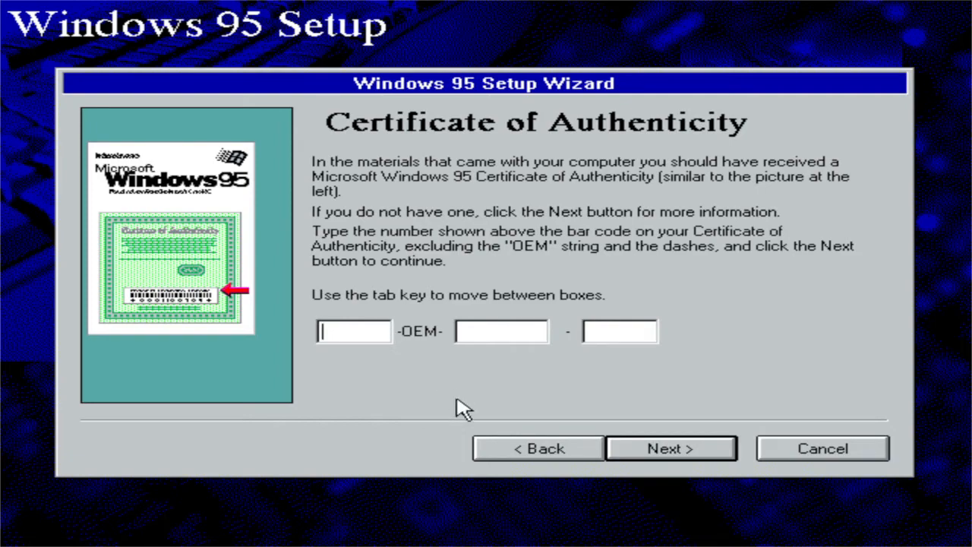
pyautogui.click(670, 449)
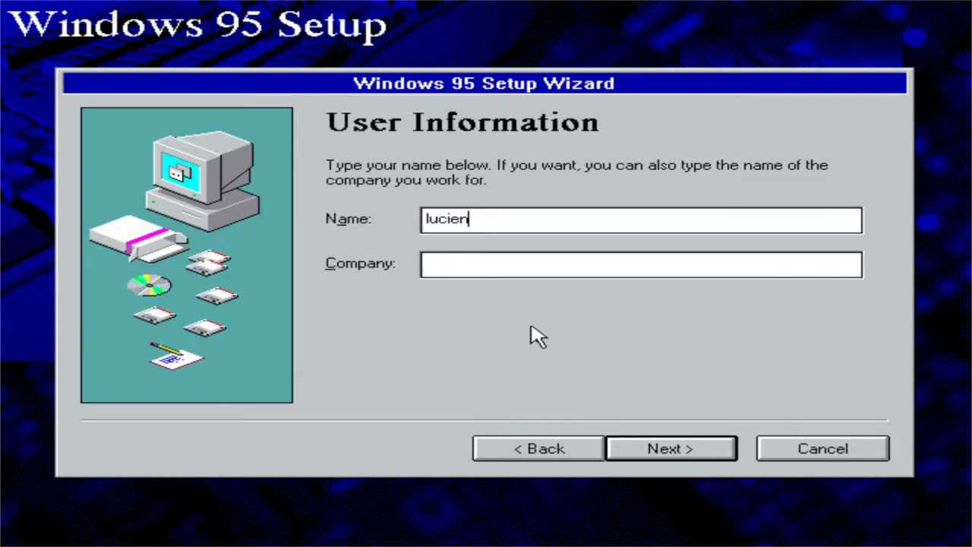
pyautogui.write('-rowan')
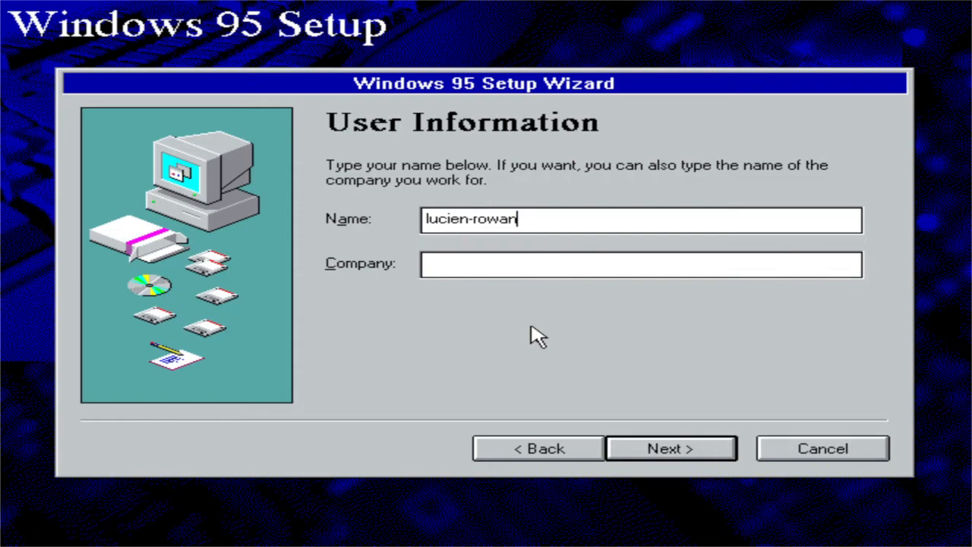
pyautogui.click(671, 448)
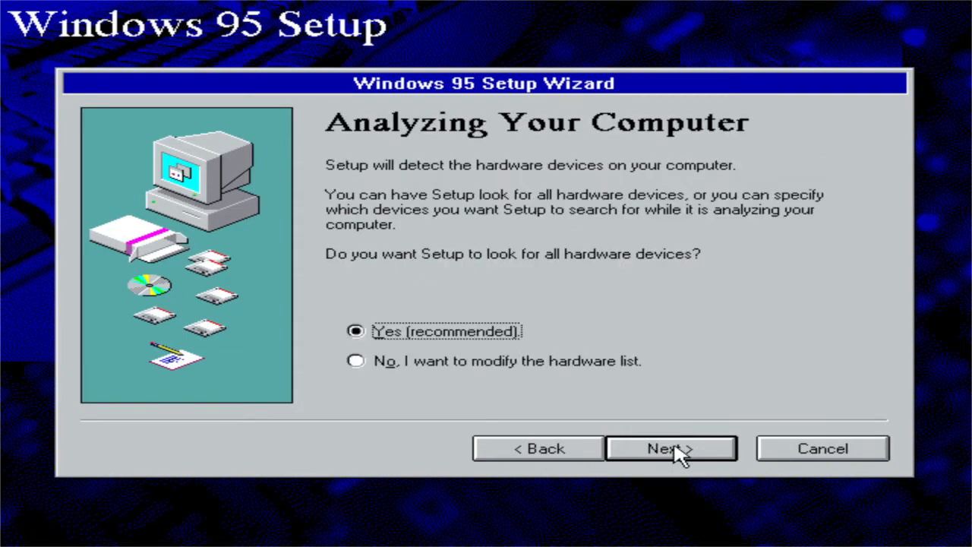
# Keep Yes (recommended) for hardware detection and start it with both device types ticked
pyautogui.click(672, 448)
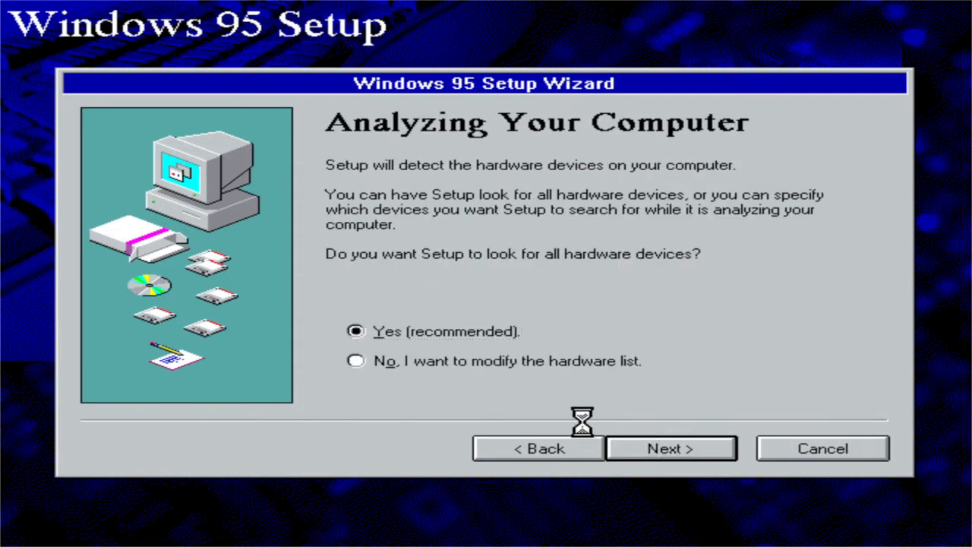
pyautogui.click(670, 448)
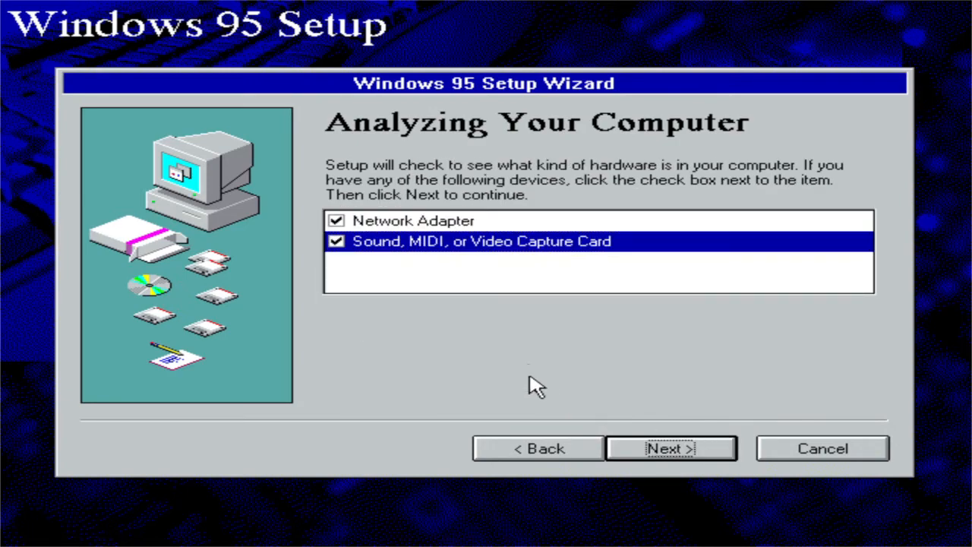
pyautogui.click(671, 448)
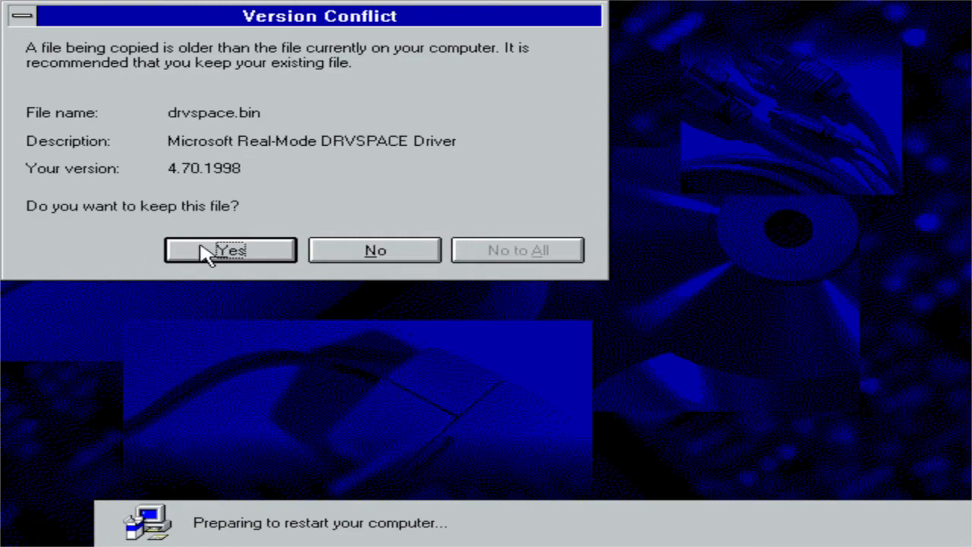
# Keep the newer existing drvspace.bin in the Version Conflict dialog
pyautogui.click(230, 250)
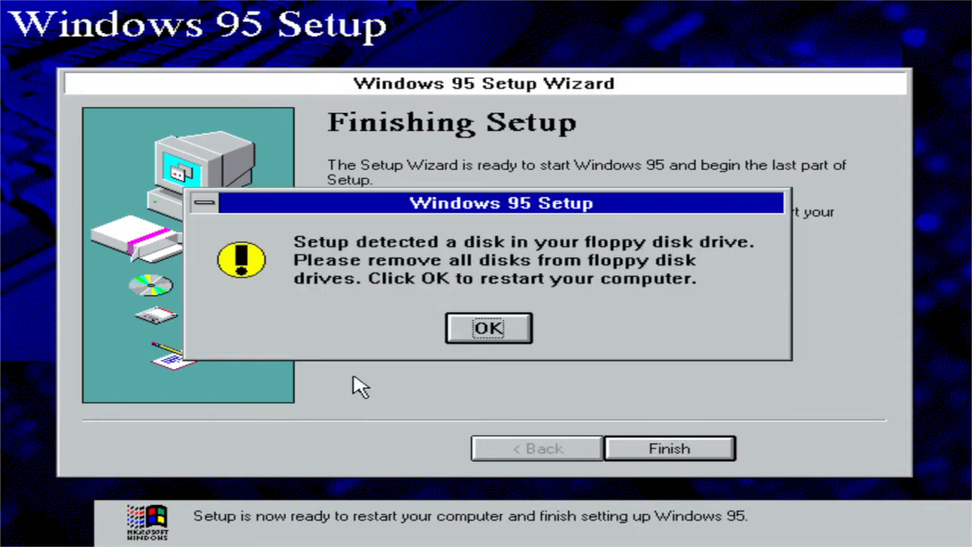
# Acknowledge the floppy warning, set the GMT+01:00 Berlin time zone, and cancel the Add Printer Wizard
pyautogui.click(489, 328)
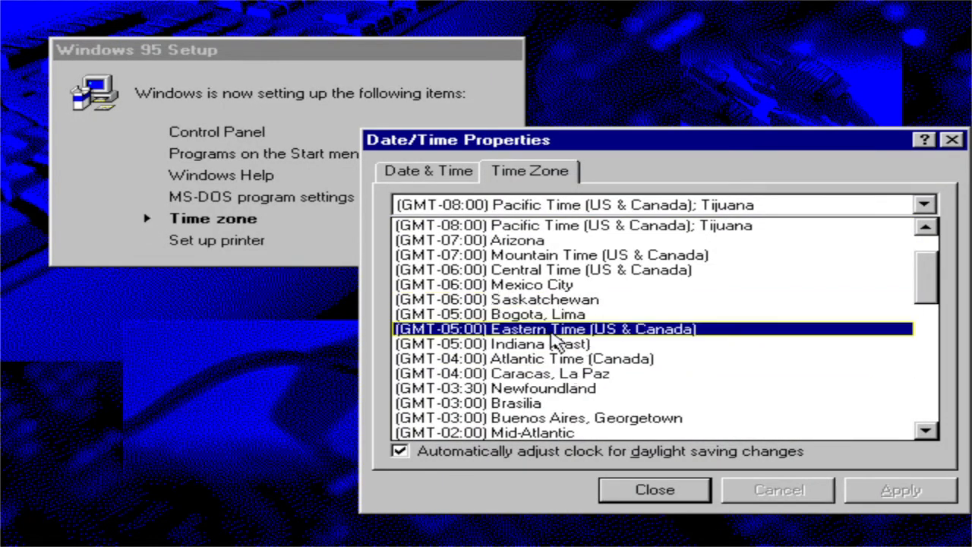
pyautogui.scroll(-3)
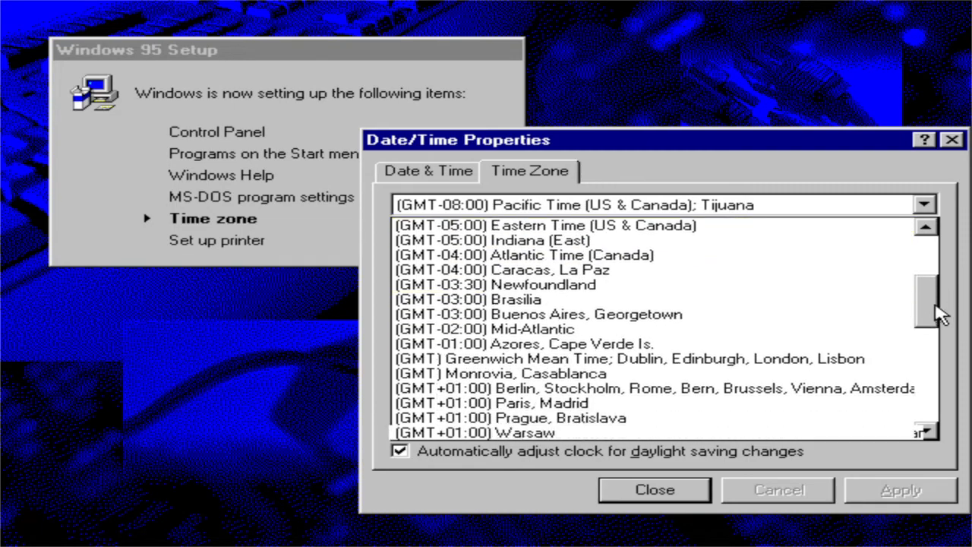
pyautogui.click(661, 388)
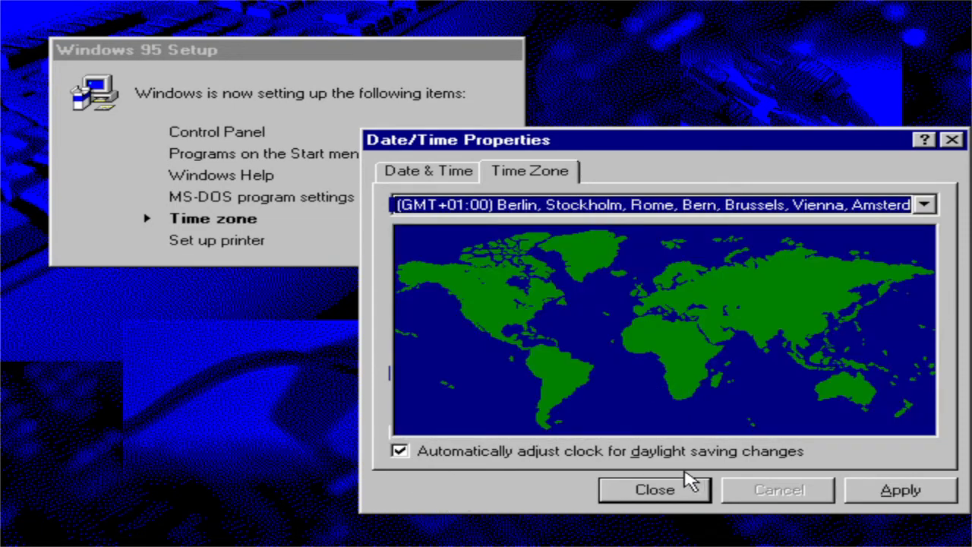
pyautogui.click(654, 489)
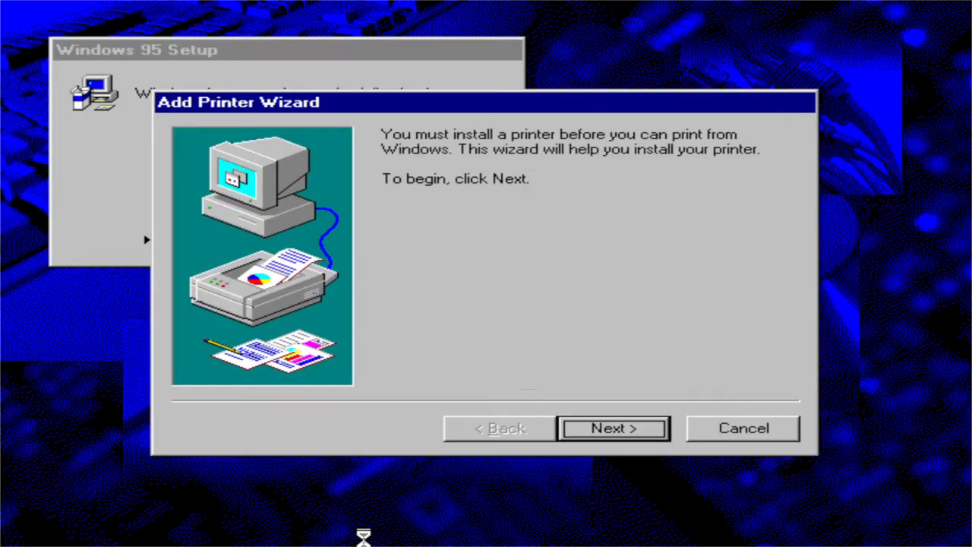
pyautogui.click(612, 428)
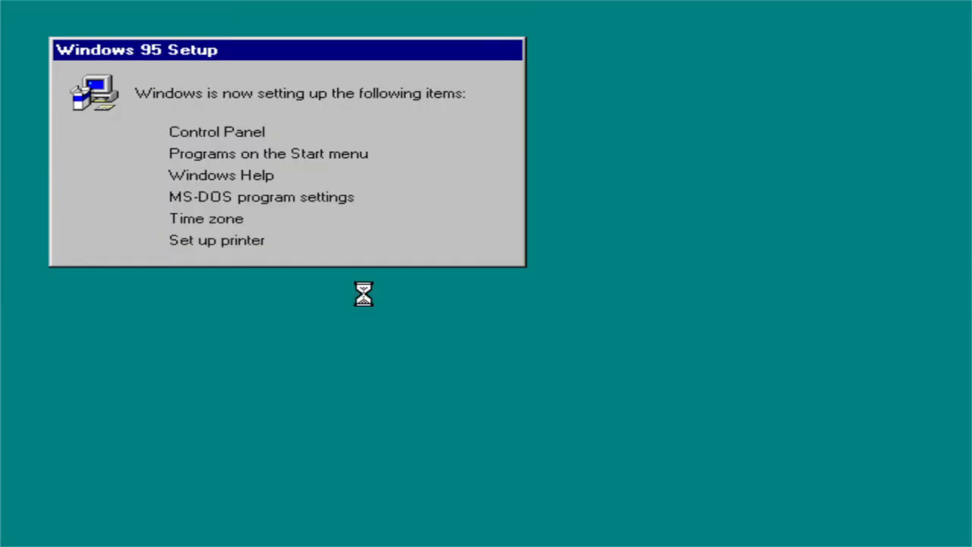
pyautogui.moveTo(413, 393)
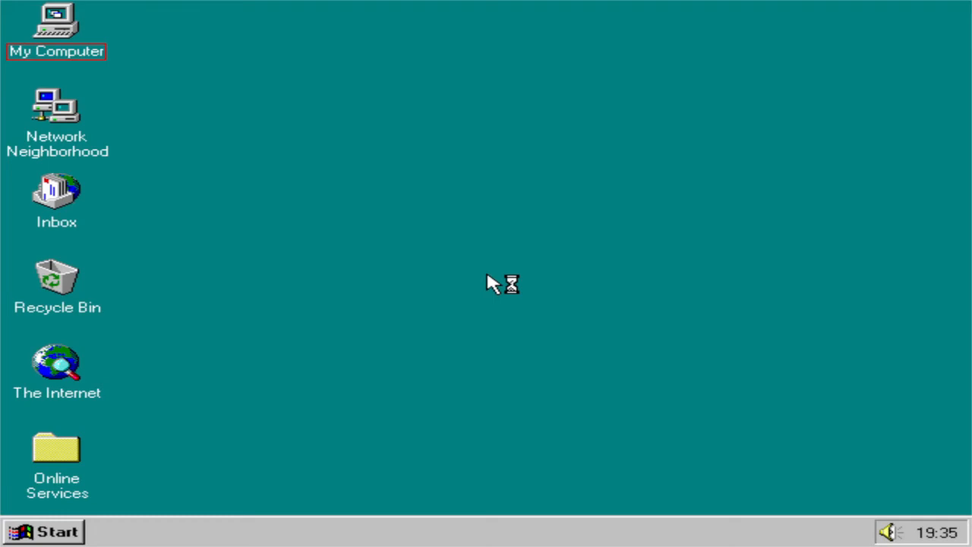
# Launch Solitaire from Start, maximize it, and draw cards from the stock pile
pyautogui.click(44, 531)
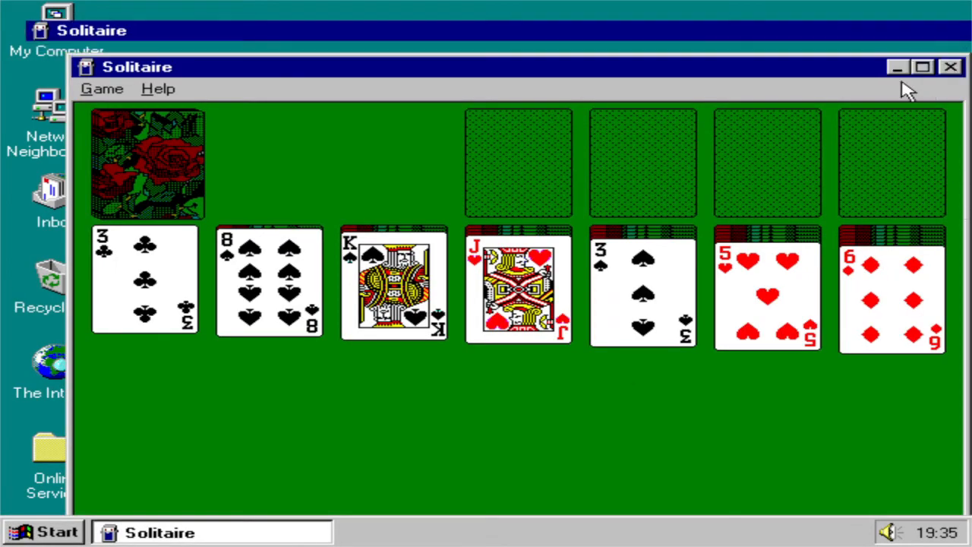
pyautogui.click(921, 67)
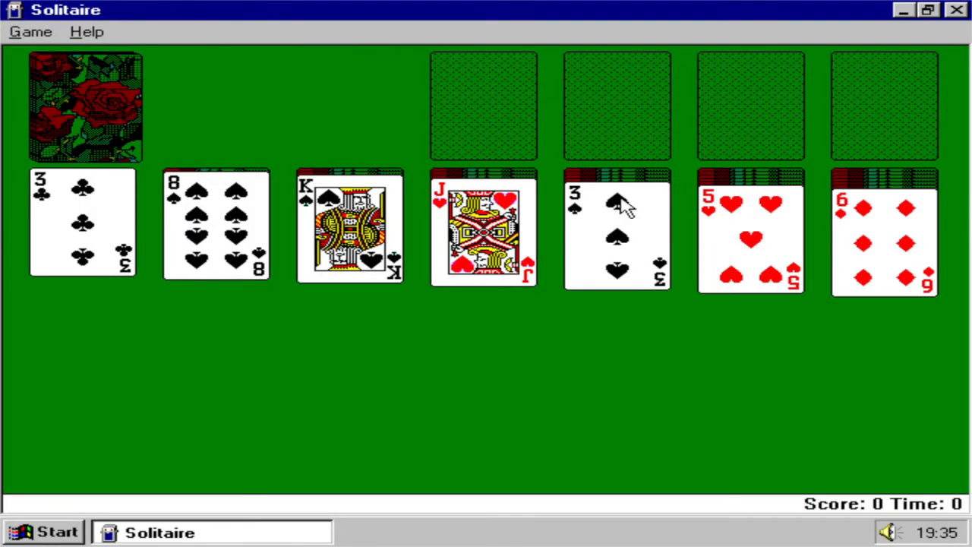
pyautogui.moveTo(707, 251)
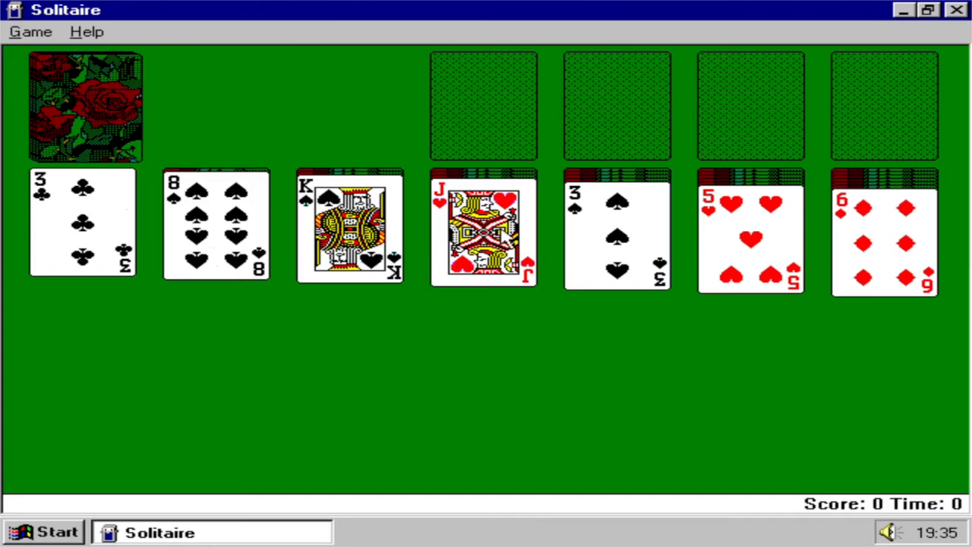
pyautogui.moveTo(258, 258)
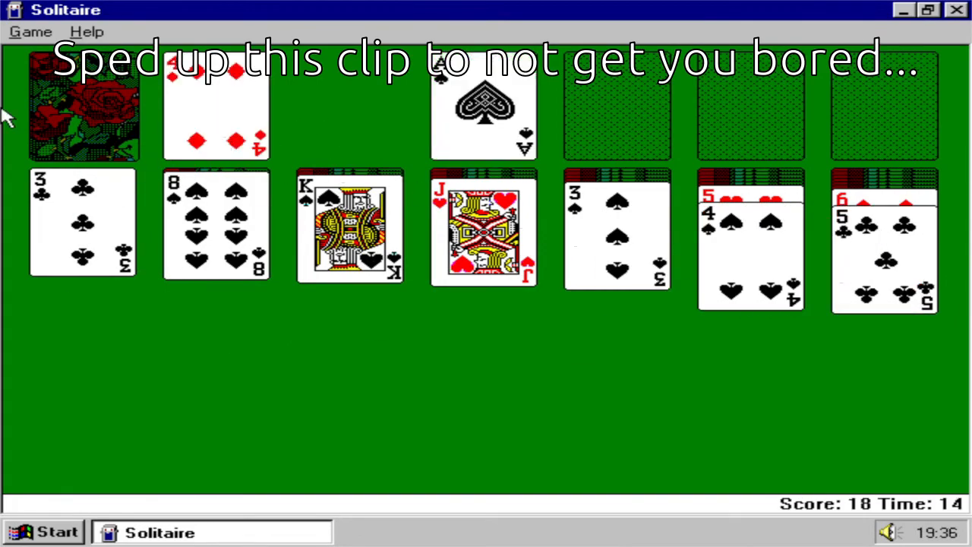
pyautogui.click(82, 105)
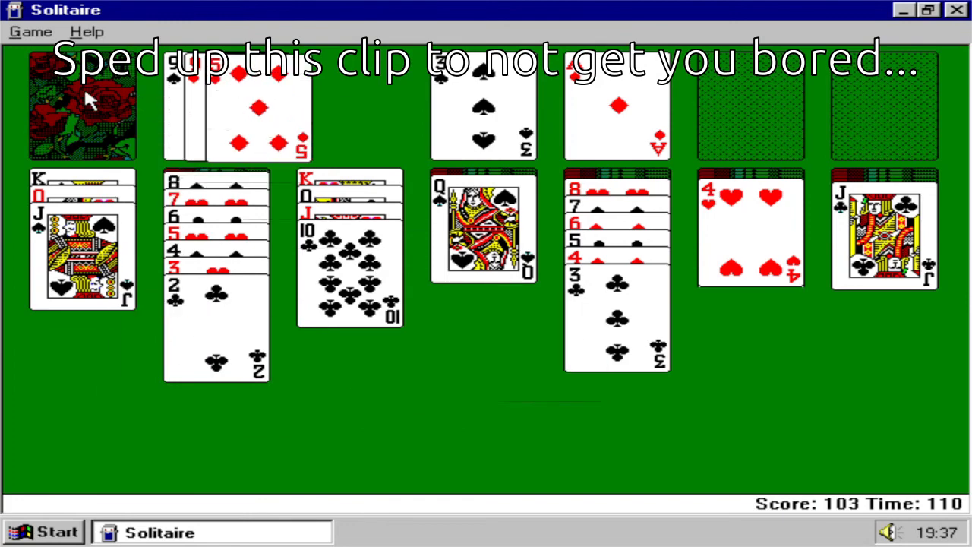
pyautogui.click(43, 531)
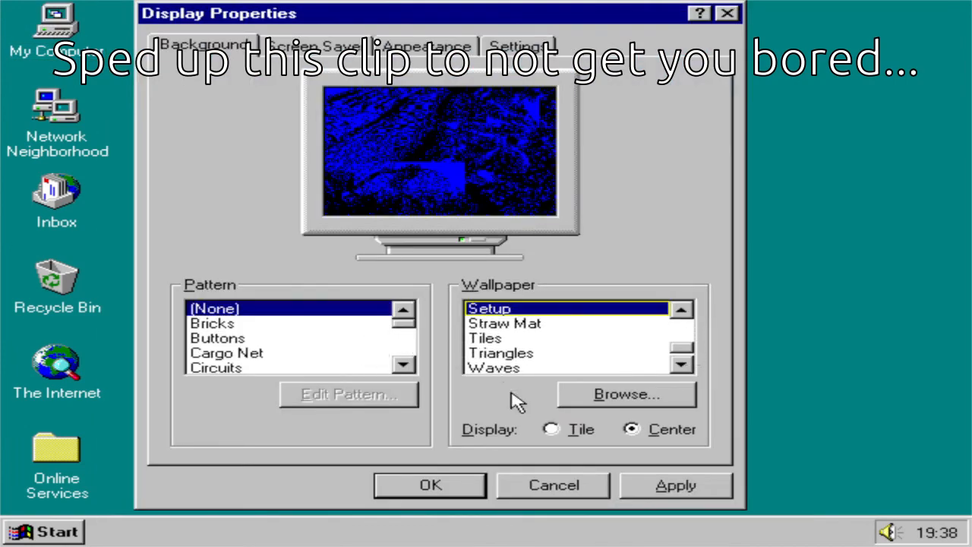
# Set Desktop area to 800 by 600 in Display Properties, keep it, and bring up the Start menu
pyautogui.click(519, 46)
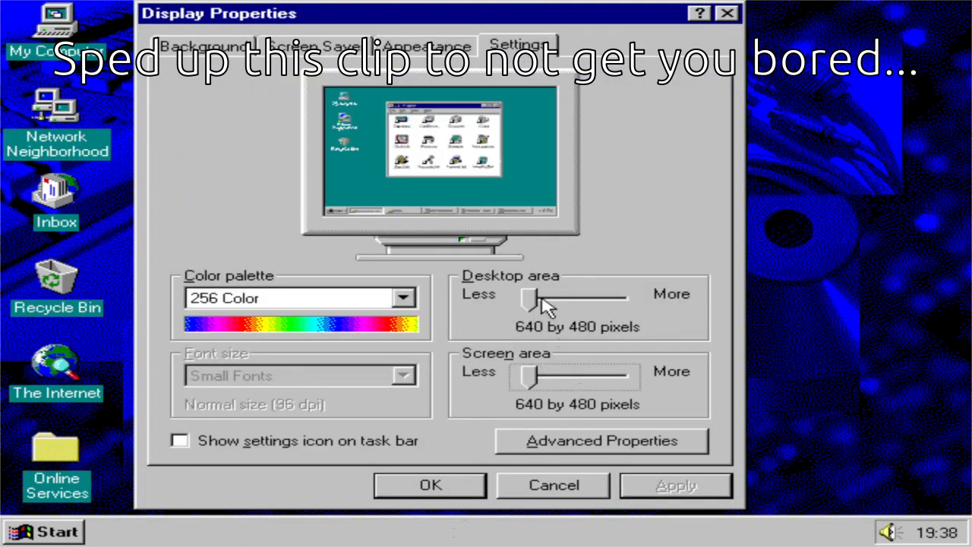
pyautogui.moveTo(530, 298); pyautogui.dragTo(565, 298)
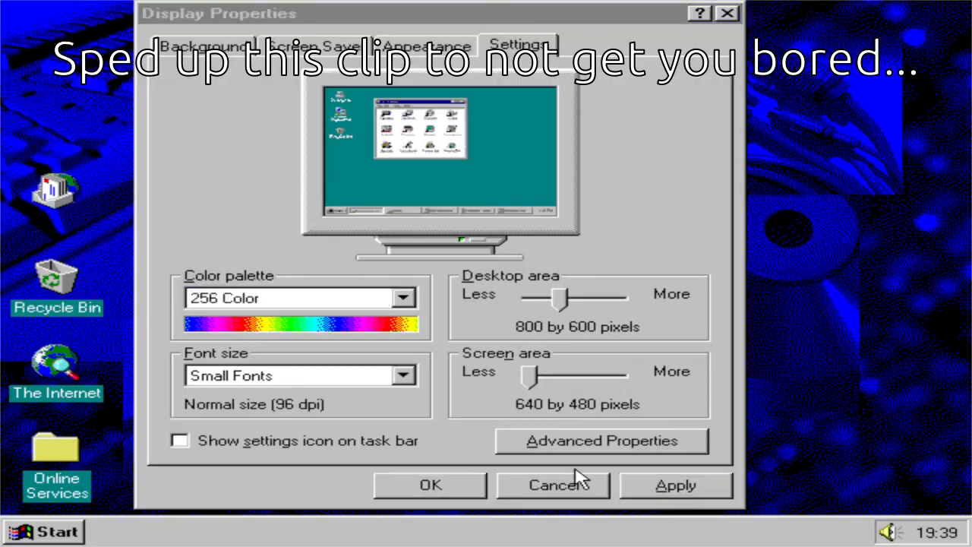
pyautogui.click(675, 486)
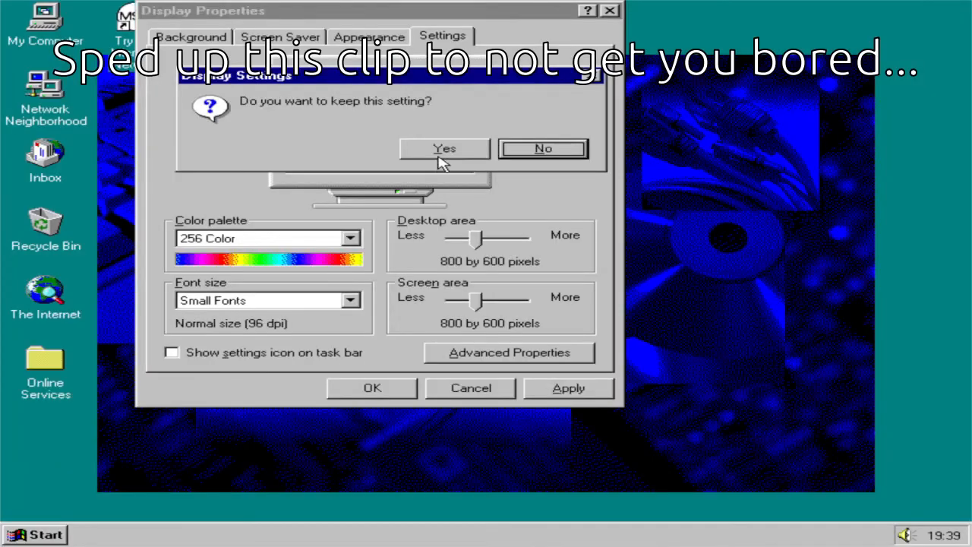
pyautogui.click(444, 148)
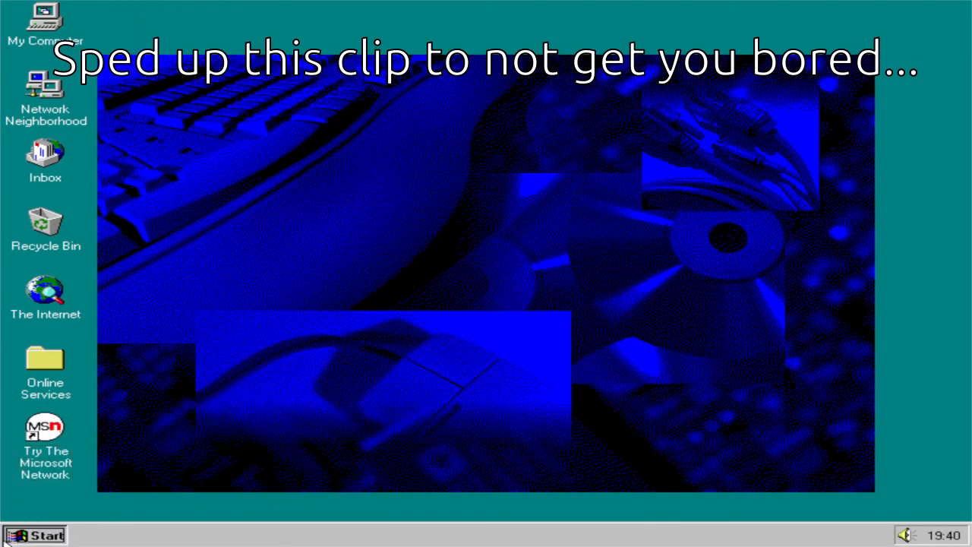
pyautogui.click(34, 535)
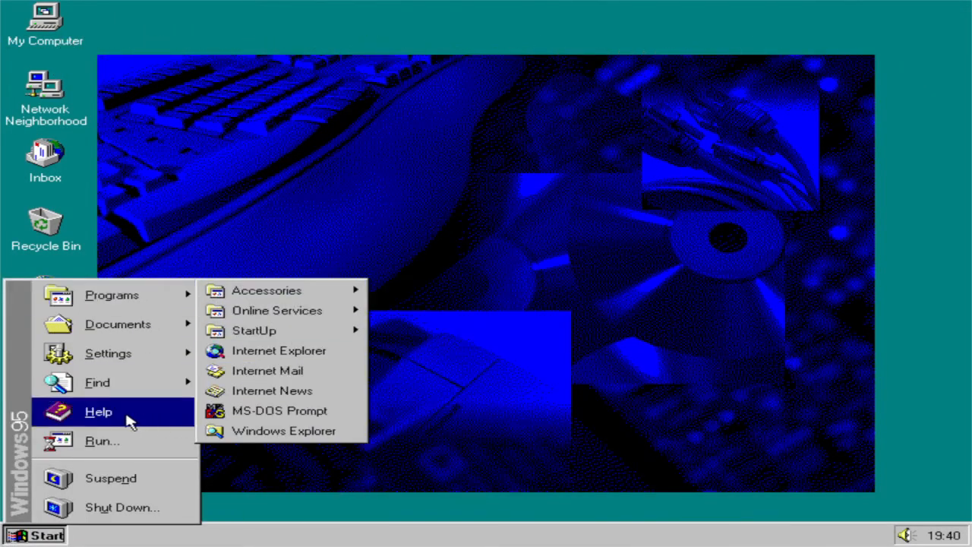